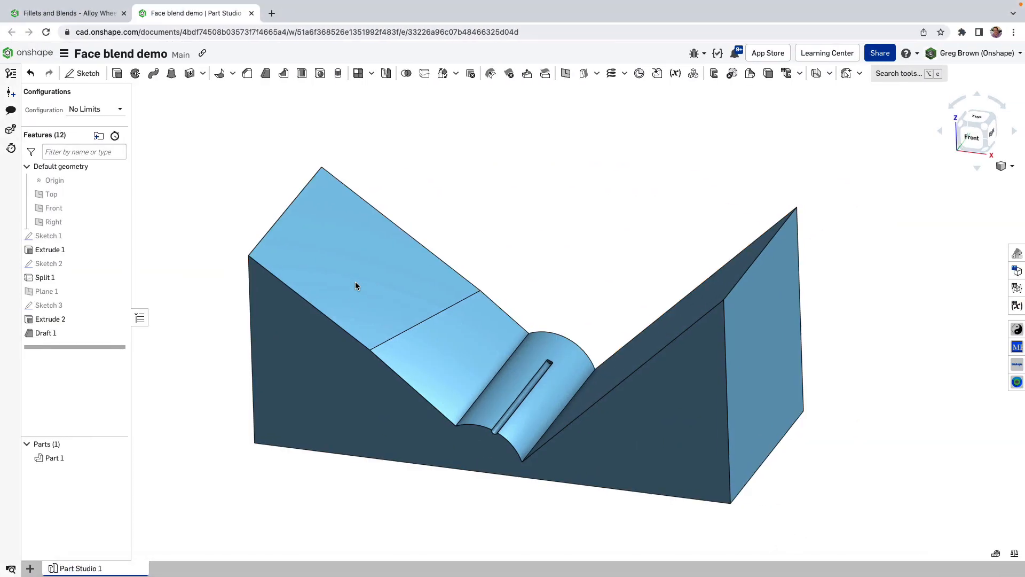
pyautogui.moveTo(498, 200)
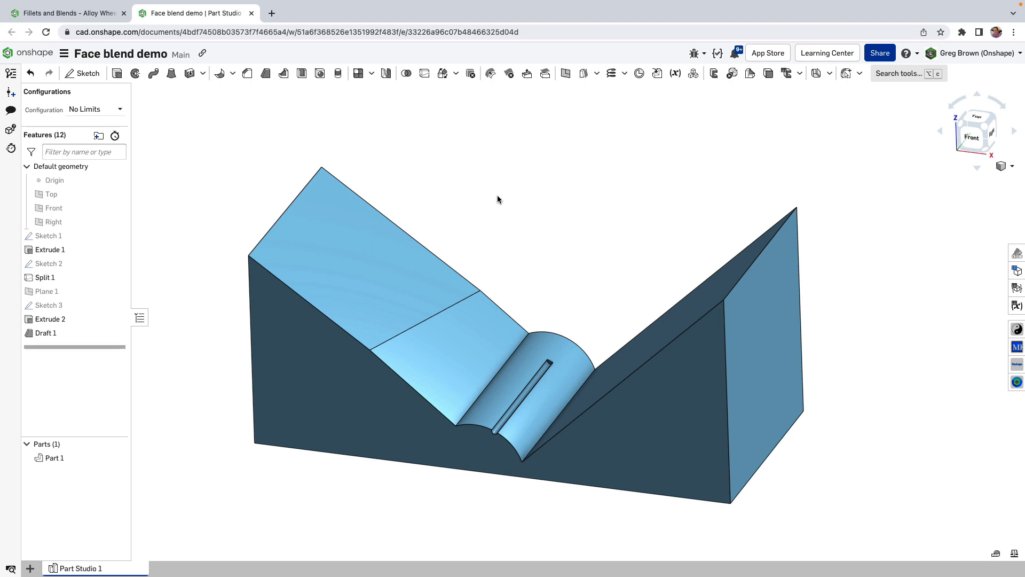
pyautogui.moveTo(530, 189)
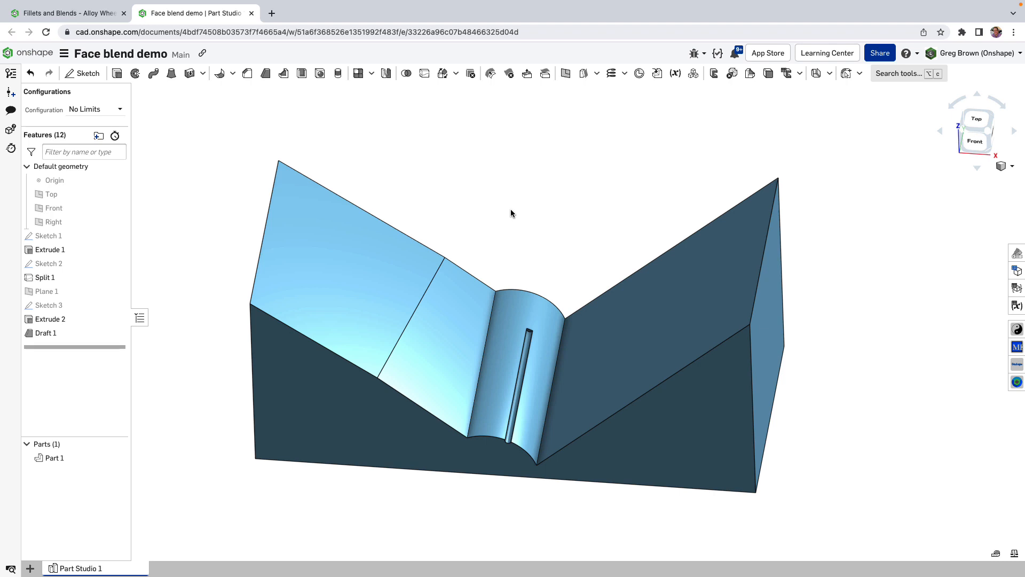
pyautogui.moveTo(539, 208)
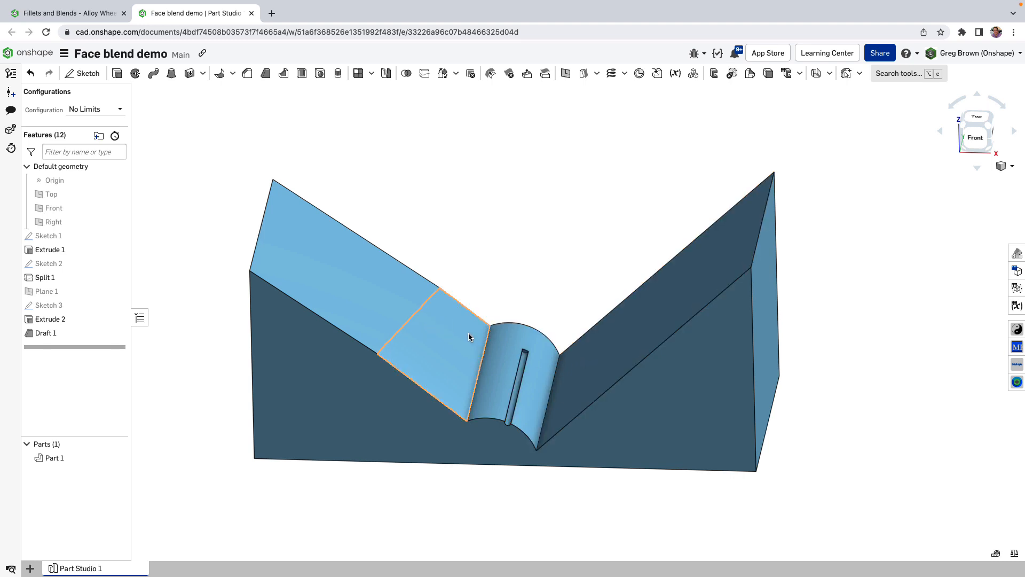
pyautogui.moveTo(477, 366)
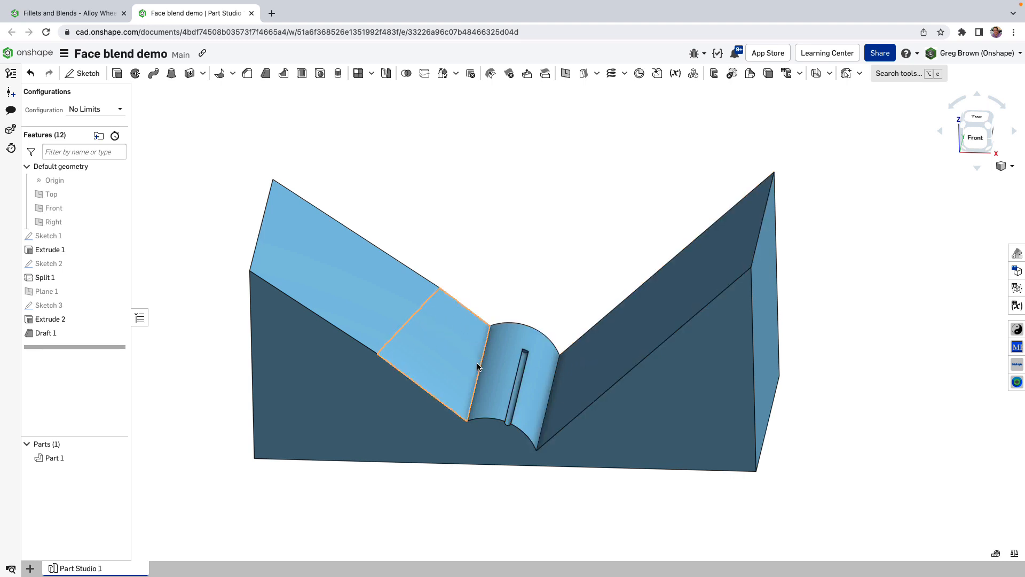
pyautogui.moveTo(219, 73)
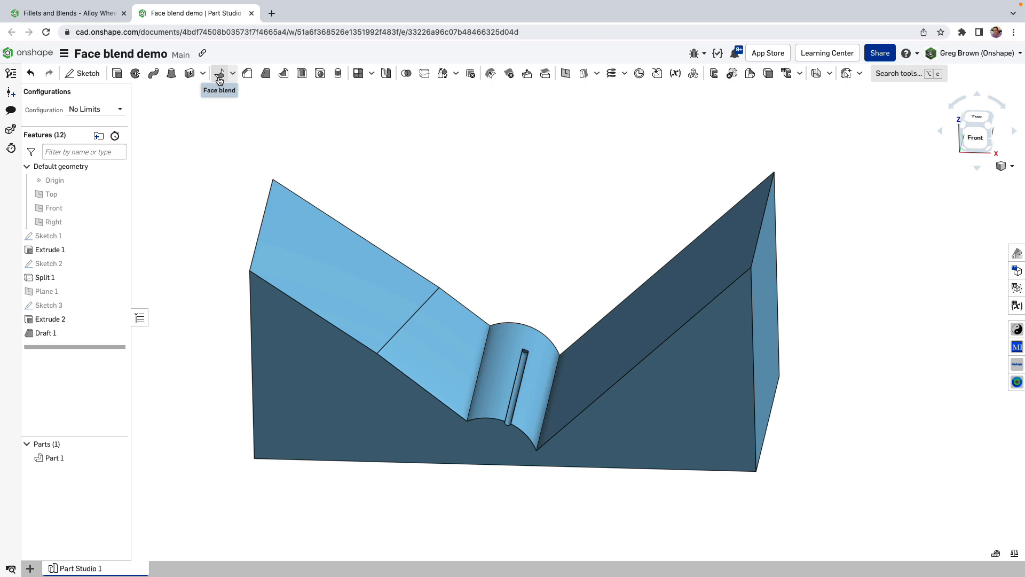
# - Blend the two left sloped faces into the right wall with a 30 mm rolling-ball face blend
pyautogui.click(219, 72)
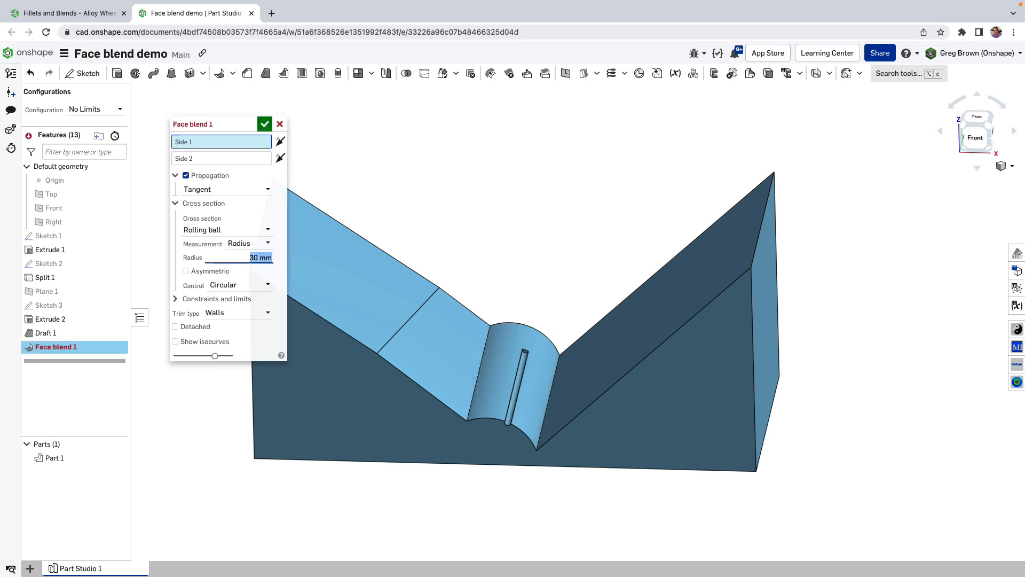
pyautogui.moveTo(240, 285)
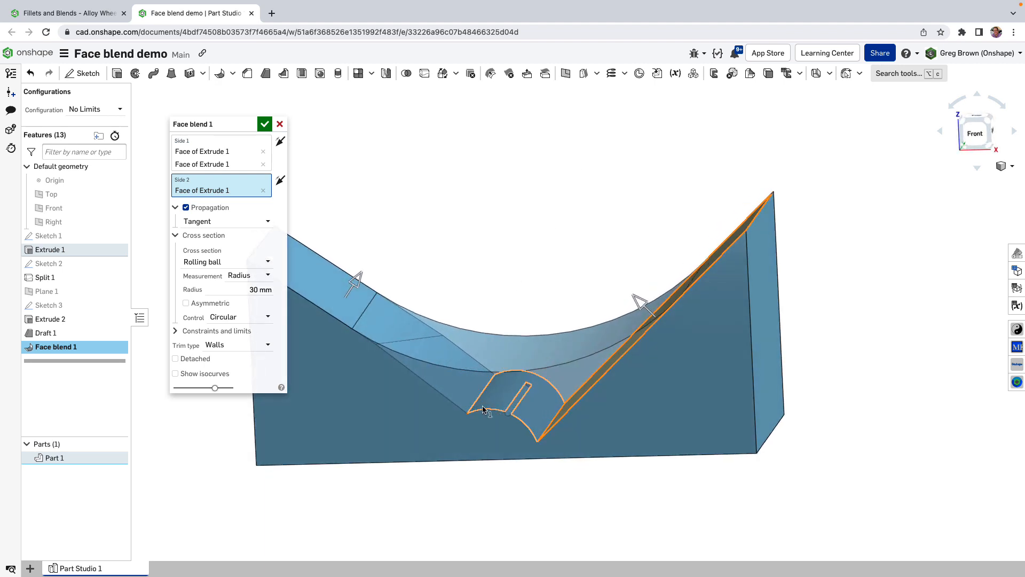
pyautogui.click(265, 124)
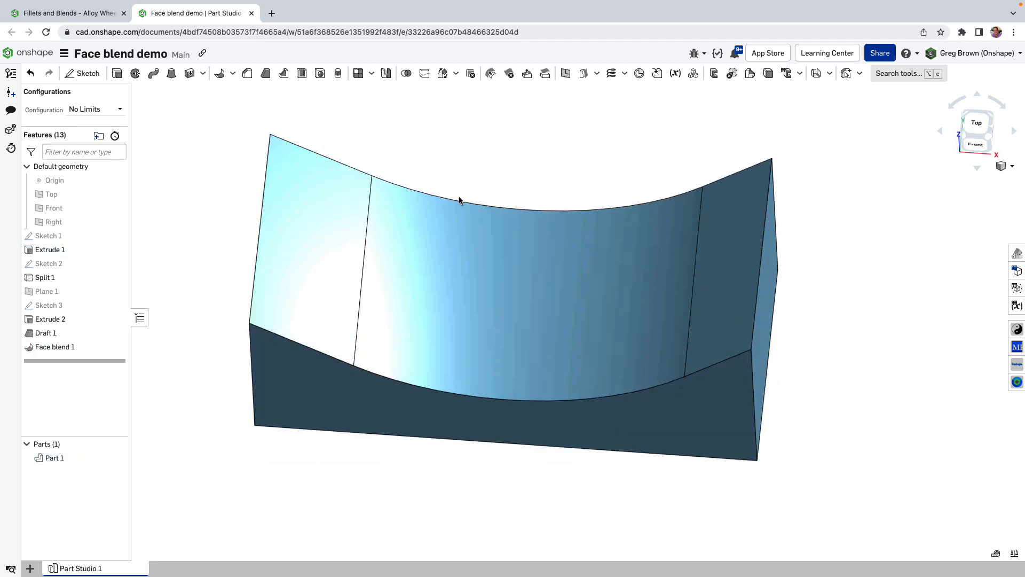
pyautogui.click(46, 332)
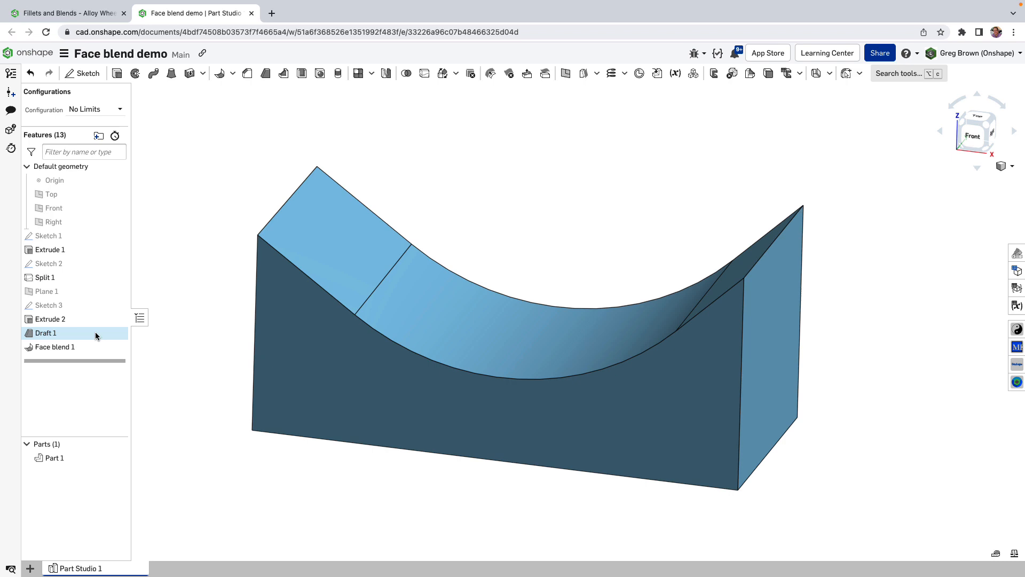
# - Reopen Face blend 1 and try Width measurement before returning to Radius
pyautogui.doubleClick(56, 346)
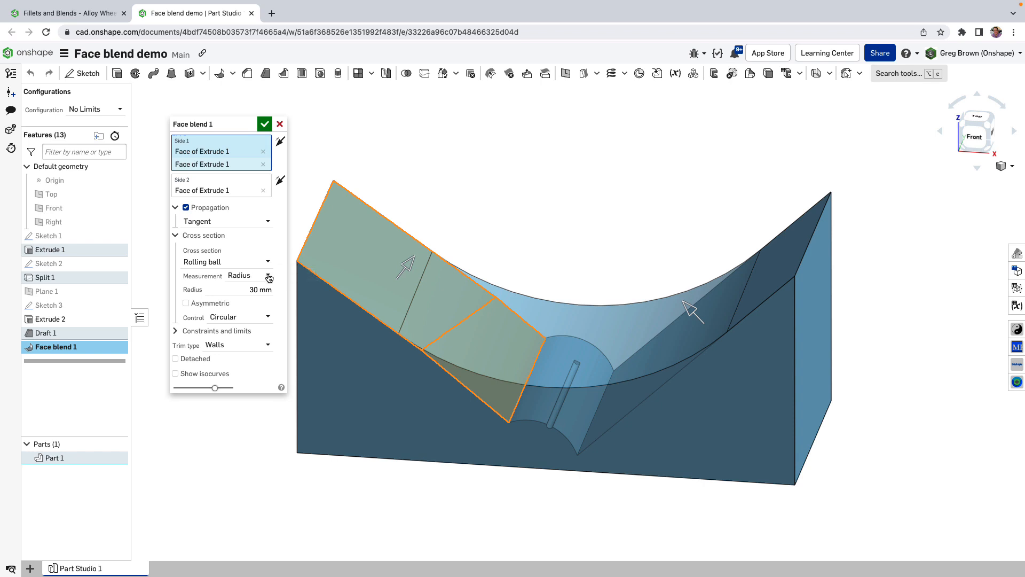
pyautogui.click(247, 274)
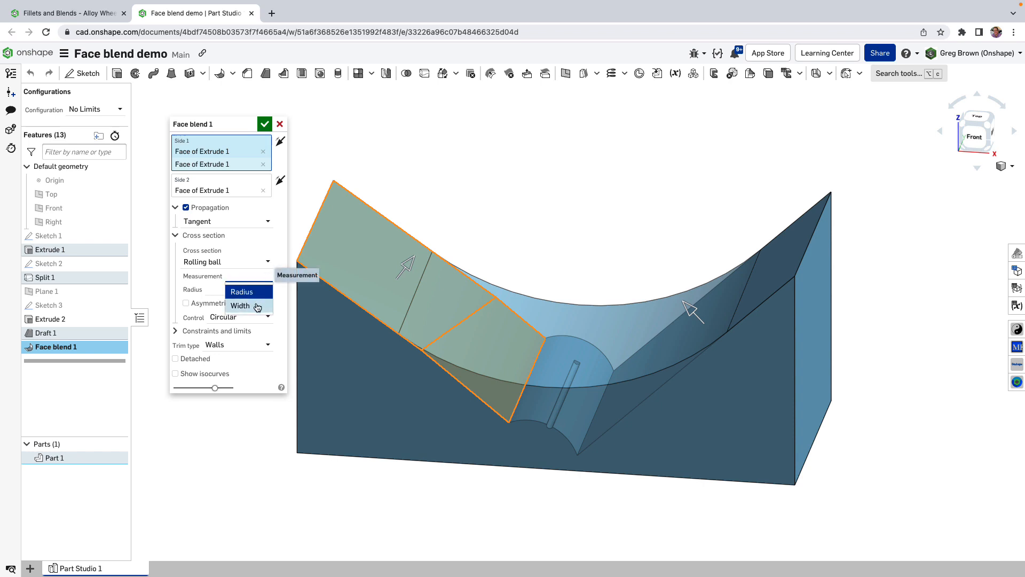
pyautogui.click(240, 306)
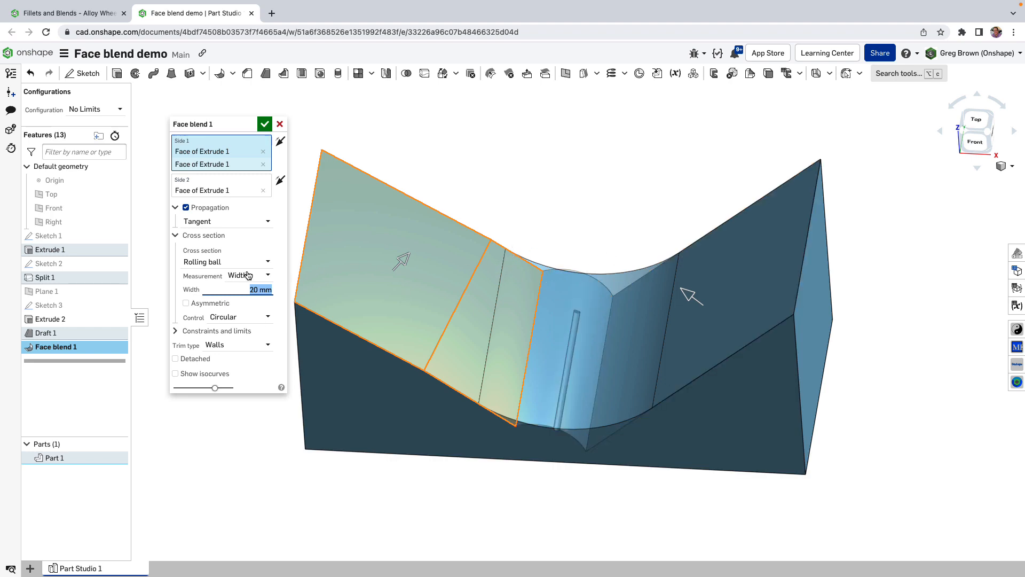
pyautogui.click(247, 275)
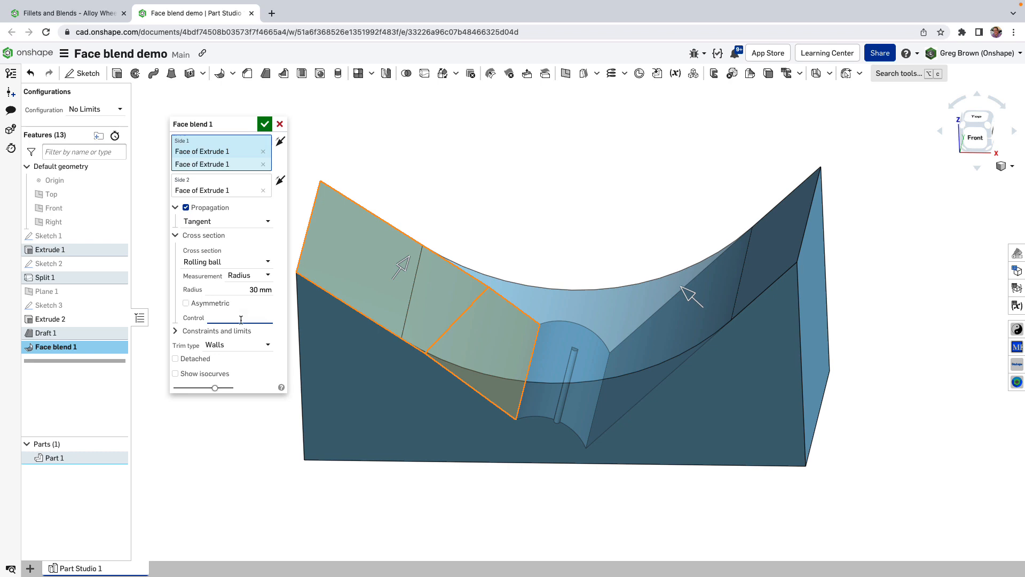
# - Try isocurves, Chamfer and Asymmetric options, then restore symmetric Circular control at 30 mm
pyautogui.click(240, 317)
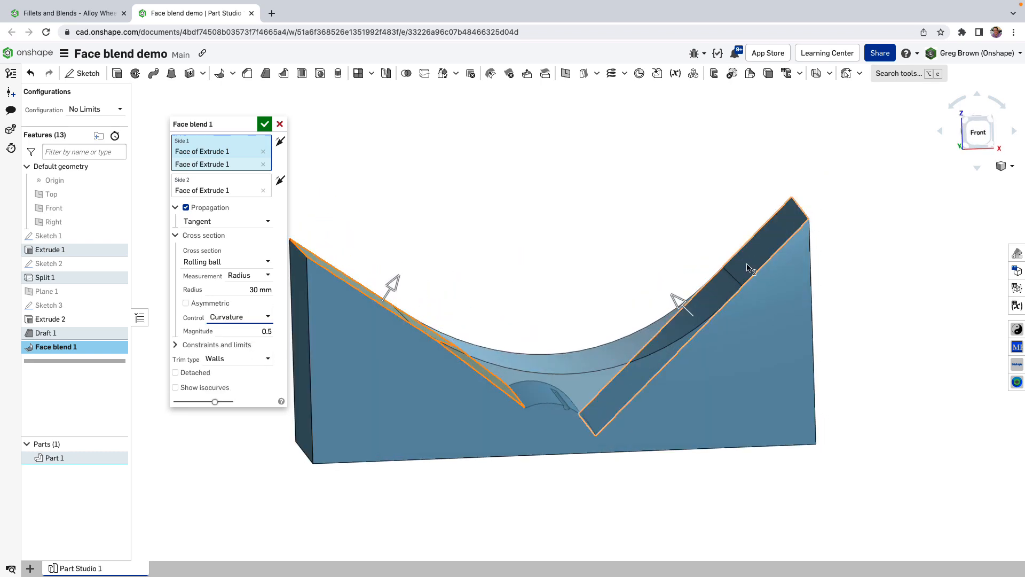
pyautogui.click(175, 387)
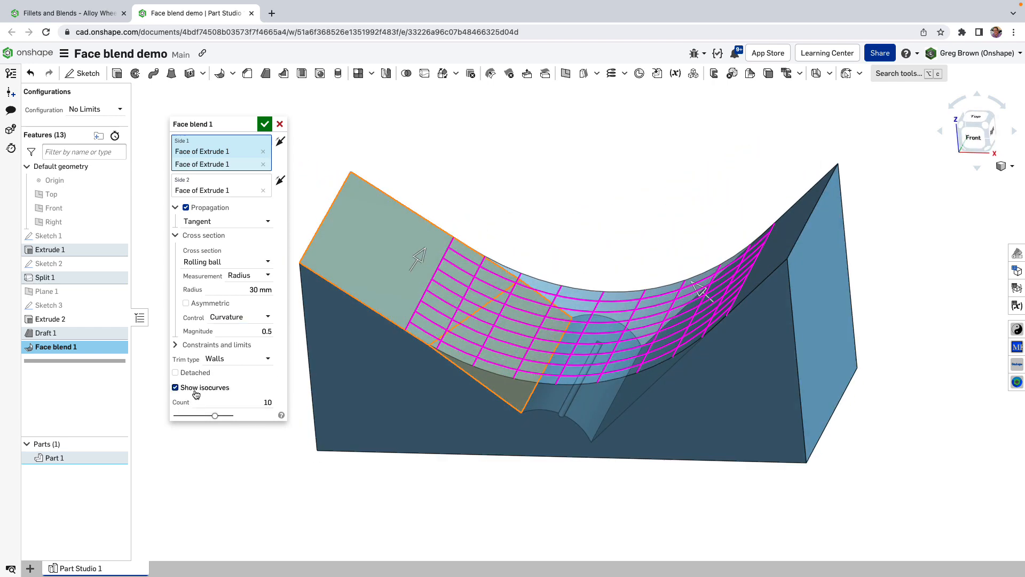
pyautogui.click(176, 387)
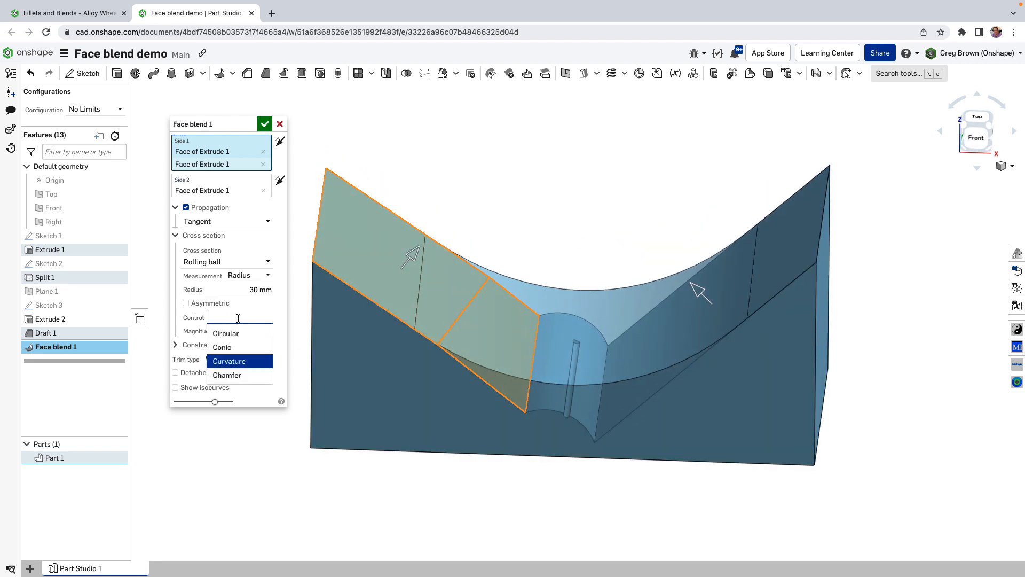
pyautogui.click(227, 374)
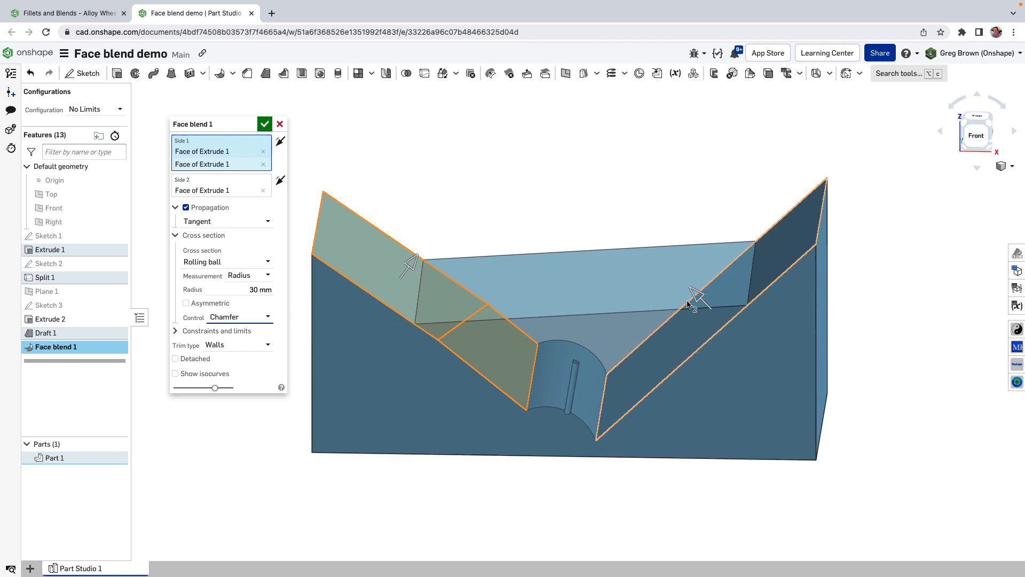
pyautogui.click(186, 303)
pyautogui.write('20')
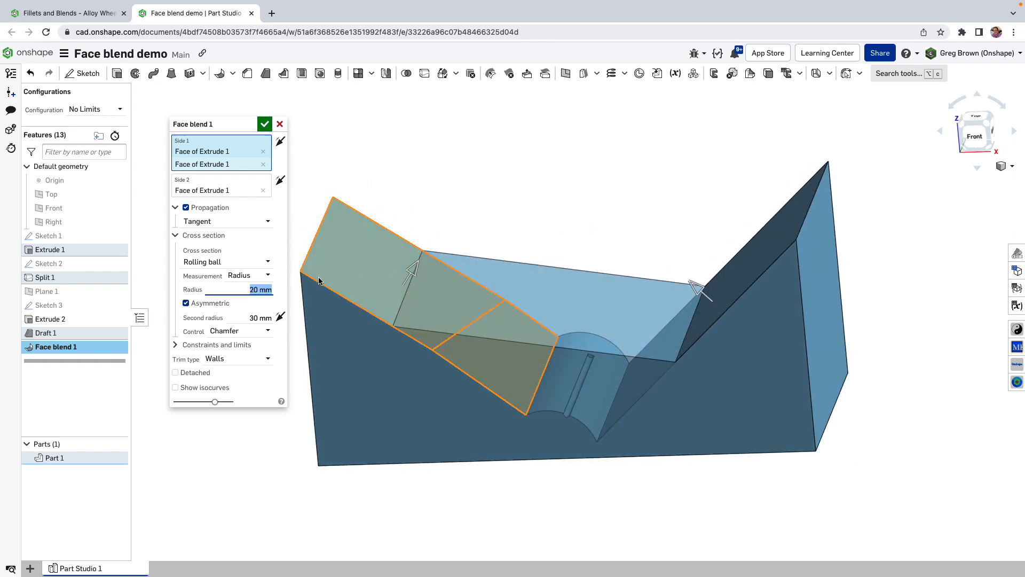
pyautogui.click(186, 303)
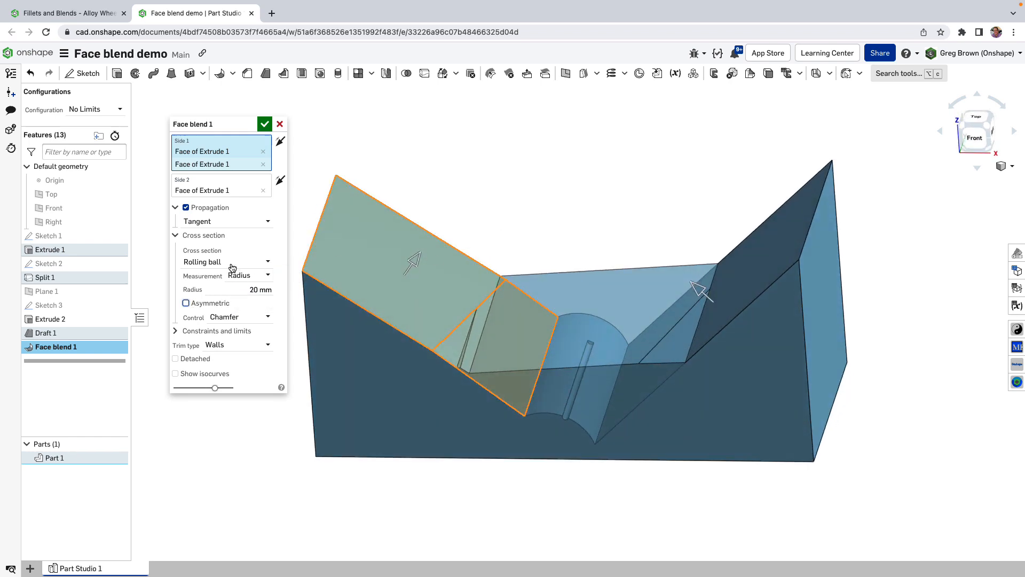
pyautogui.click(239, 317)
pyautogui.write('30')
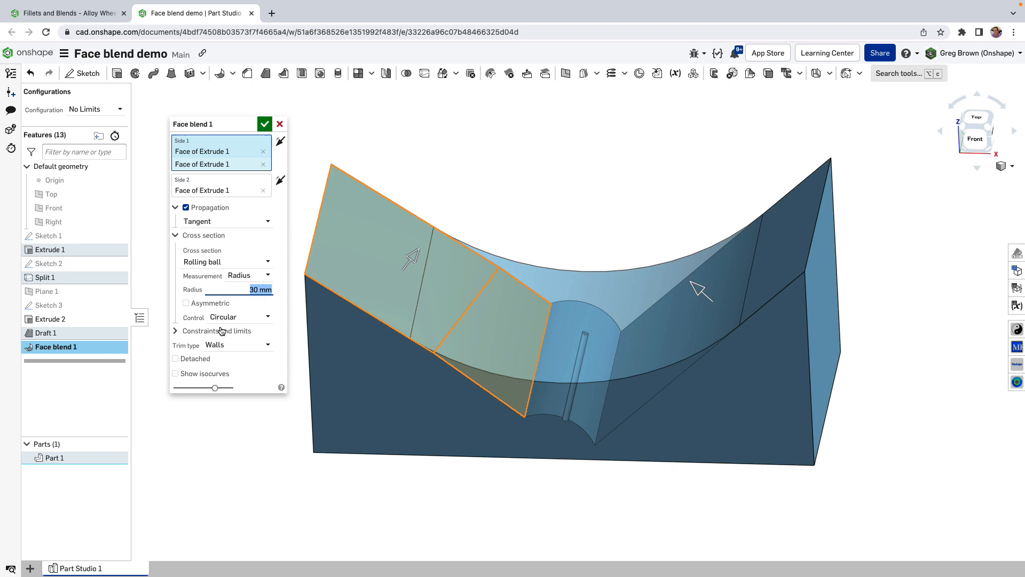
# - Enable tangent hold lines on Edge of Split 1 and set the blend radius to 20 mm
pyautogui.click(203, 235)
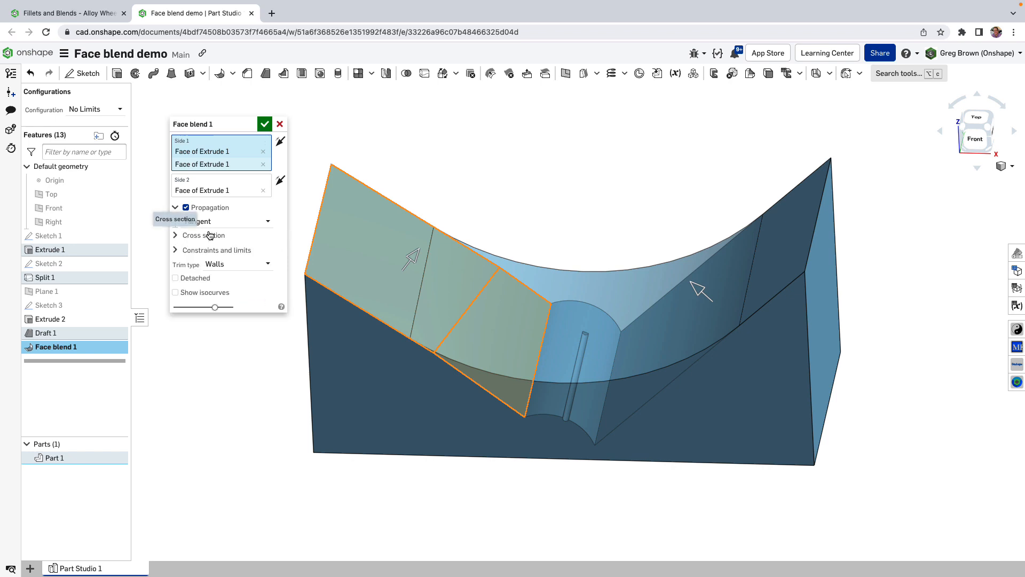
pyautogui.moveTo(229, 253)
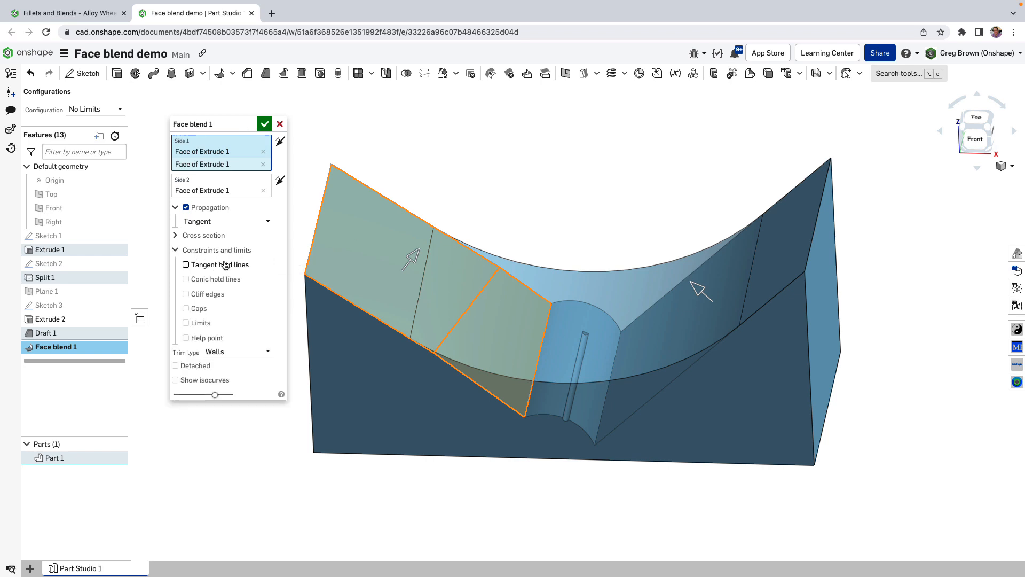
pyautogui.moveTo(222, 264)
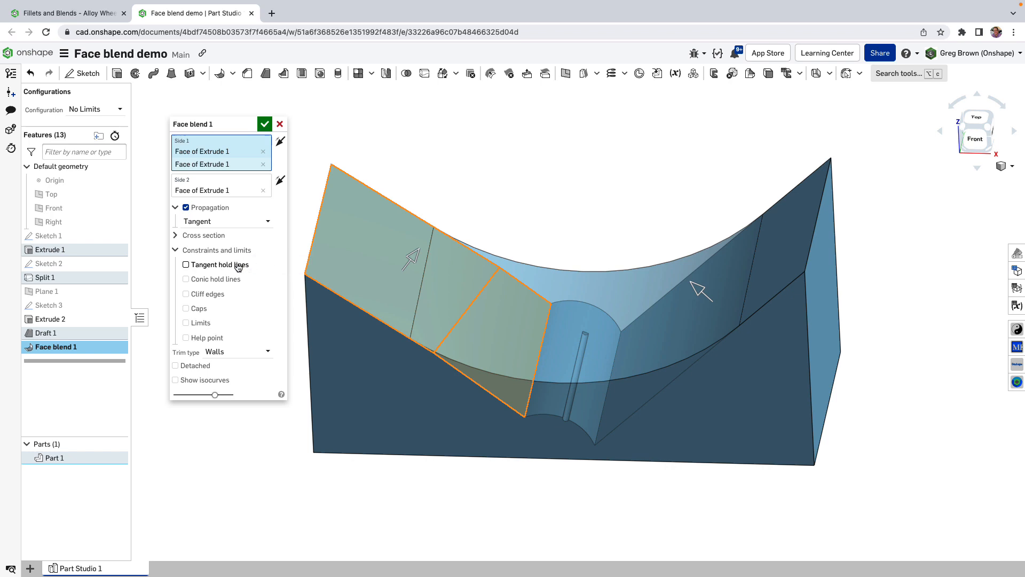
pyautogui.moveTo(218, 265)
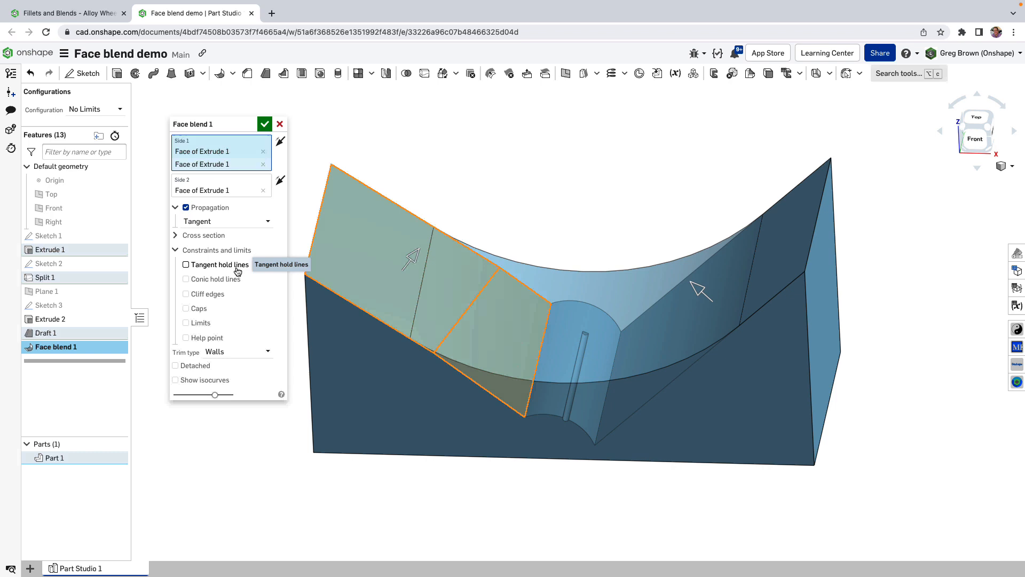
pyautogui.click(186, 264)
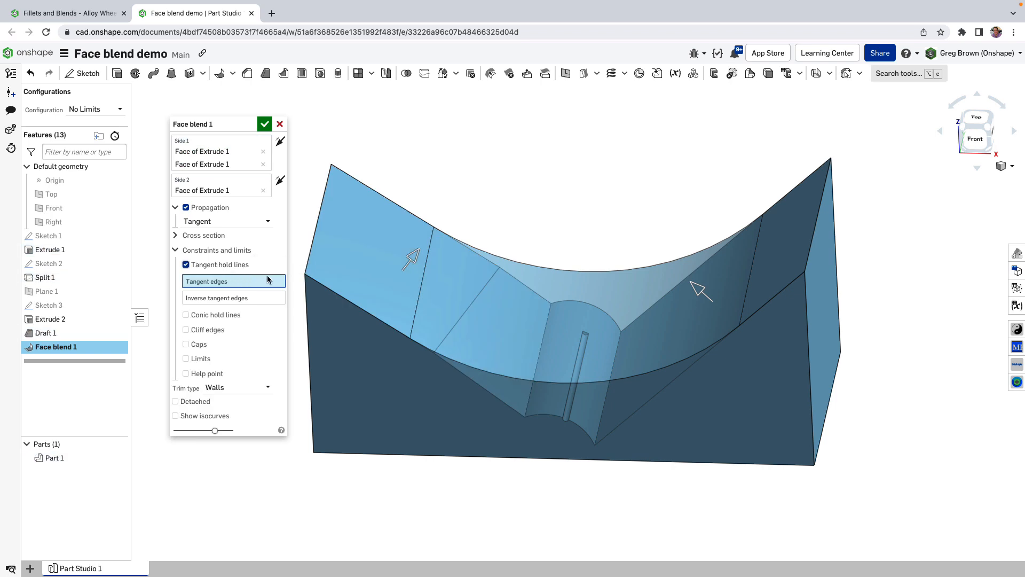
pyautogui.moveTo(483, 280)
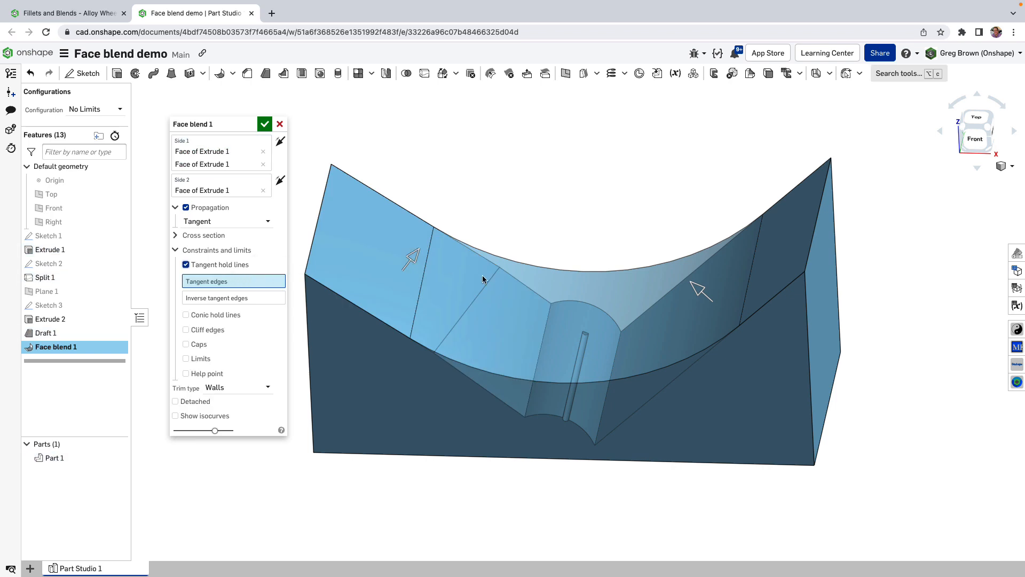
pyautogui.click(487, 278)
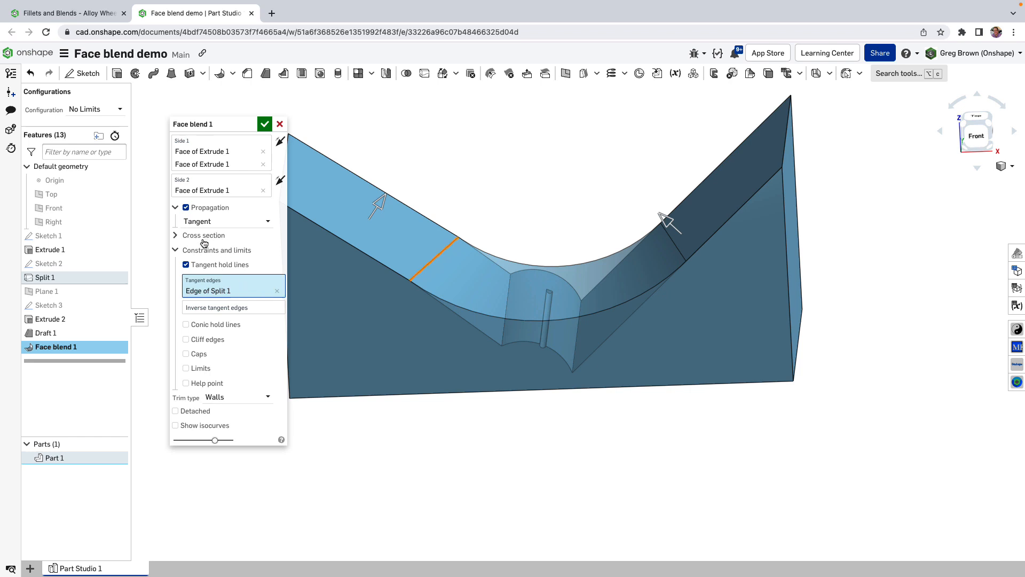
pyautogui.click(203, 235)
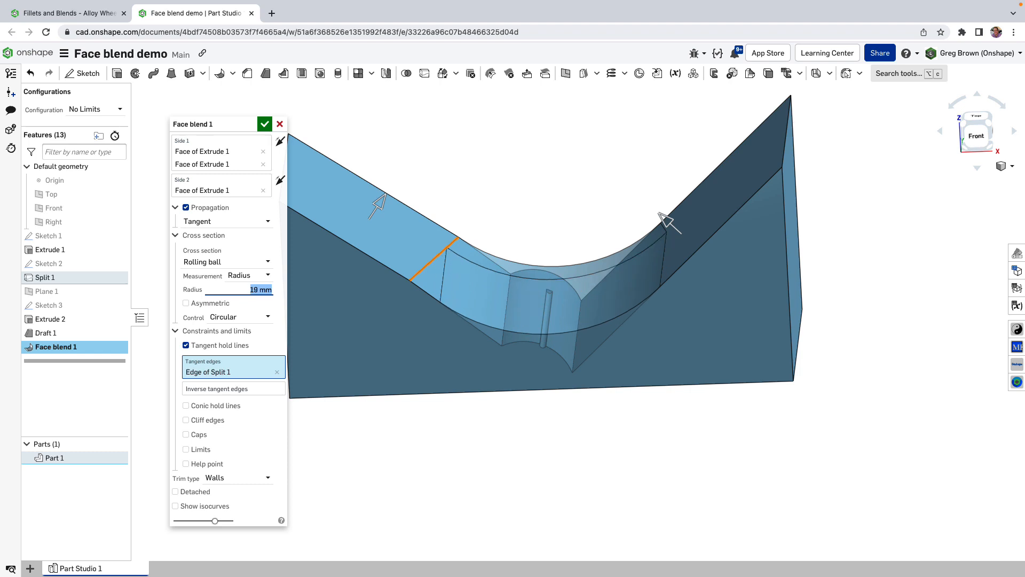
pyautogui.moveTo(474, 311)
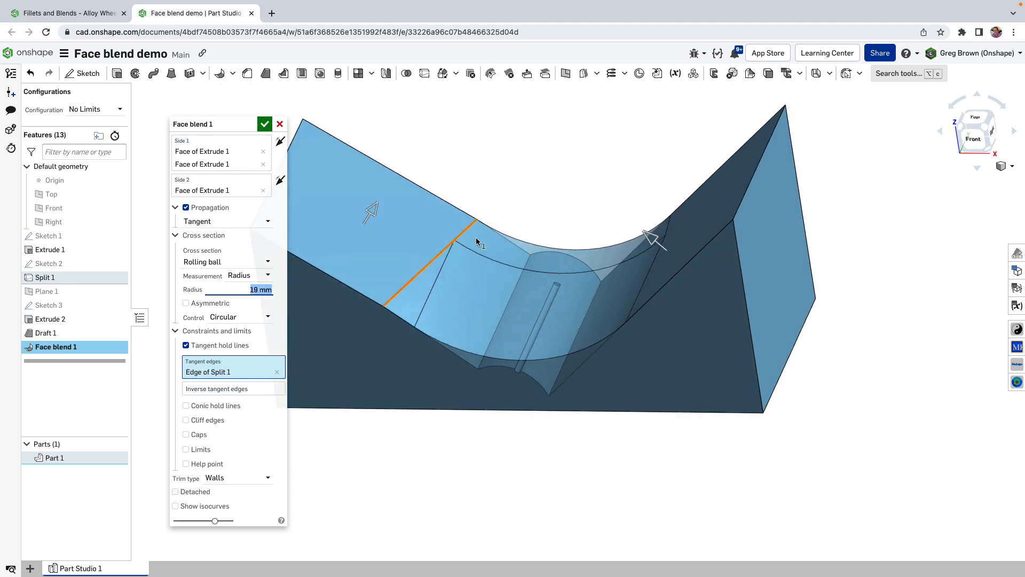
pyautogui.moveTo(483, 275)
pyautogui.write('36')
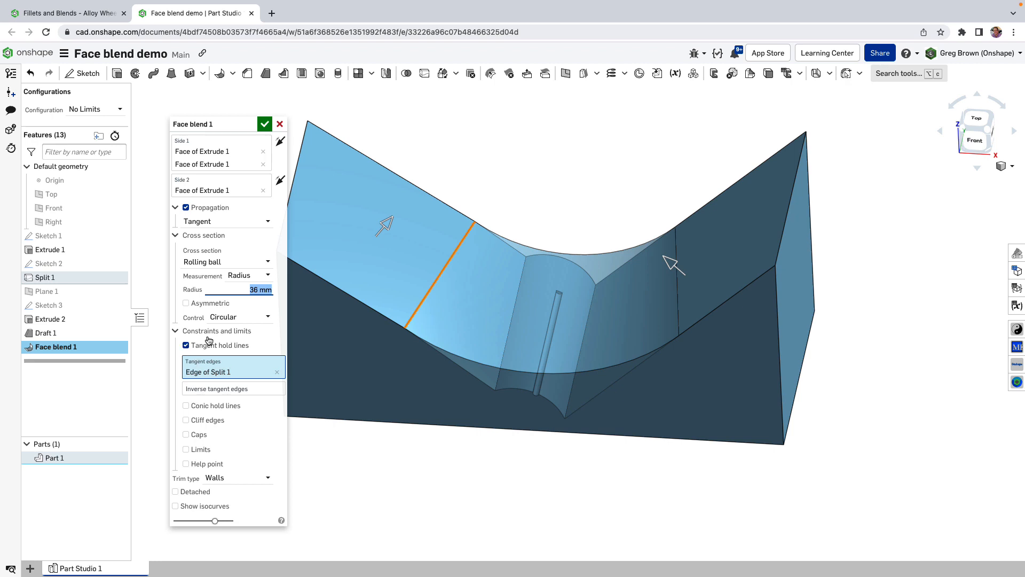
pyautogui.moveTo(247, 293)
pyautogui.write('20')
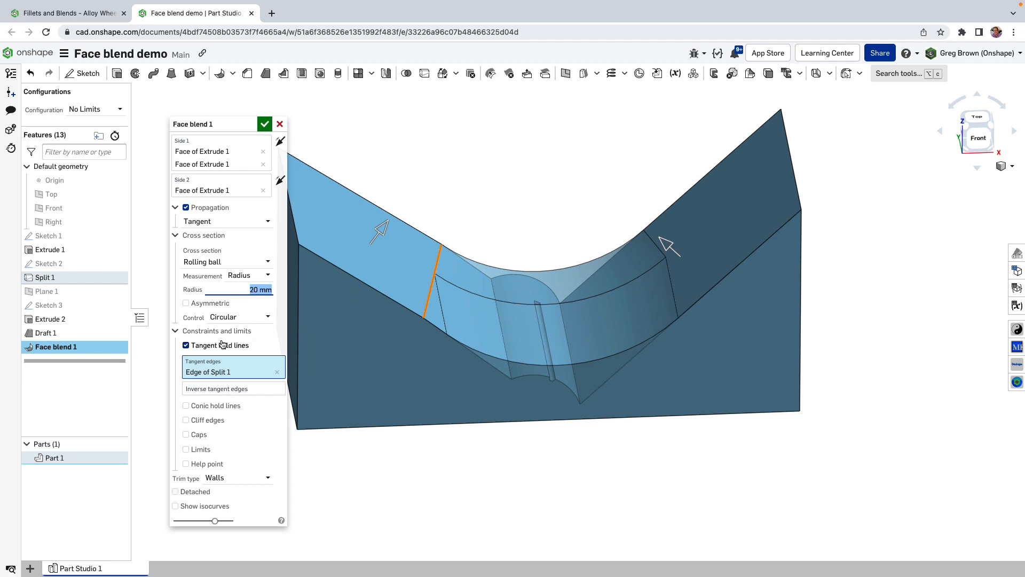
# - Replace tangent hold lines with conic hold lines on Edge of Split 1, radius 25 mm
pyautogui.click(186, 345)
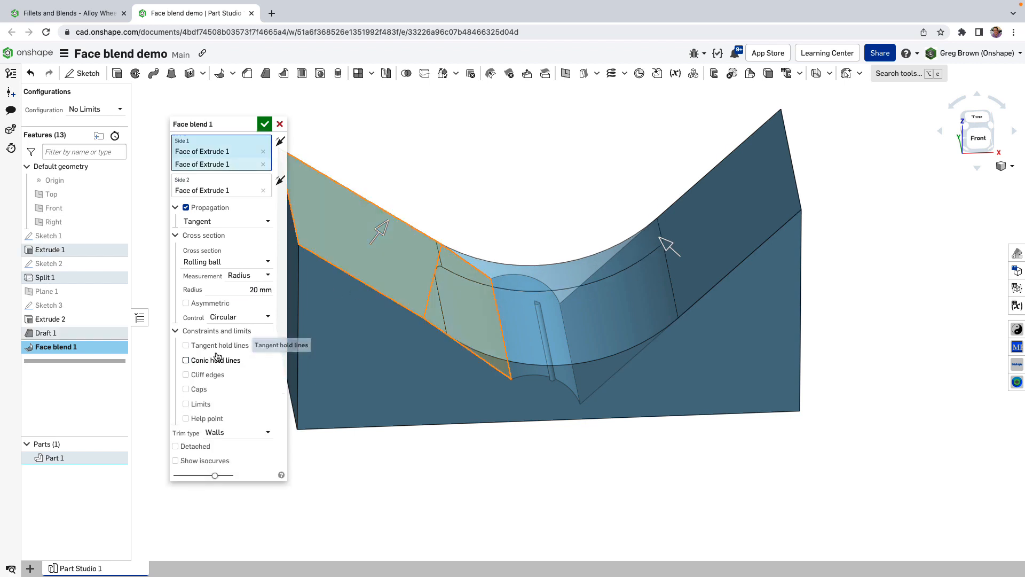
pyautogui.click(186, 360)
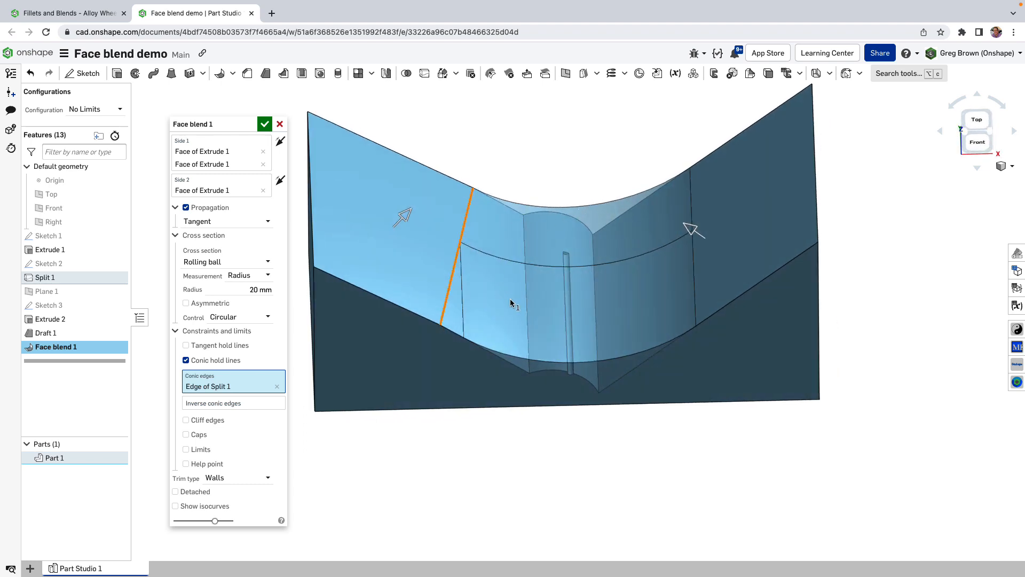
pyautogui.moveTo(431, 268)
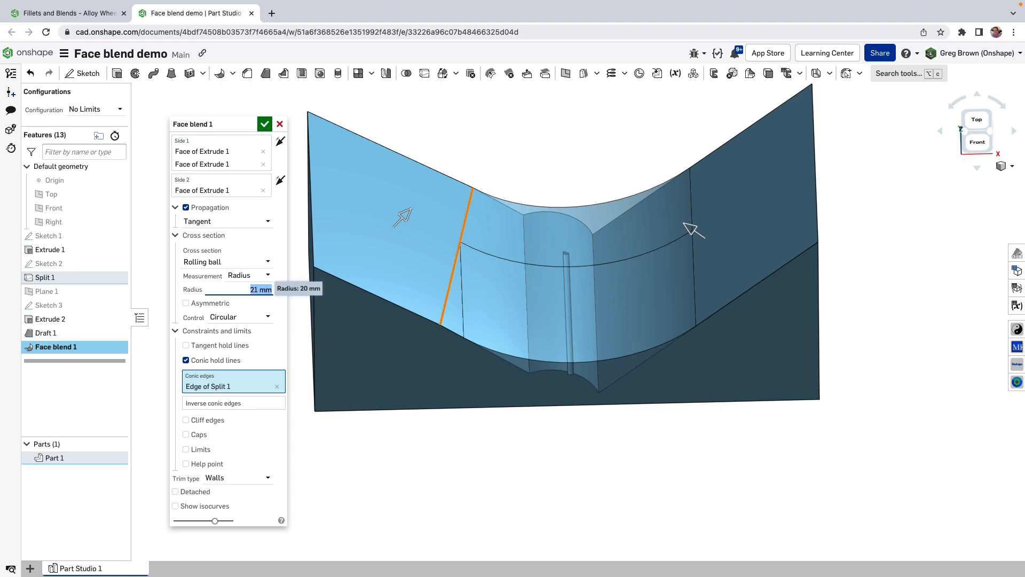
pyautogui.write('26 mm')
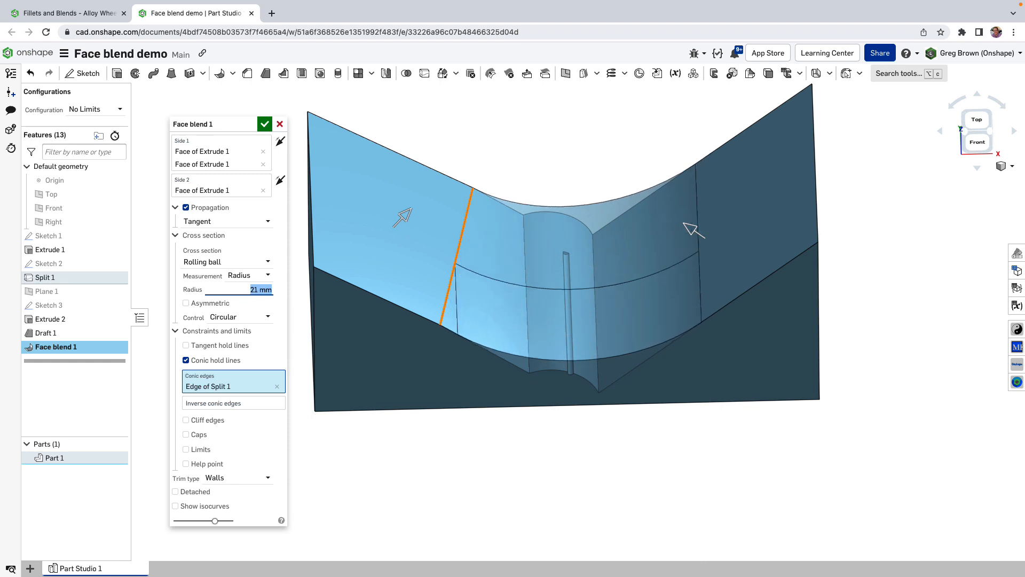
pyautogui.write('27 mm')
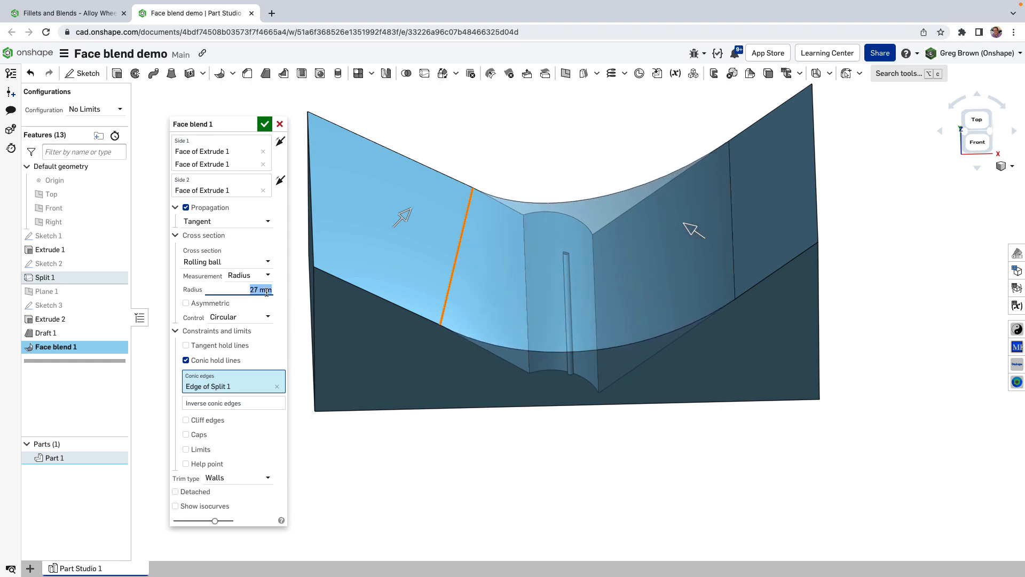
pyautogui.moveTo(466, 222)
pyautogui.write('25')
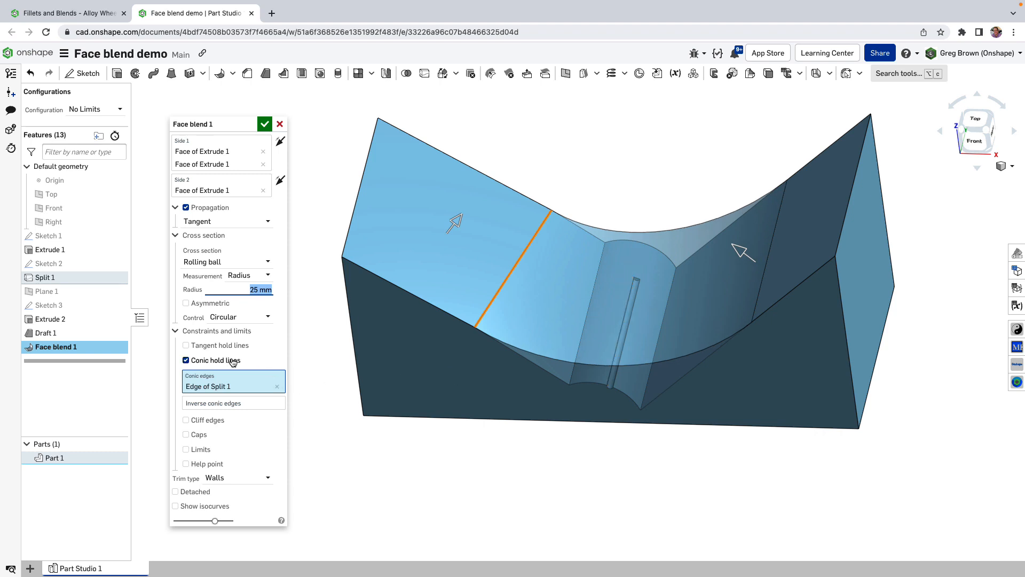
pyautogui.moveTo(245, 334)
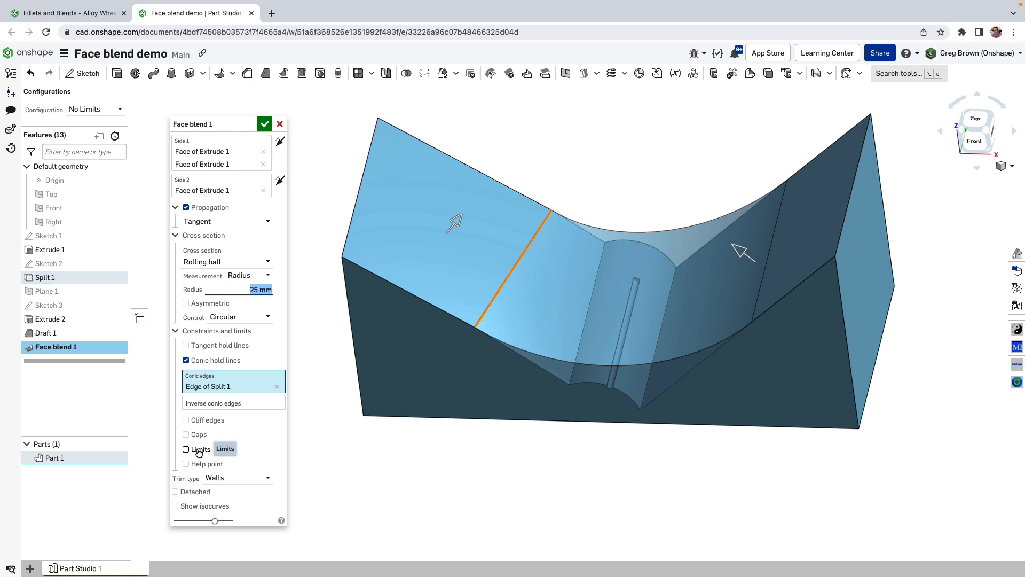
# - Limit the blend with a flipped plane limit on Face of Extrude 2 and confirm
pyautogui.click(186, 448)
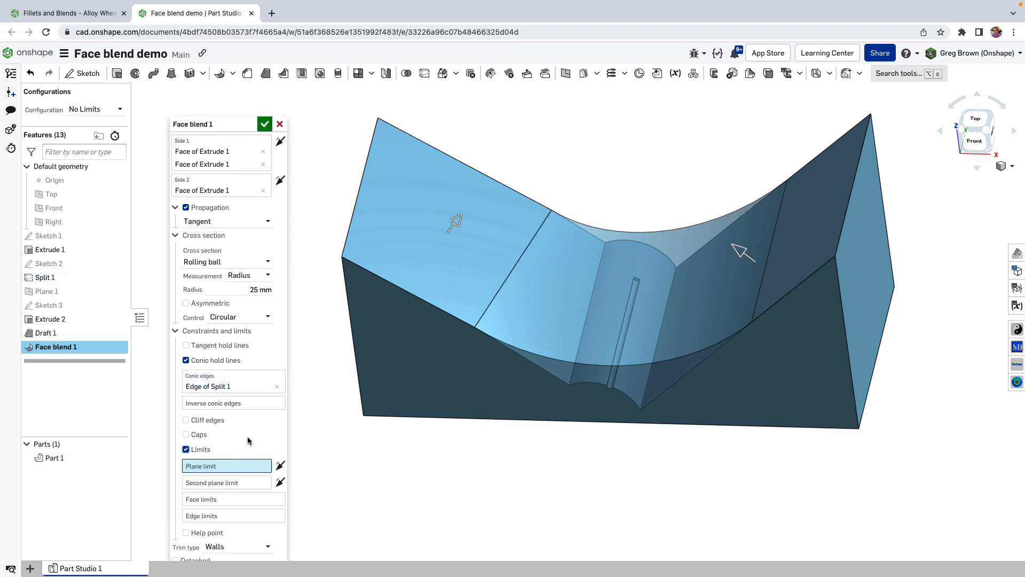
pyautogui.click(175, 234)
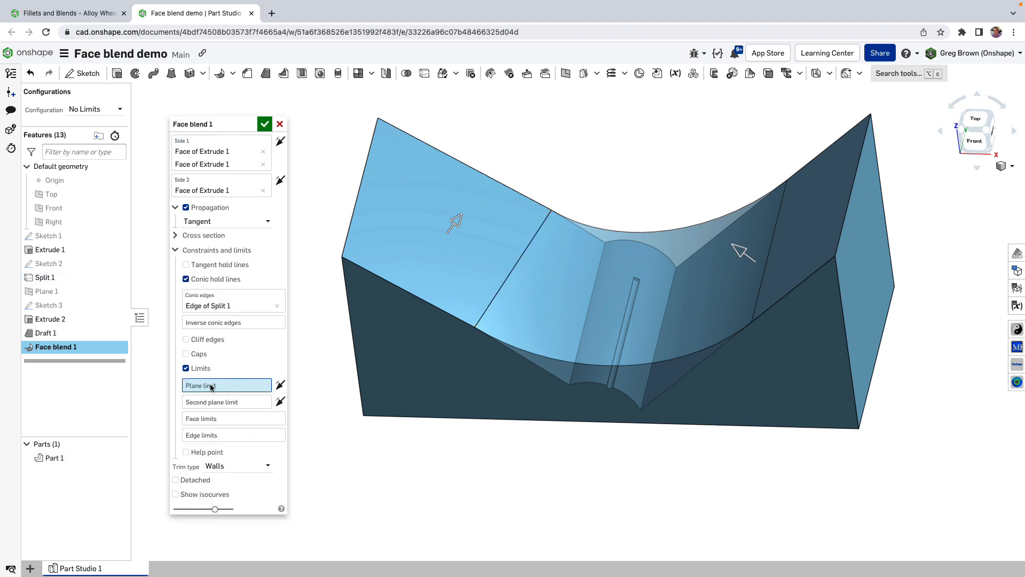
pyautogui.moveTo(230, 401)
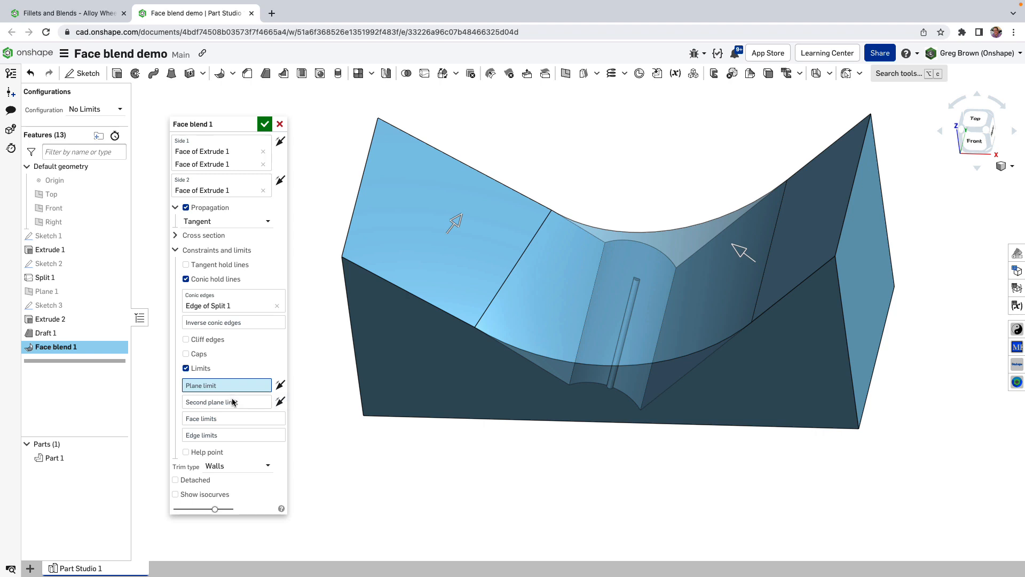
pyautogui.click(233, 434)
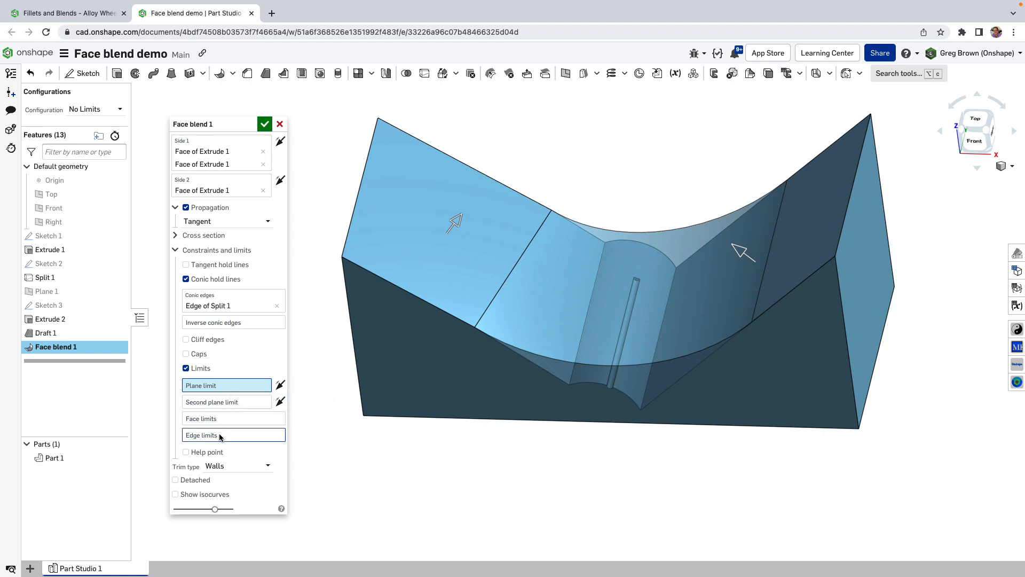
pyautogui.moveTo(203, 451)
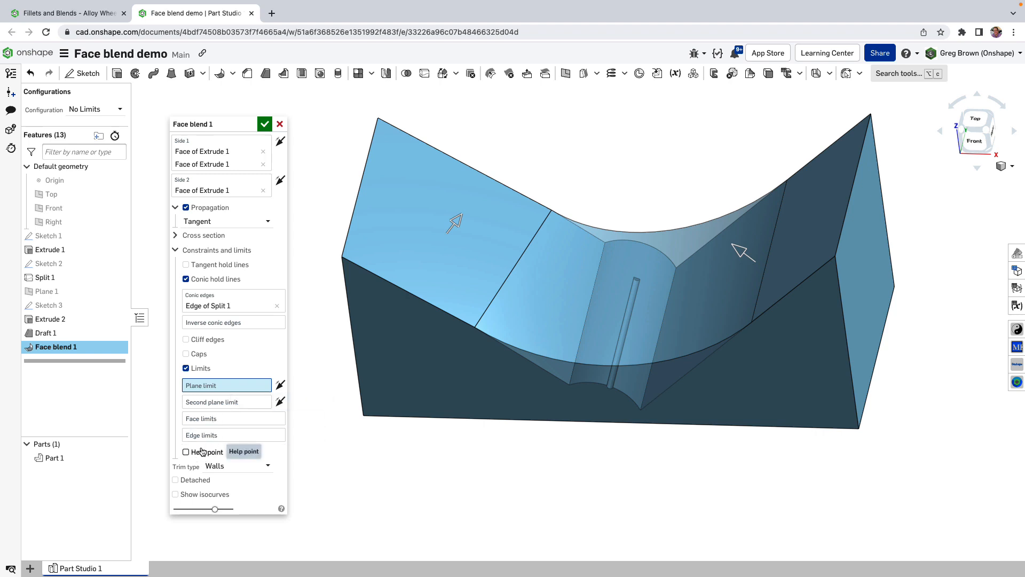
pyautogui.moveTo(603, 295)
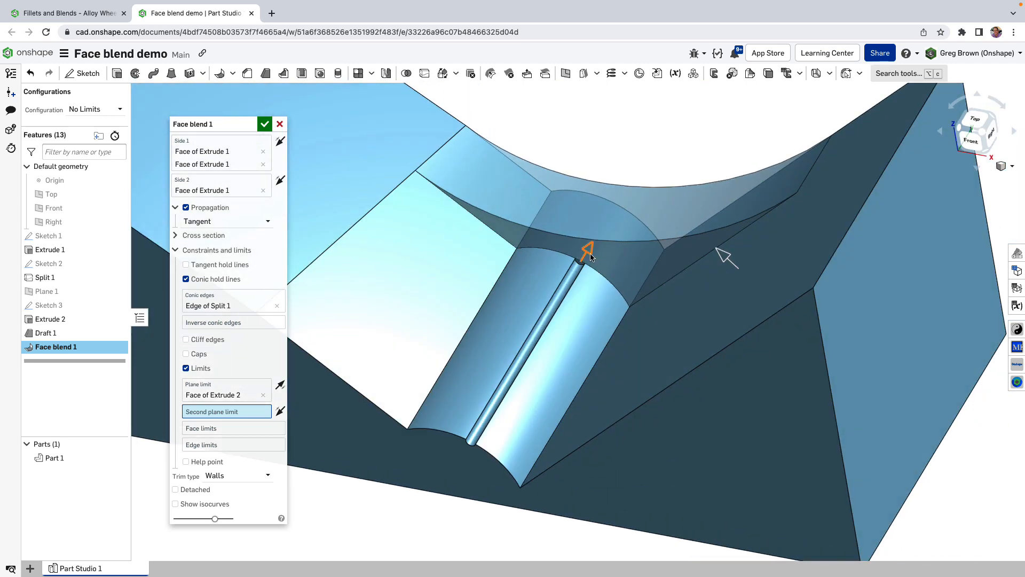
pyautogui.moveTo(313, 387)
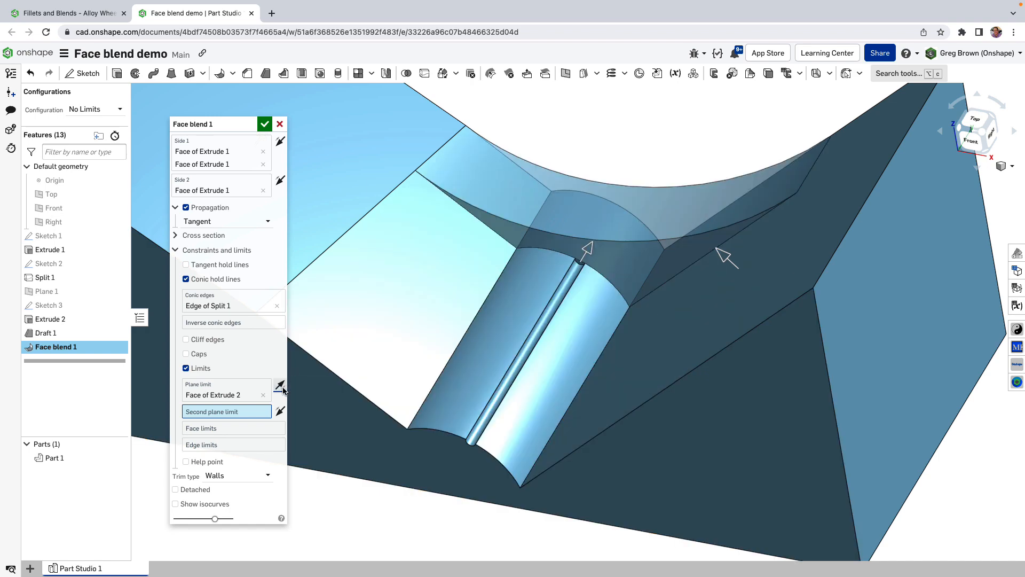
pyautogui.click(264, 124)
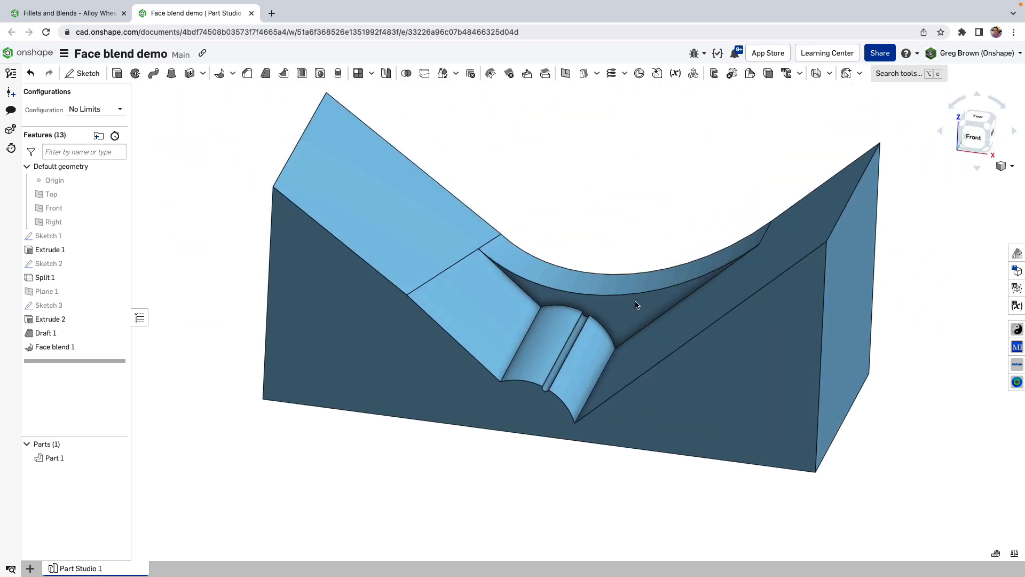
# - Edit Face blend 1, enable Detached, and accept it as a separate surface
pyautogui.rightClick(55, 346)
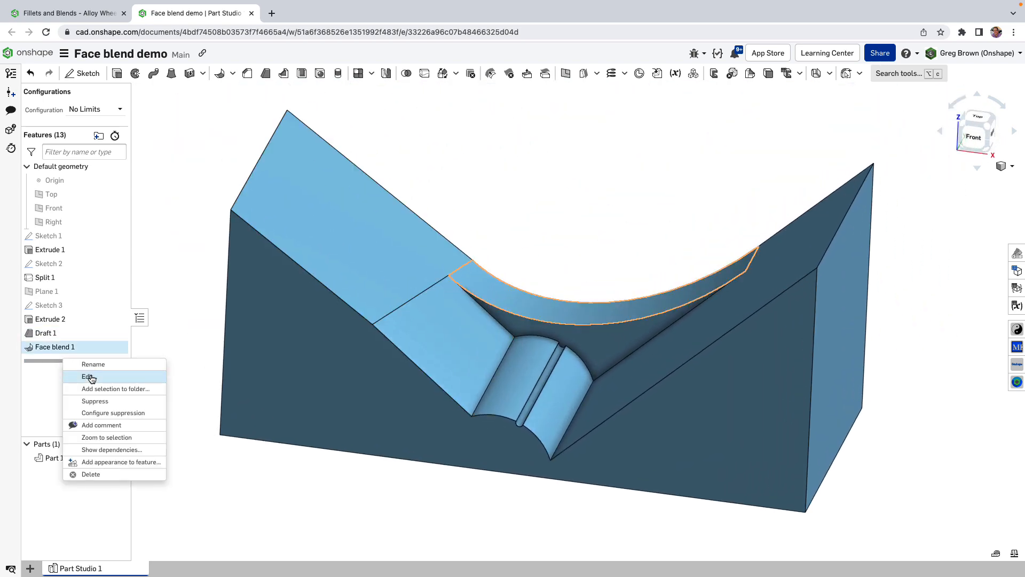
pyautogui.click(88, 376)
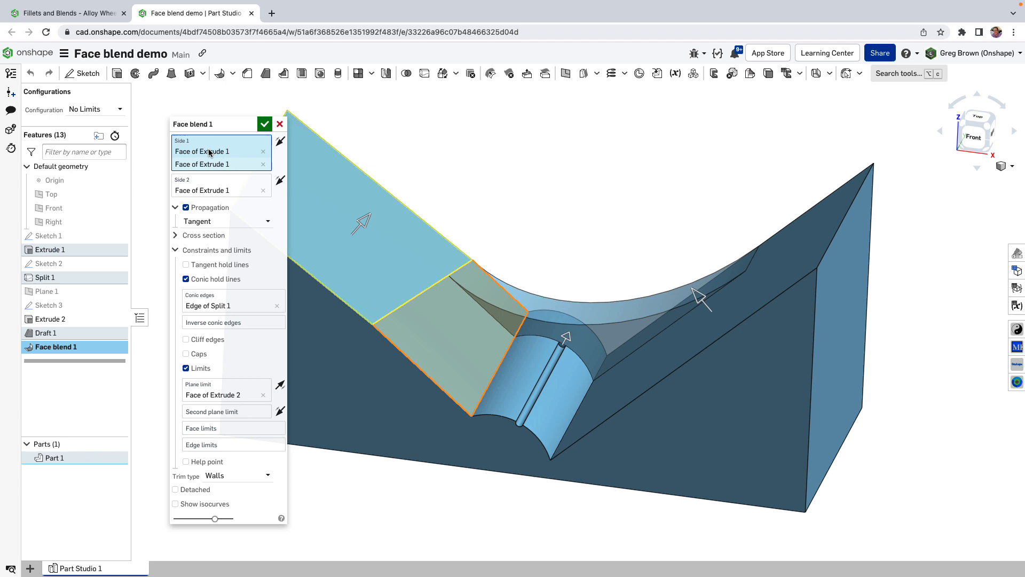
pyautogui.click(175, 489)
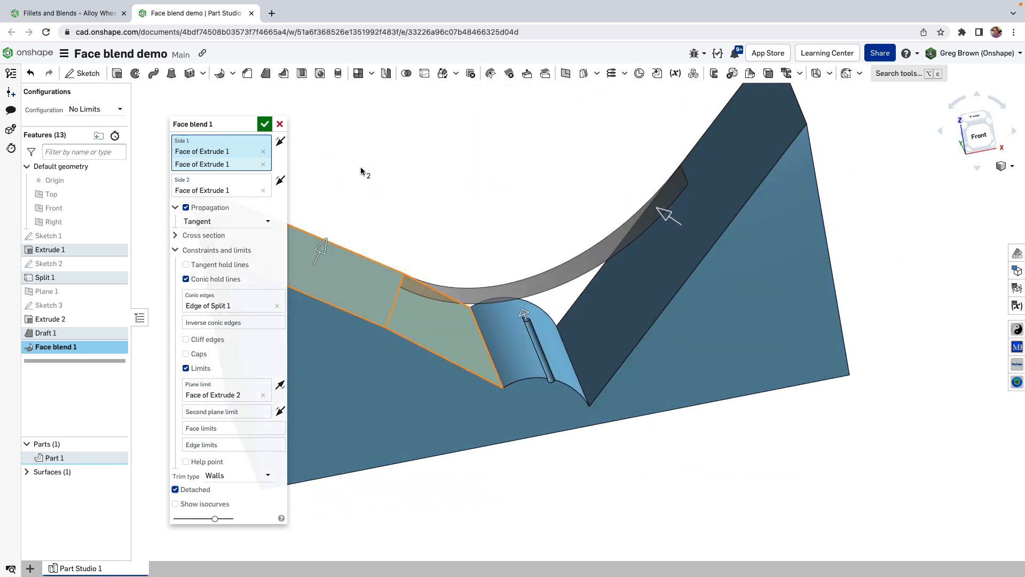
pyautogui.click(265, 123)
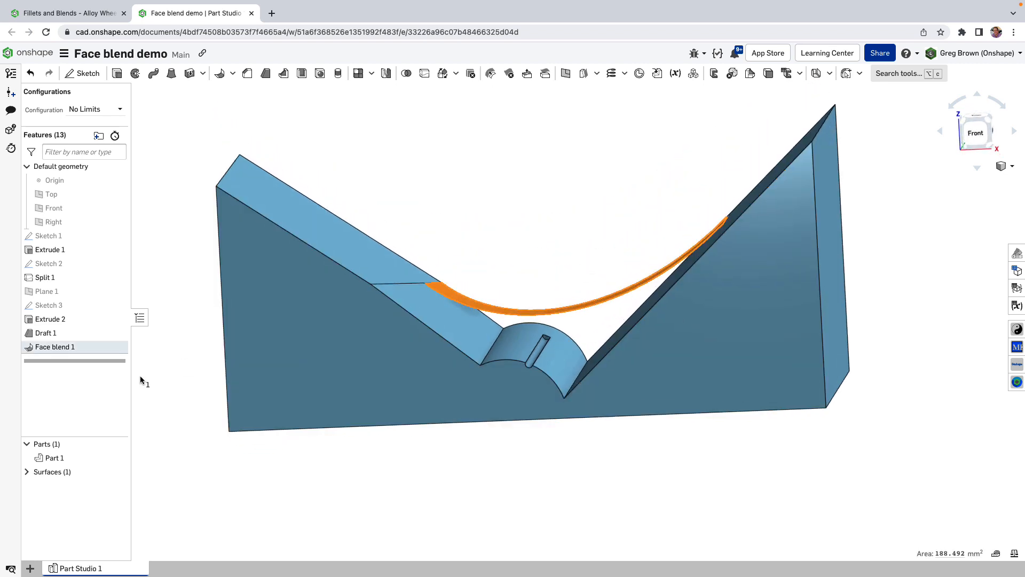
# - Uncheck Detached on Face blend 1, hide isocurves, and accept the changes
pyautogui.doubleClick(55, 347)
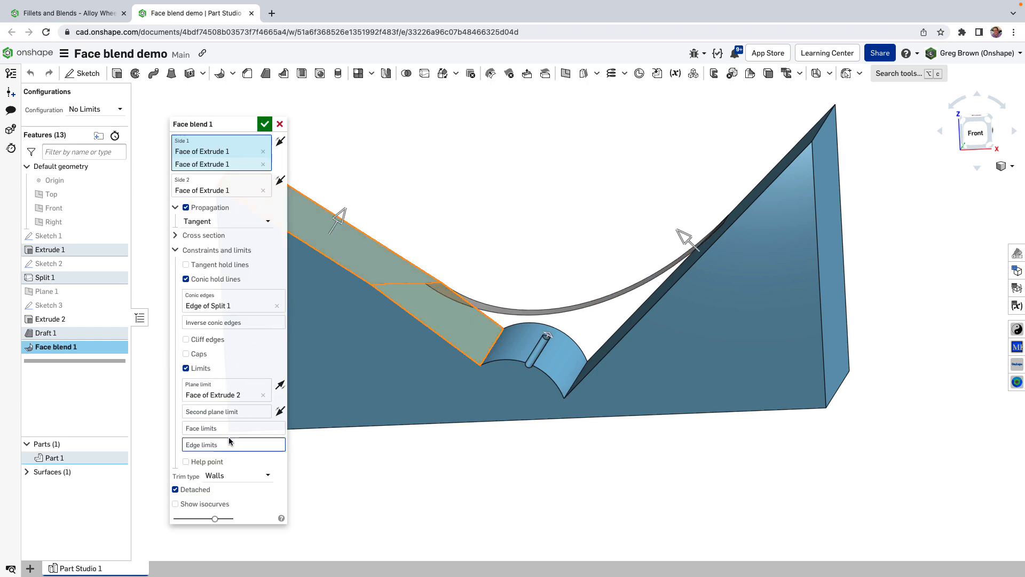
pyautogui.click(175, 503)
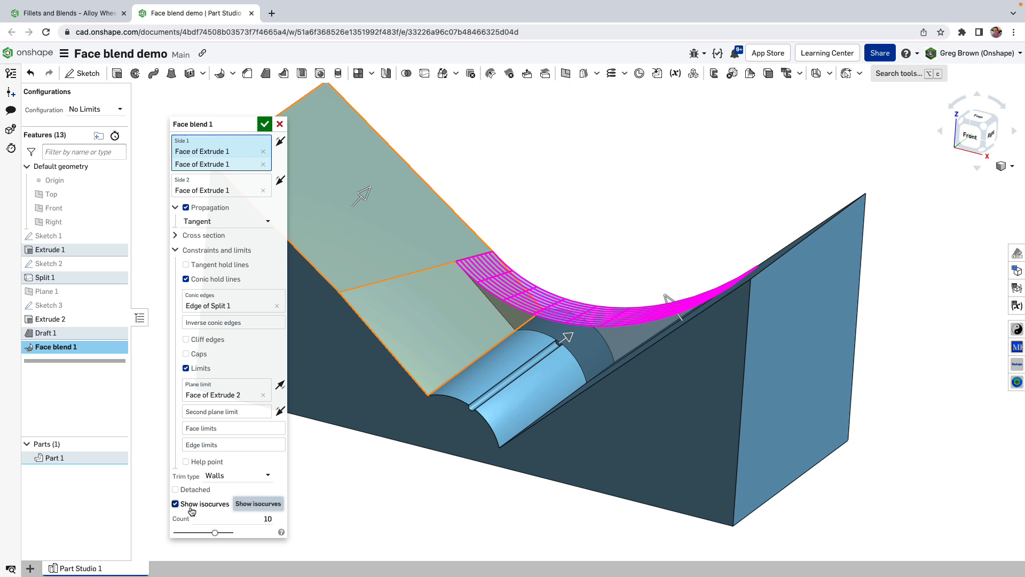
pyautogui.click(175, 504)
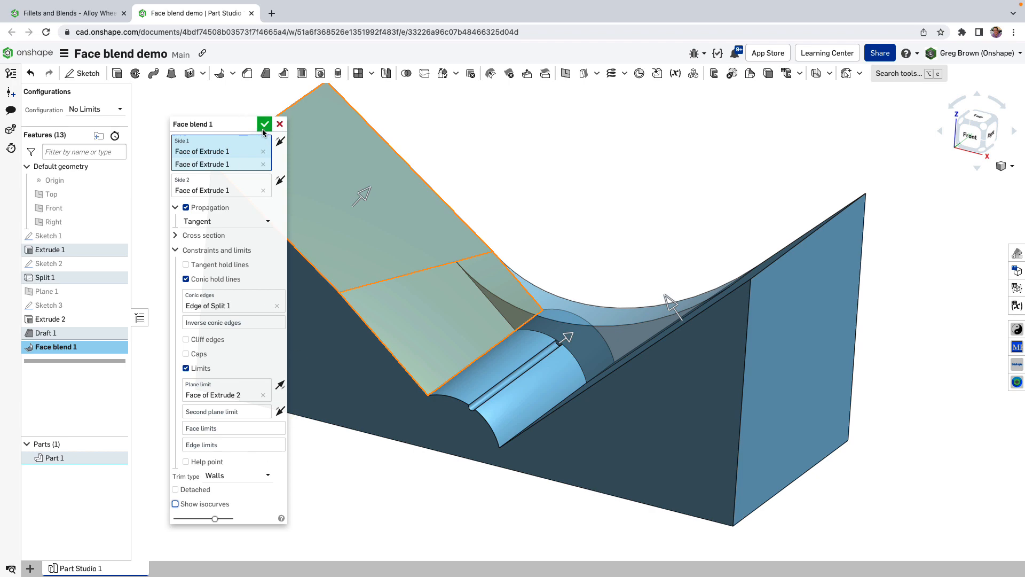
pyautogui.click(265, 124)
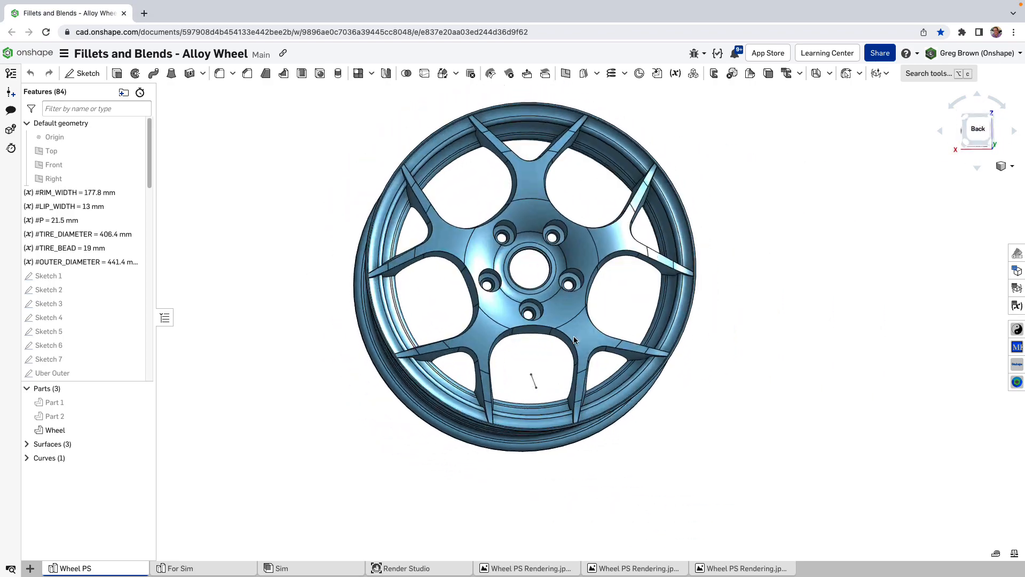
# - Start a fillet with Curvature control, 7 mm radius and 0.5 magnitude
pyautogui.scroll(3)
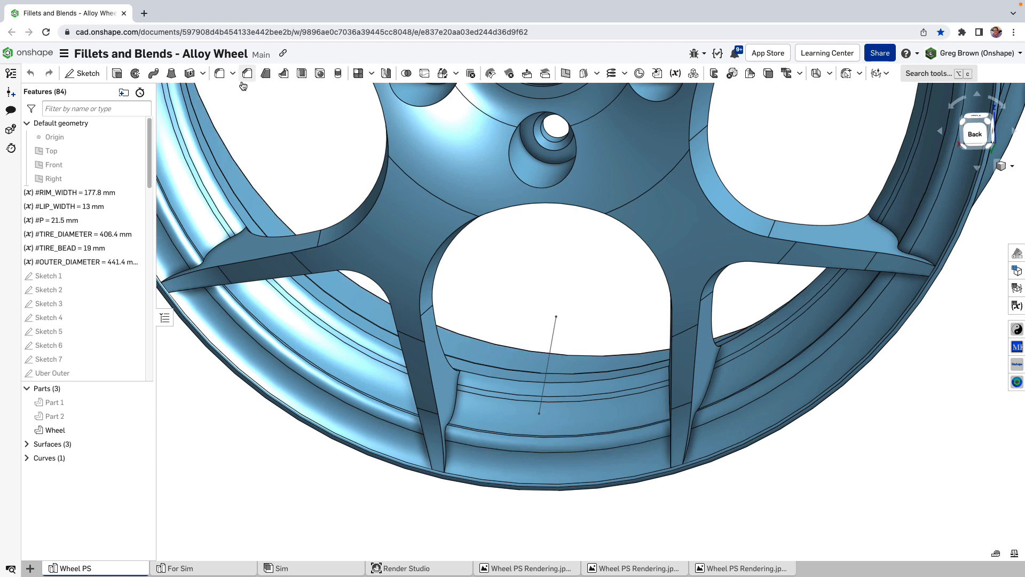
pyautogui.click(247, 72)
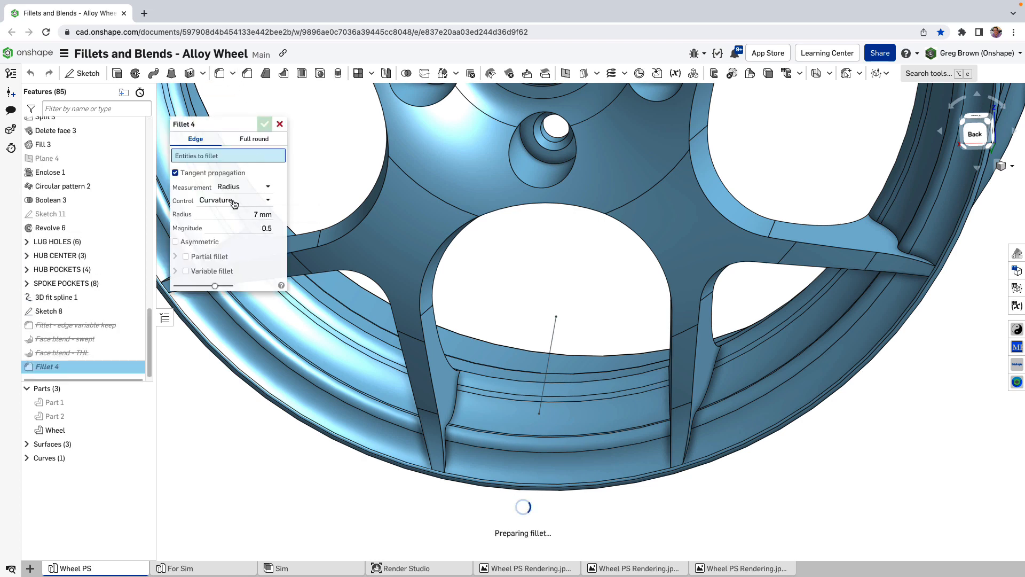
# - Fillet the Boolean 2 spoke-to-rim edge using Distance control and an 8 mm radius
pyautogui.click(428, 314)
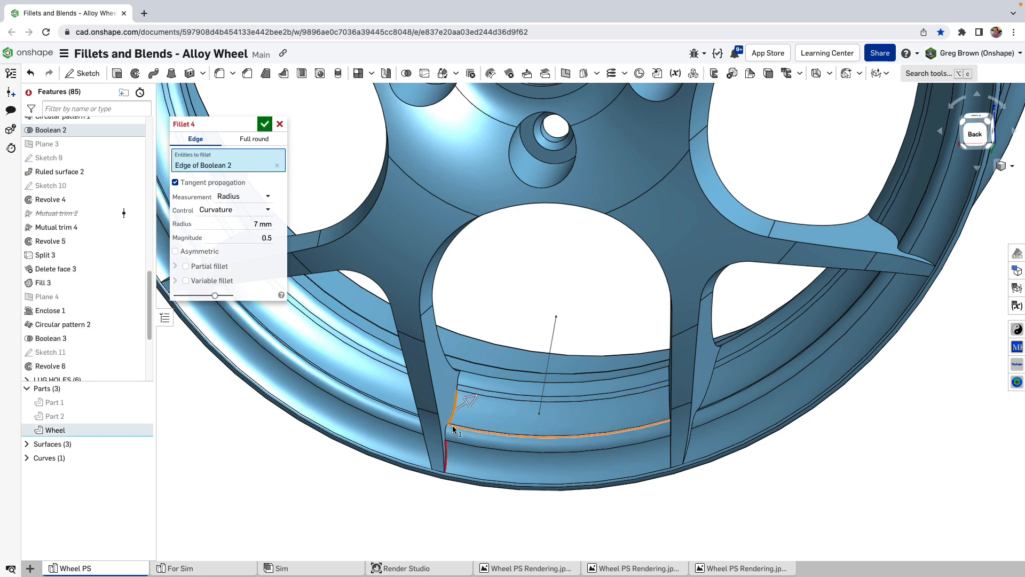
pyautogui.tripleClick(255, 223)
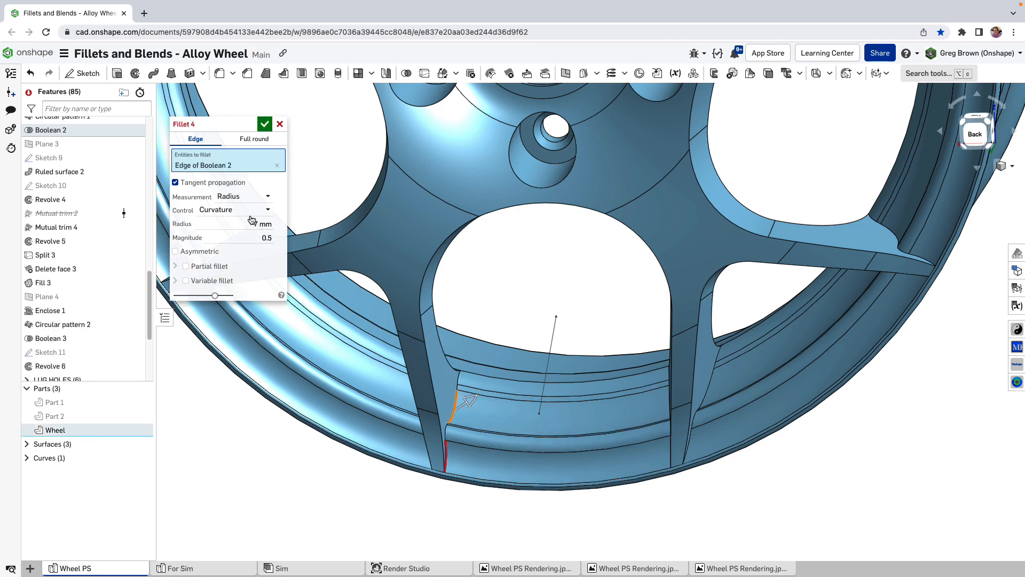
pyautogui.click(232, 210)
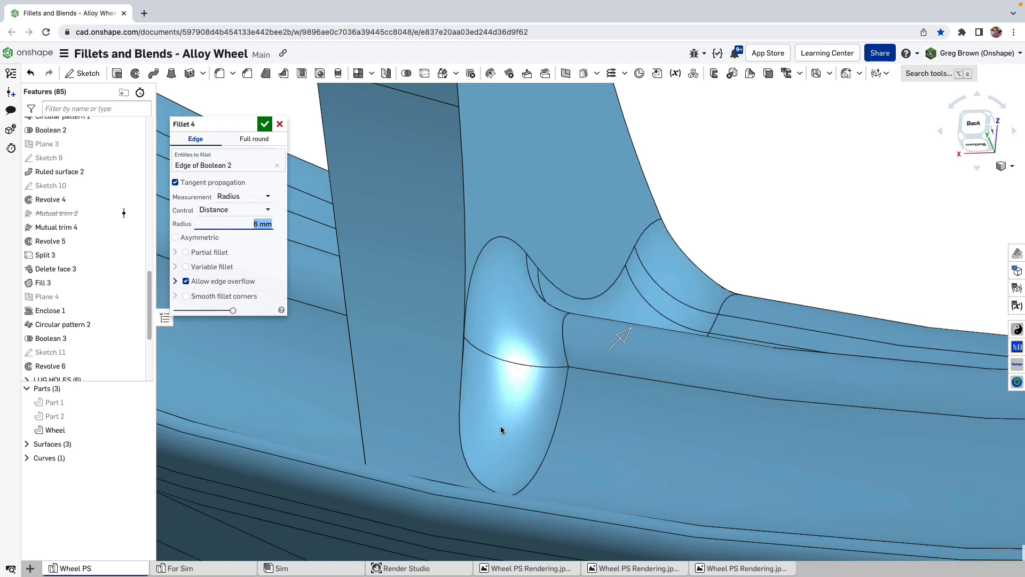
pyautogui.tripleClick(251, 224)
pyautogui.write('8')
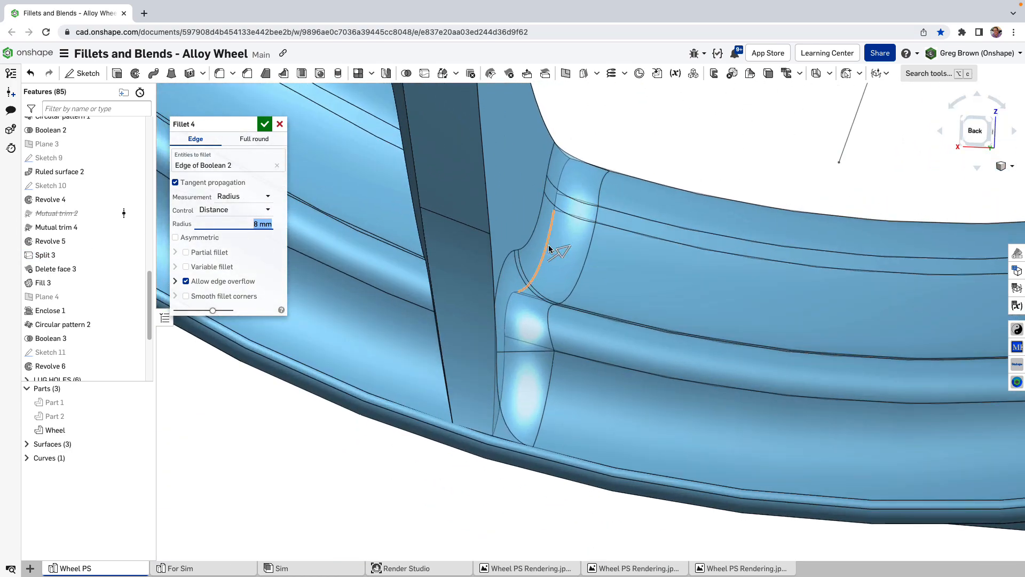
pyautogui.moveTo(213, 266)
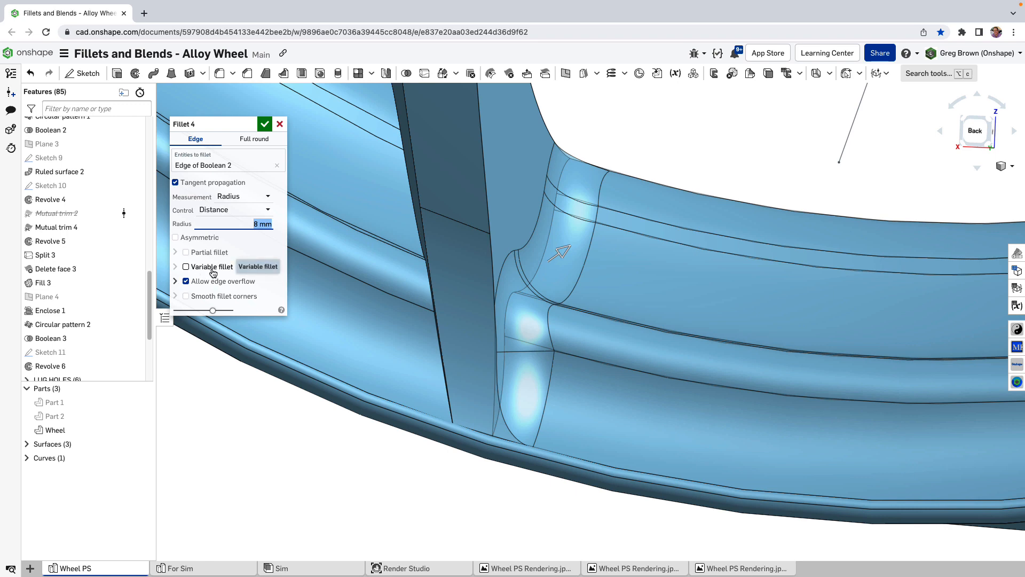
# - Make the fillet variable: 0 mm at the lower vertex, 8 mm at the middle, no edge overflow
pyautogui.click(186, 266)
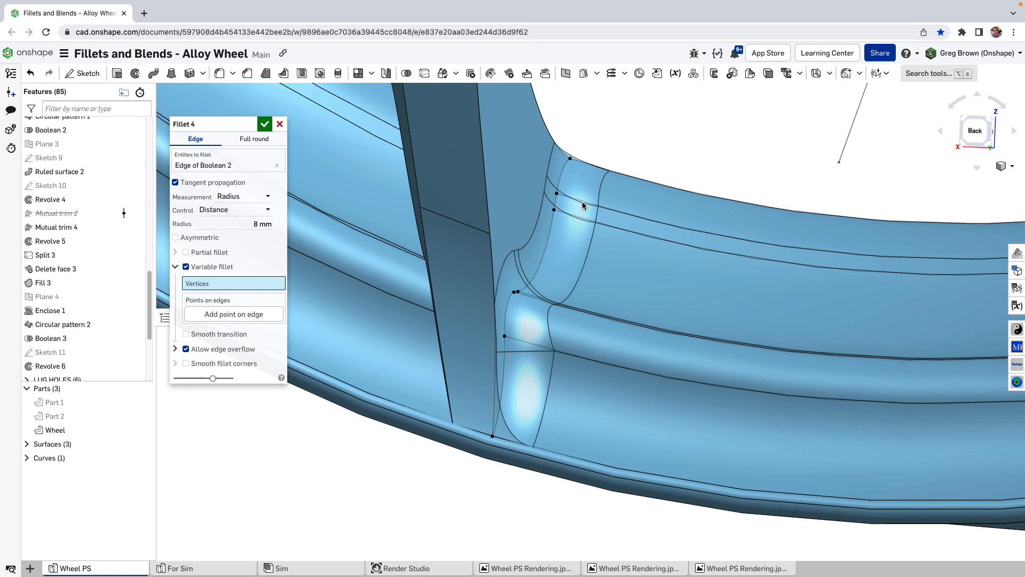
pyautogui.click(492, 436)
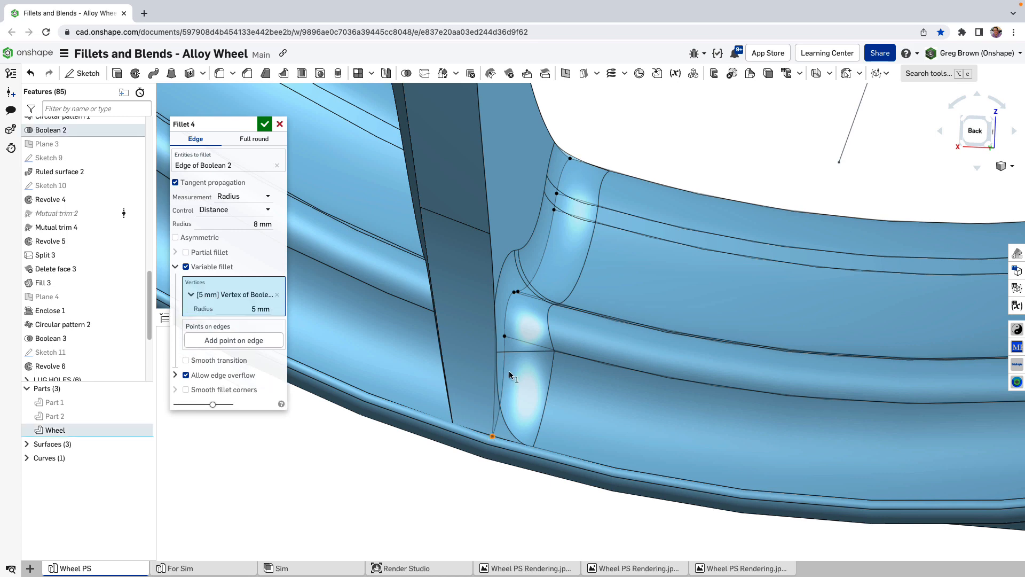
pyautogui.click(504, 336)
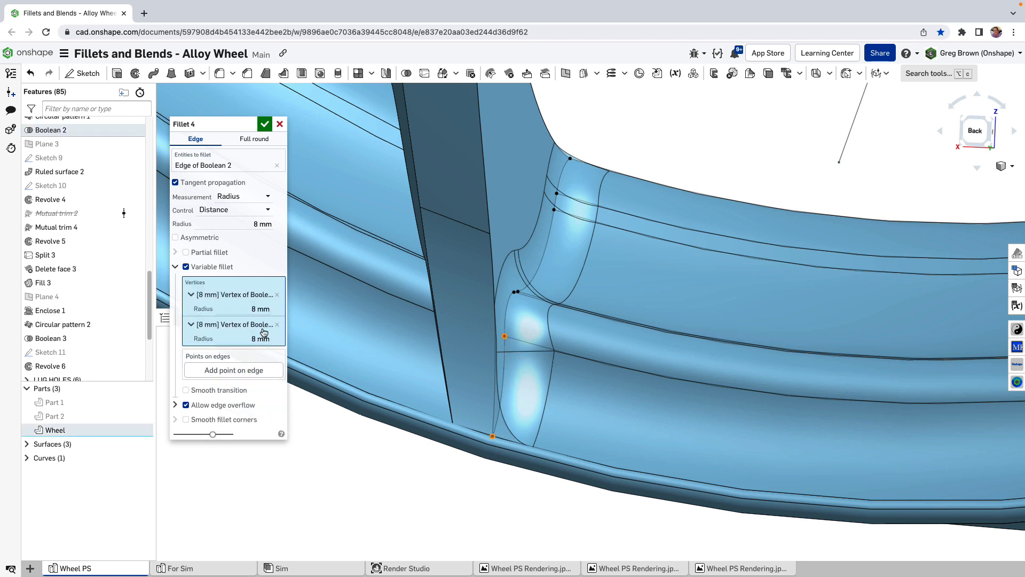
pyautogui.tripleClick(247, 308)
pyautogui.write('0')
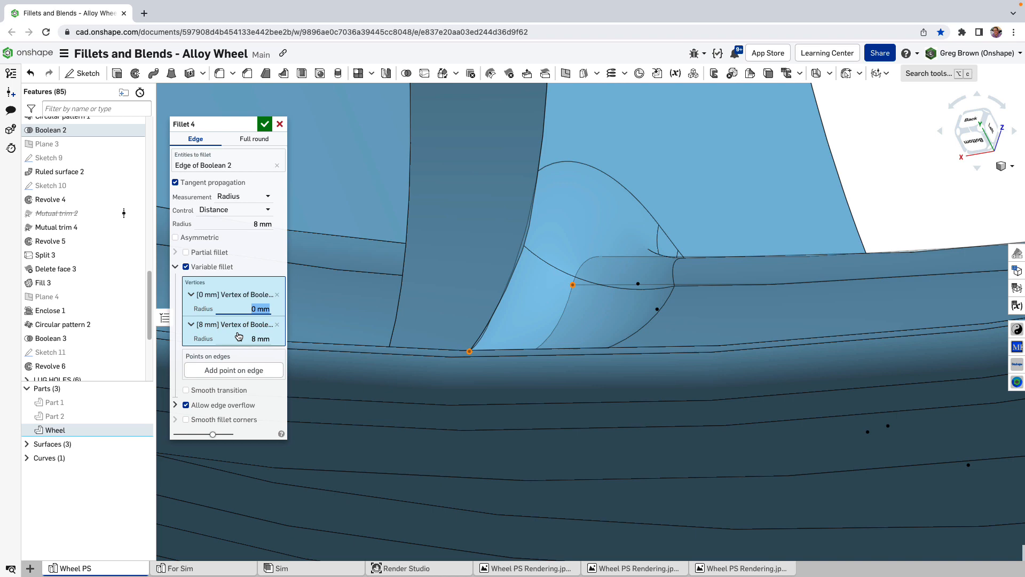
pyautogui.click(185, 405)
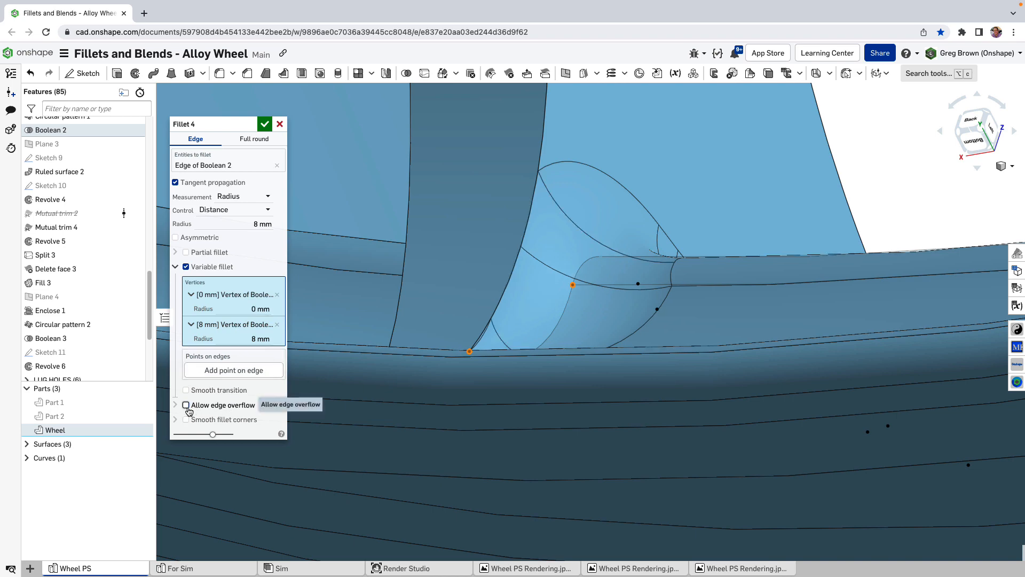
pyautogui.click(185, 405)
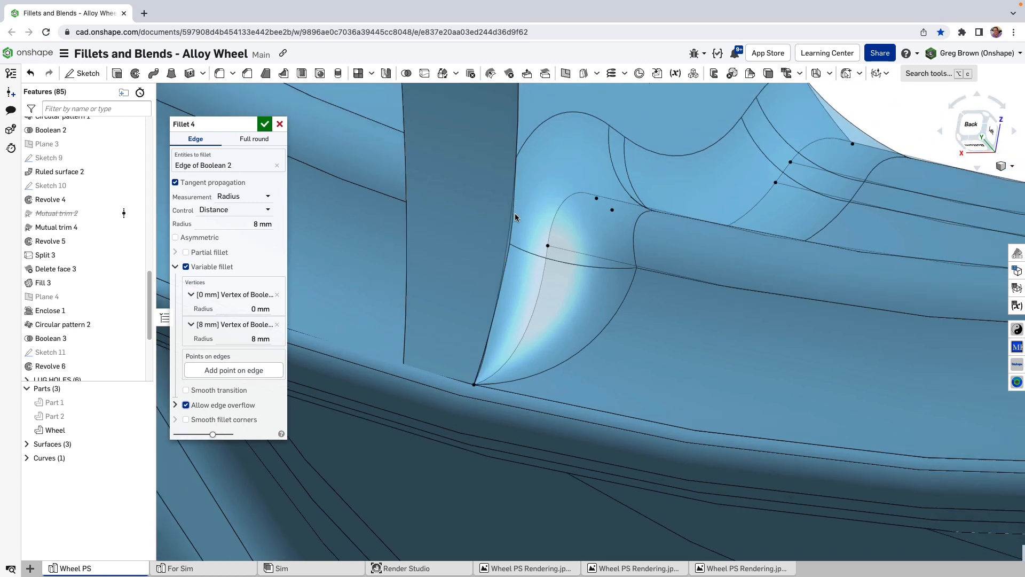
pyautogui.moveTo(510, 256)
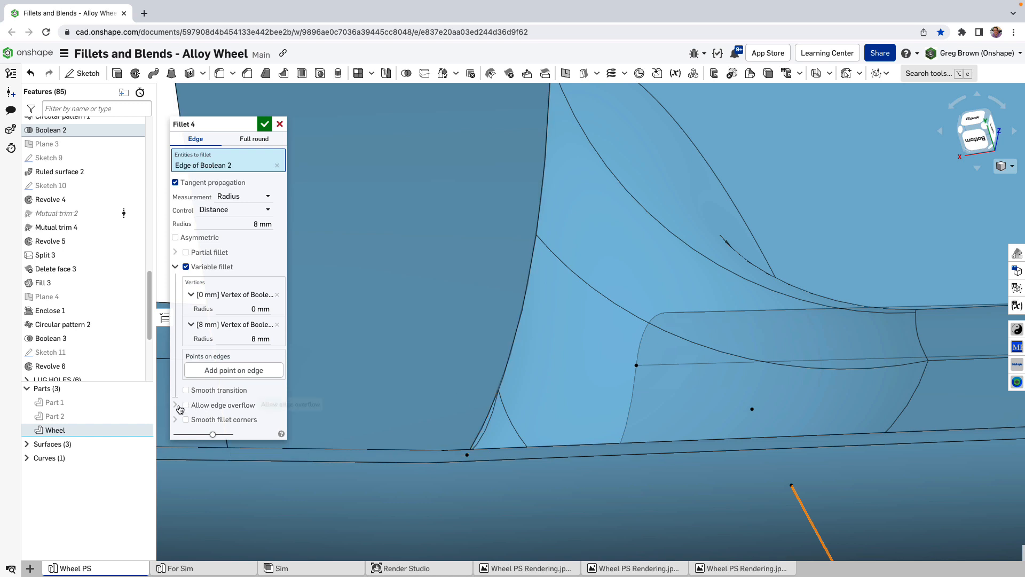
# - Re-enable Allow edge overflow, keeping Edge of Boolean 2, and collapse the Variable fillet section
pyautogui.click(185, 404)
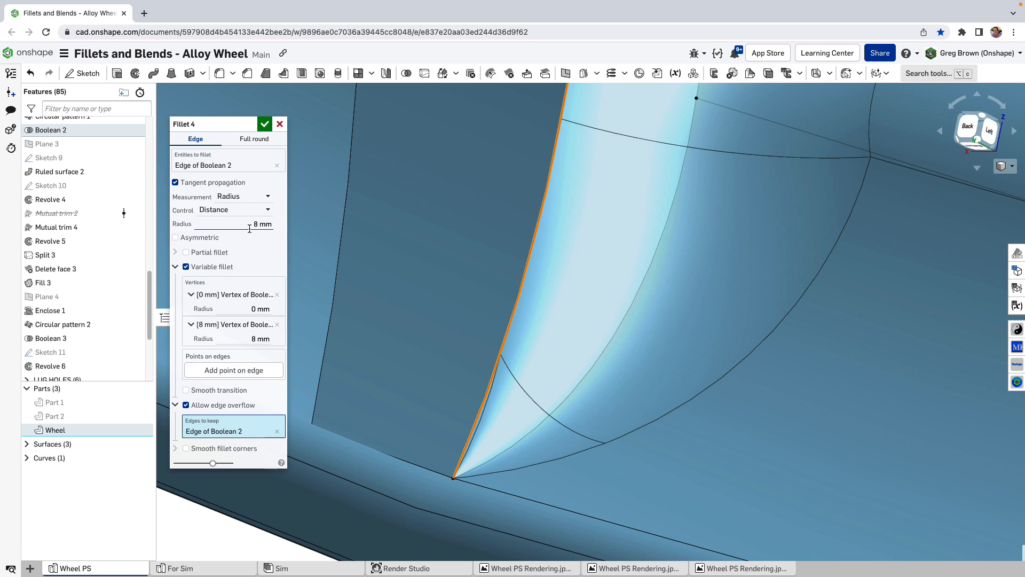
pyautogui.write('7')
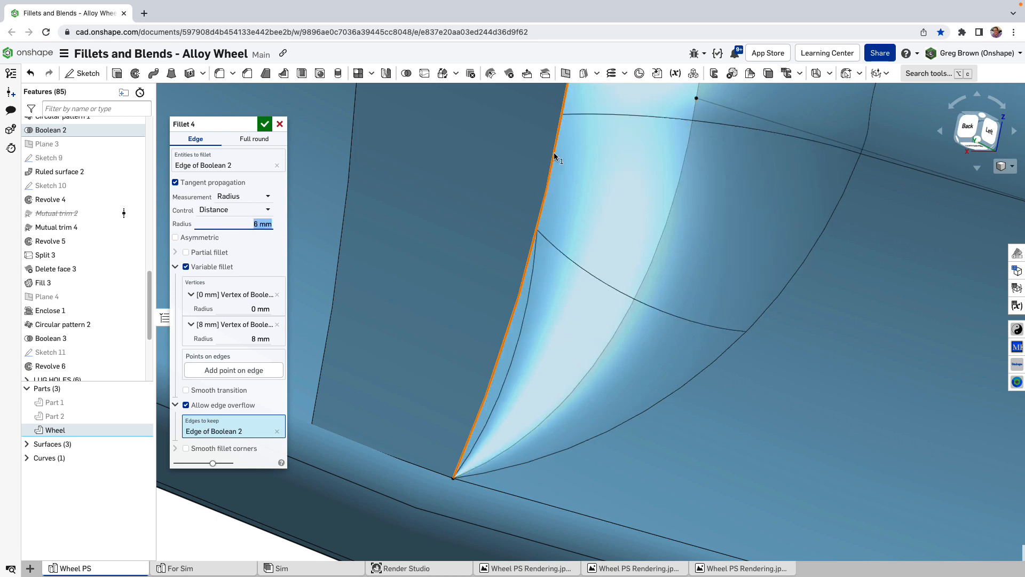
pyautogui.moveTo(525, 346)
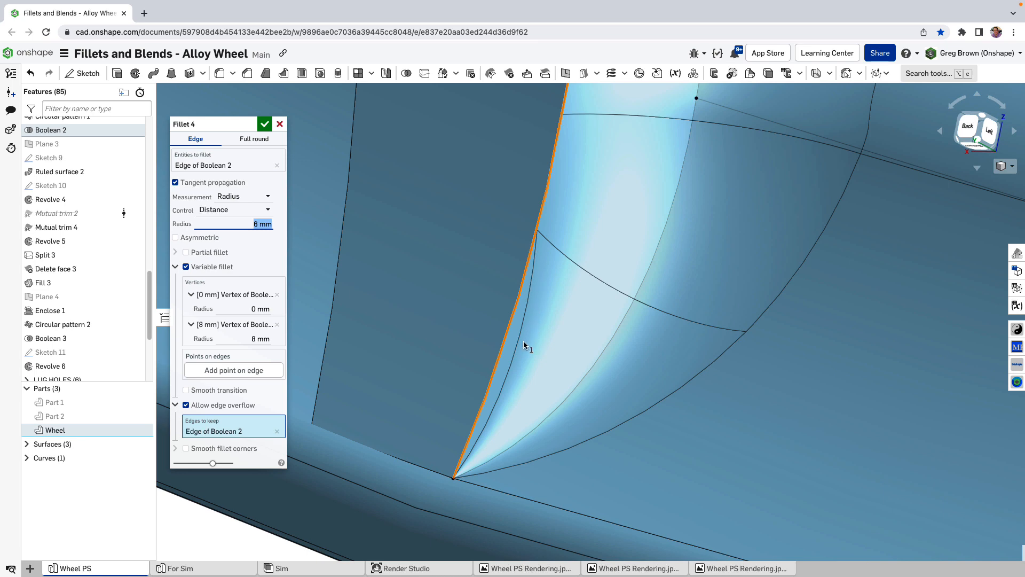
pyautogui.moveTo(321, 257)
pyautogui.write('8')
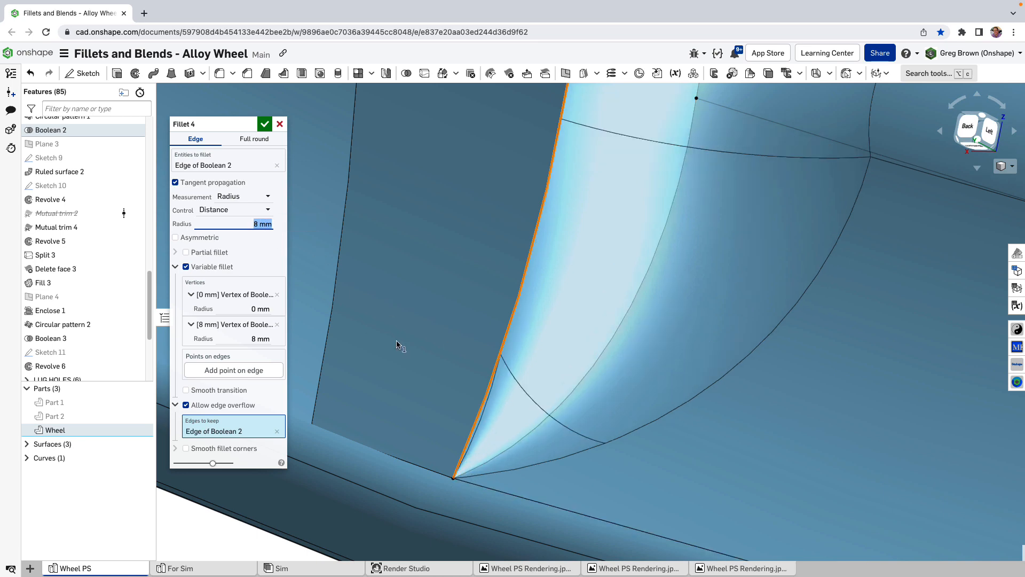
pyautogui.moveTo(538, 450)
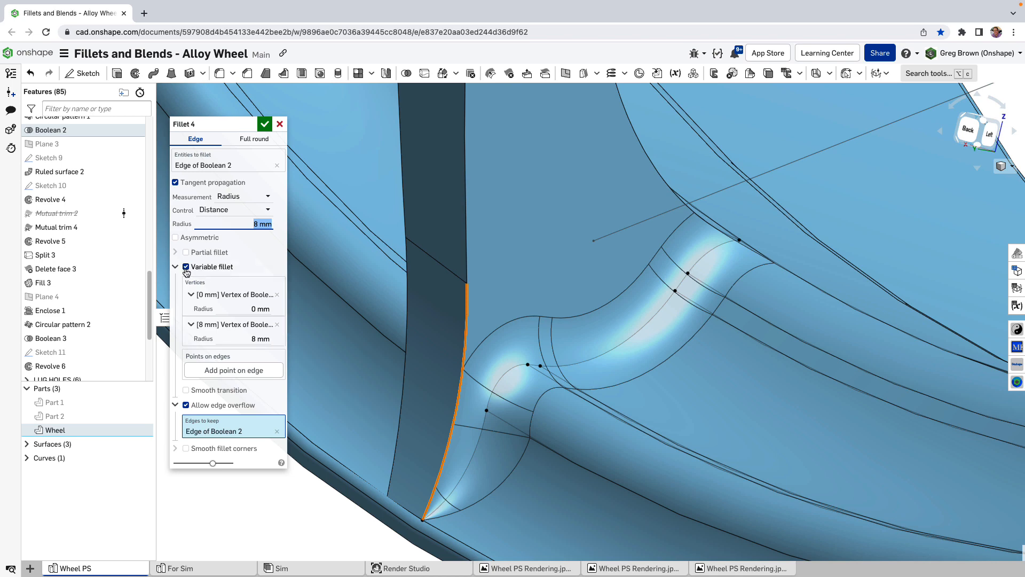
pyautogui.click(186, 266)
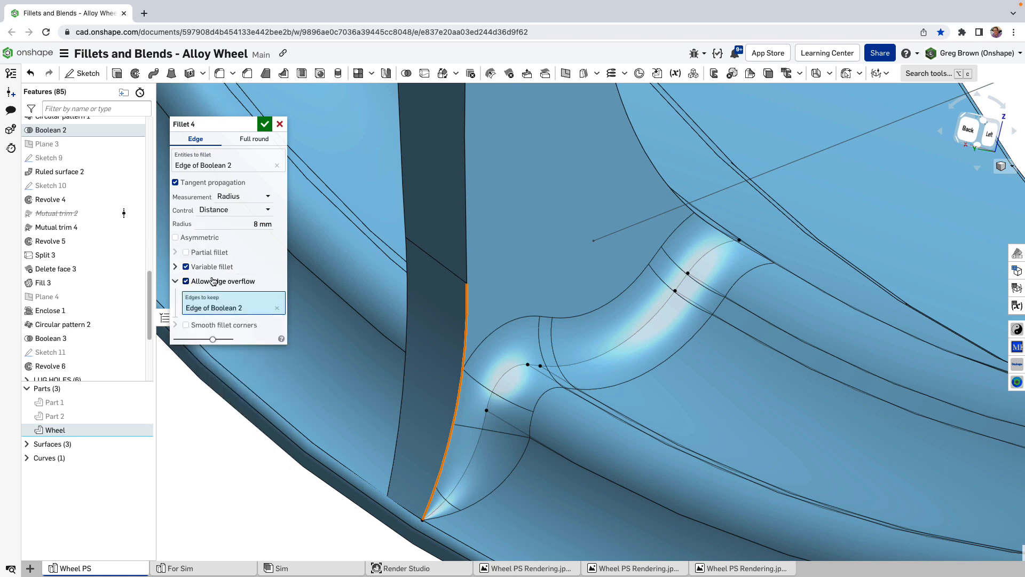
pyautogui.moveTo(252, 327)
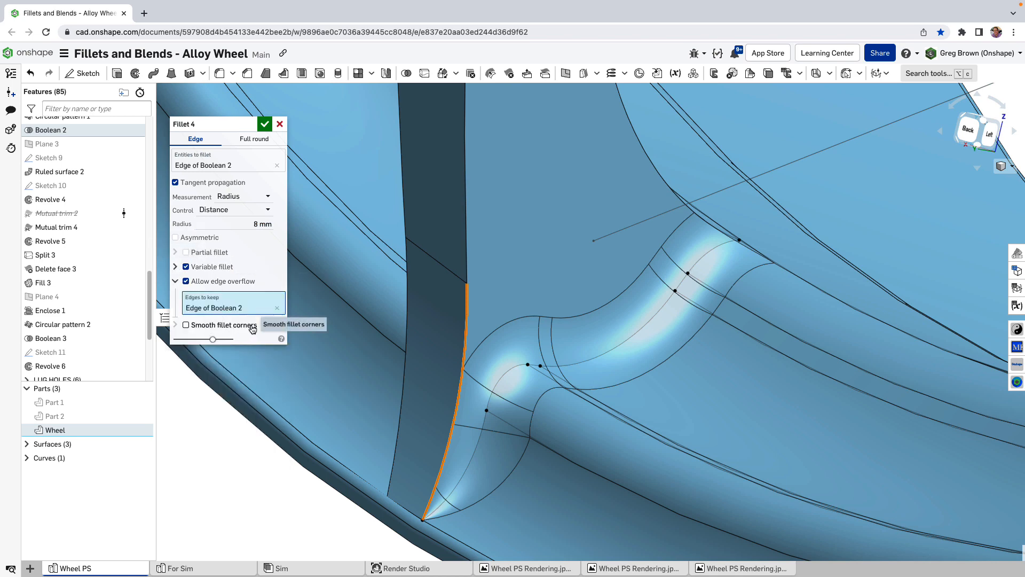
pyautogui.moveTo(202, 255)
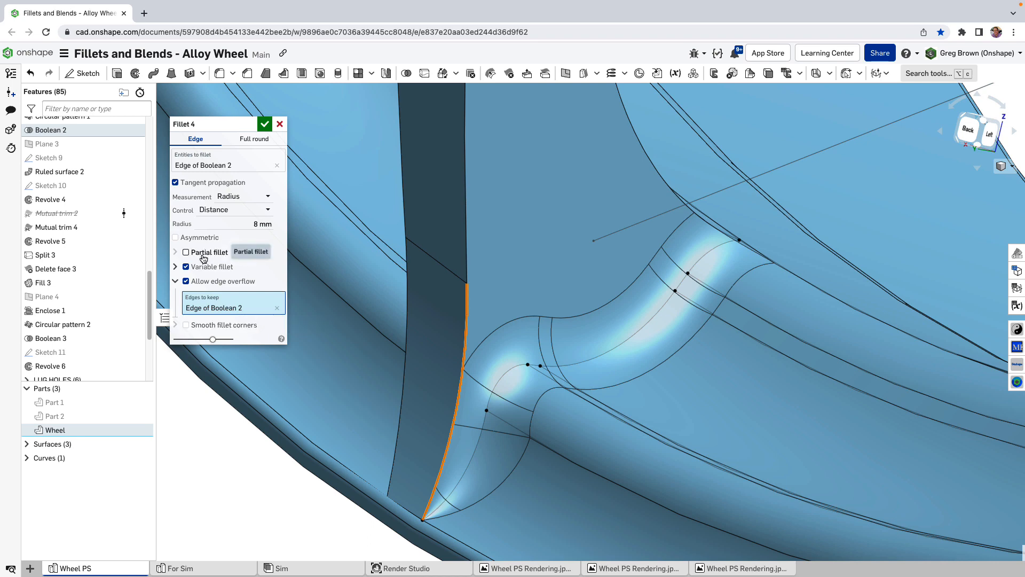
# - Make the fillet partial from start position 0.25 and accept it as Fillet 4
pyautogui.click(186, 252)
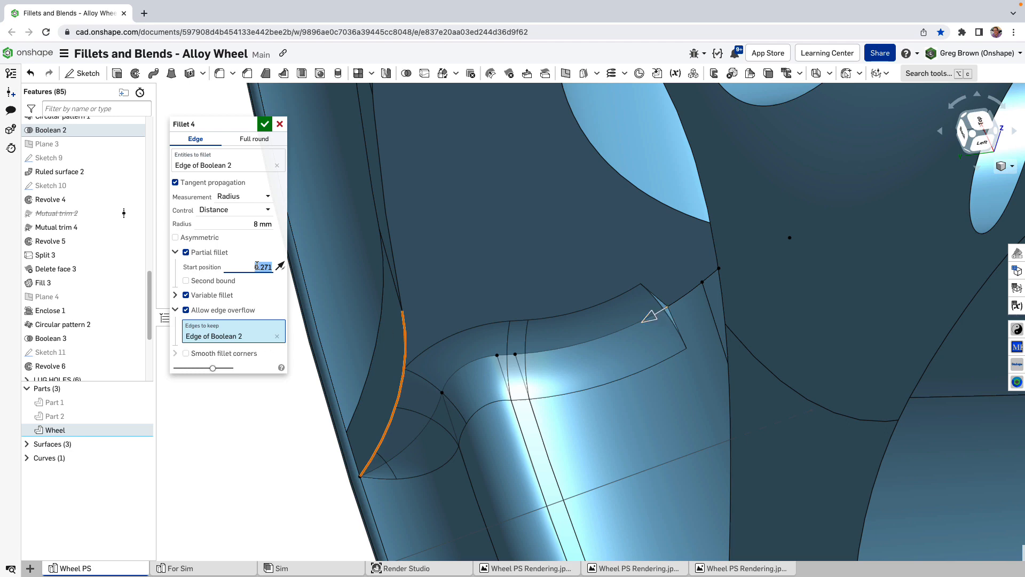
pyautogui.moveTo(263, 267)
pyautogui.write('0.25')
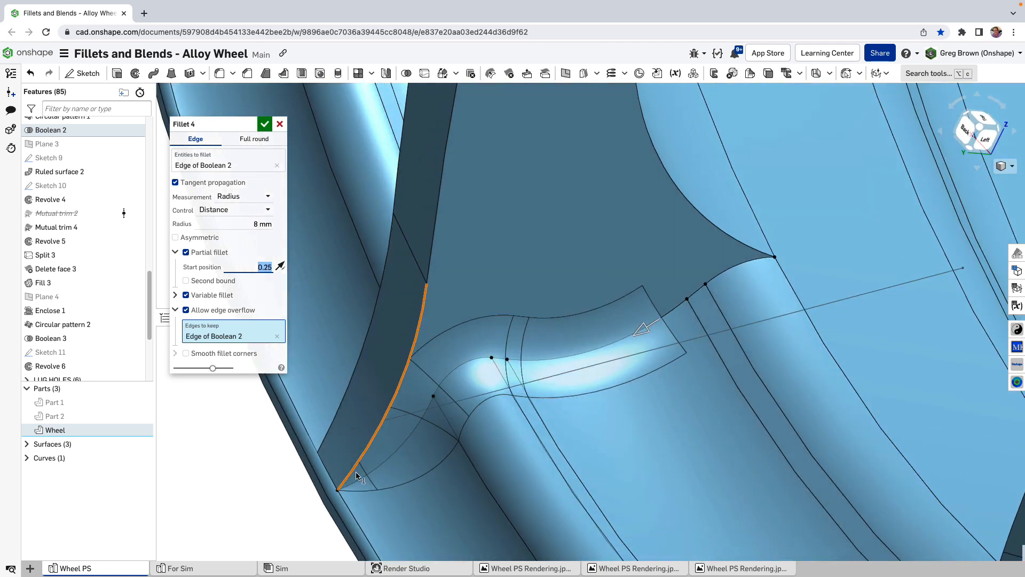
pyautogui.moveTo(196, 282)
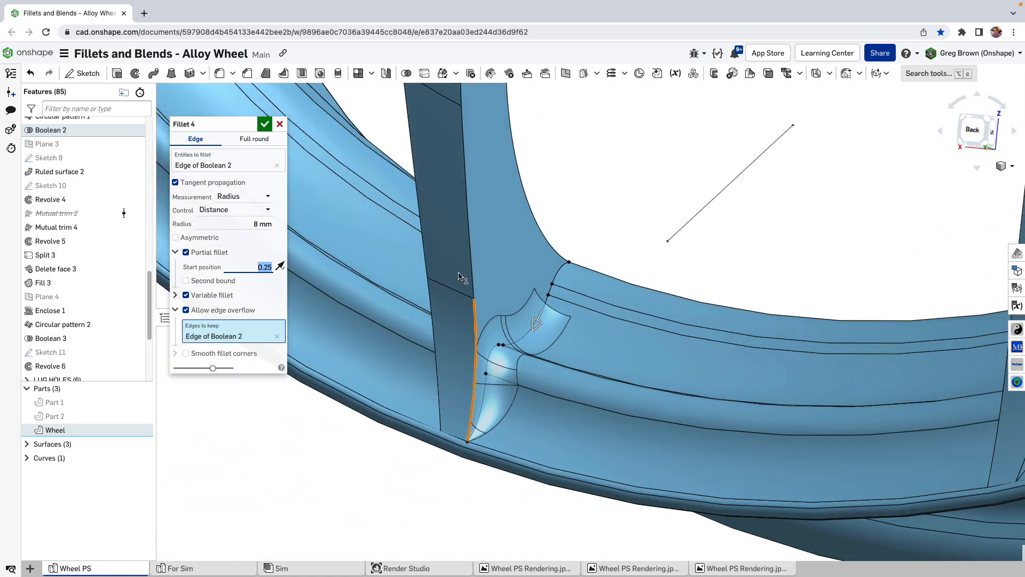
pyautogui.moveTo(253, 138)
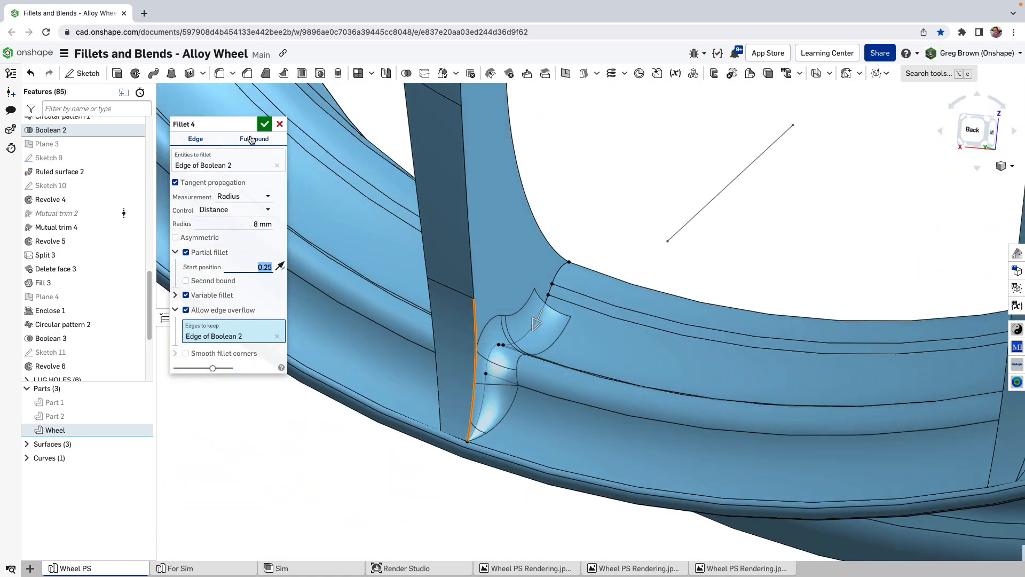
pyautogui.click(265, 124)
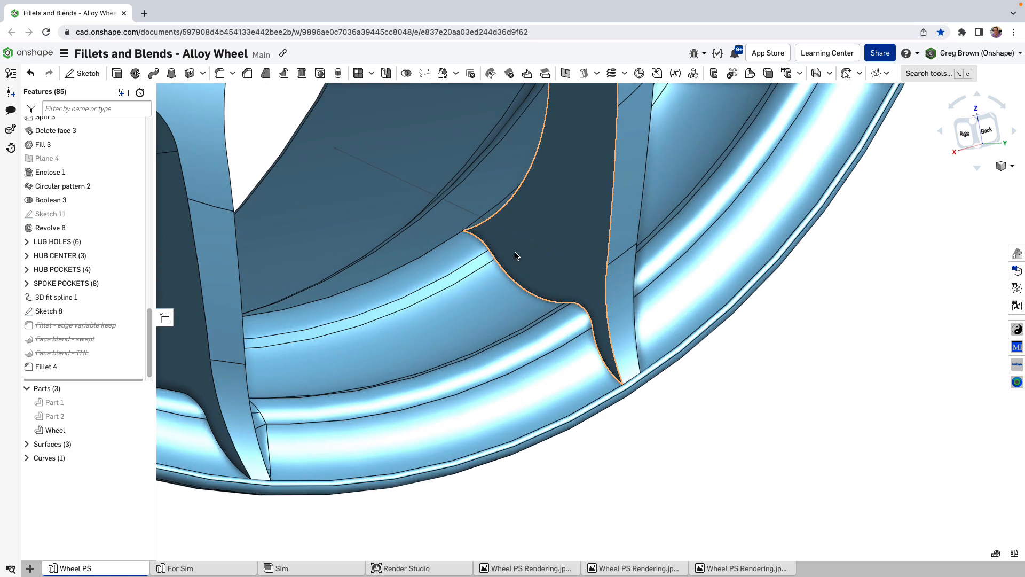
# - Start a new face blend and pick the first spoke-rim face on Boolean 2
pyautogui.click(233, 72)
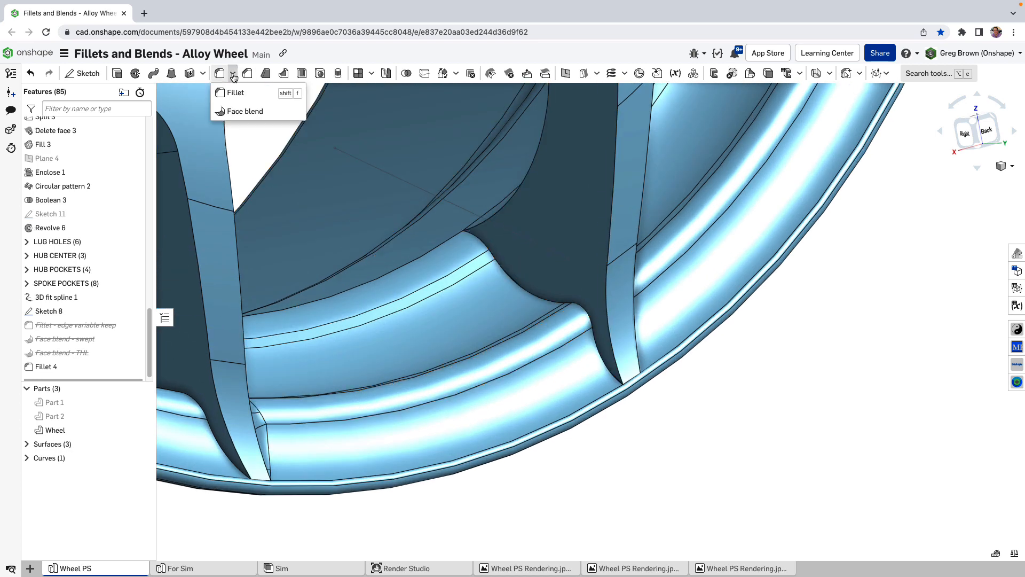
pyautogui.moveTo(244, 111)
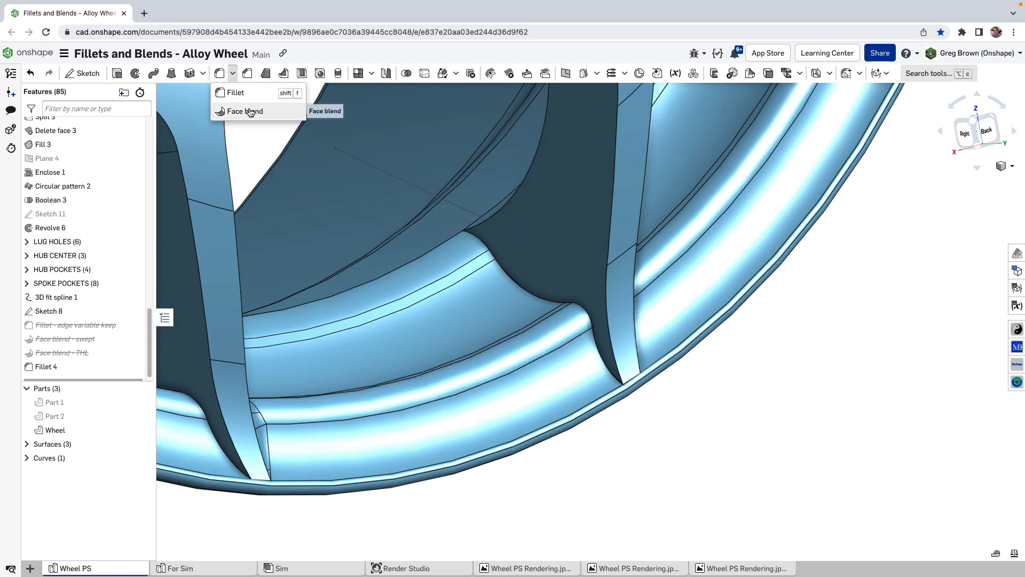
pyautogui.click(244, 111)
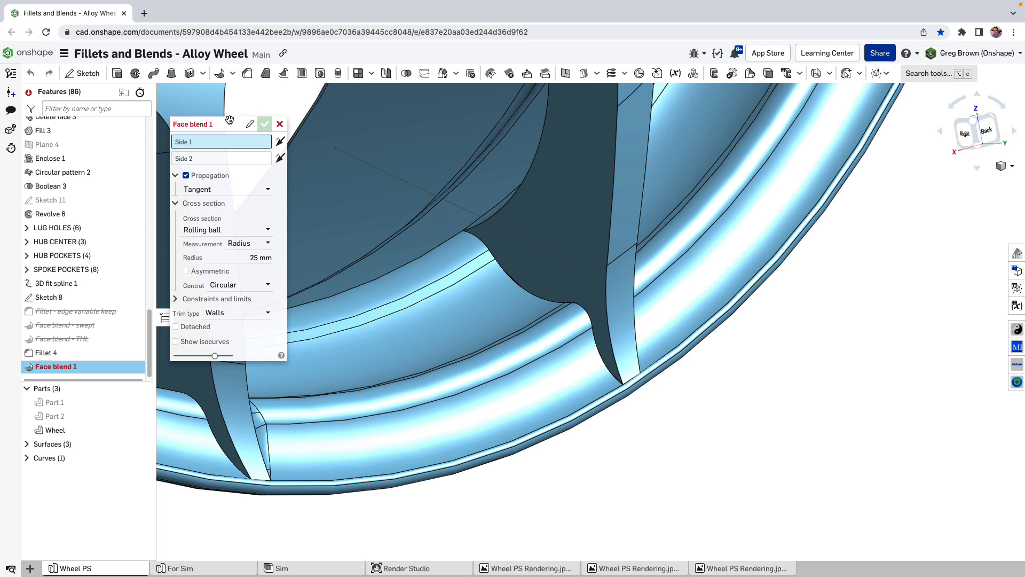
pyautogui.click(532, 268)
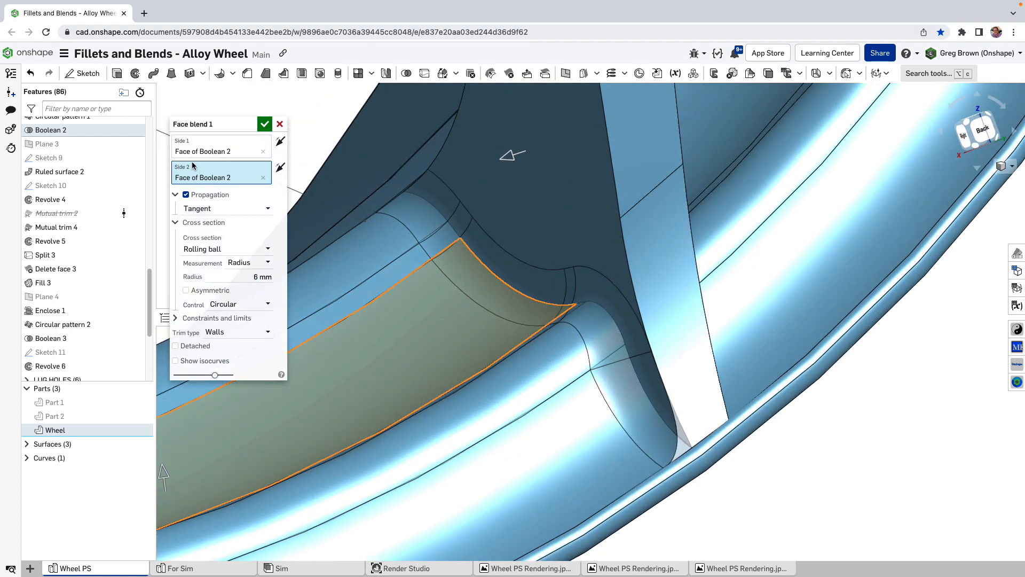
pyautogui.moveTo(297, 241)
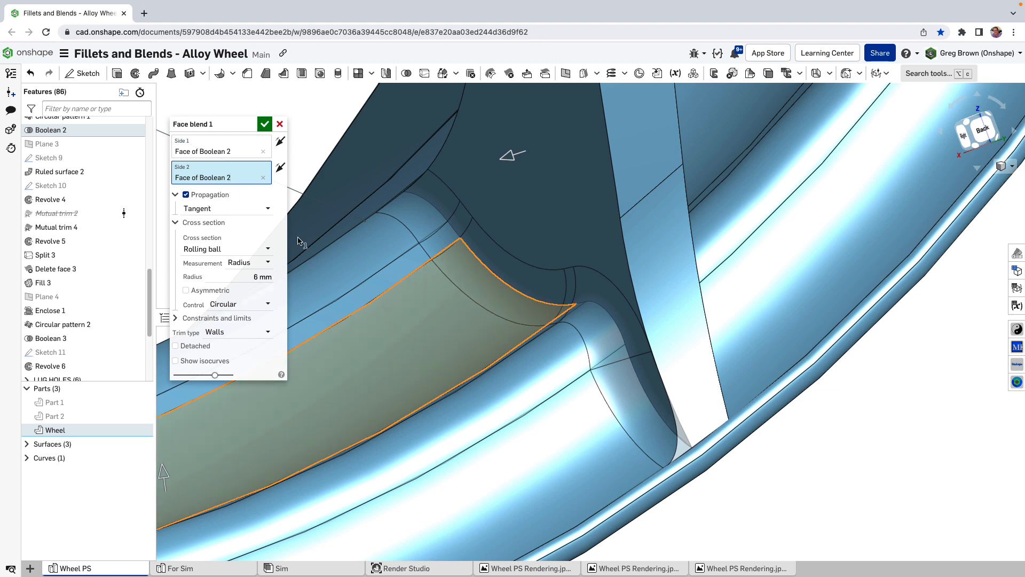
pyautogui.moveTo(247, 209)
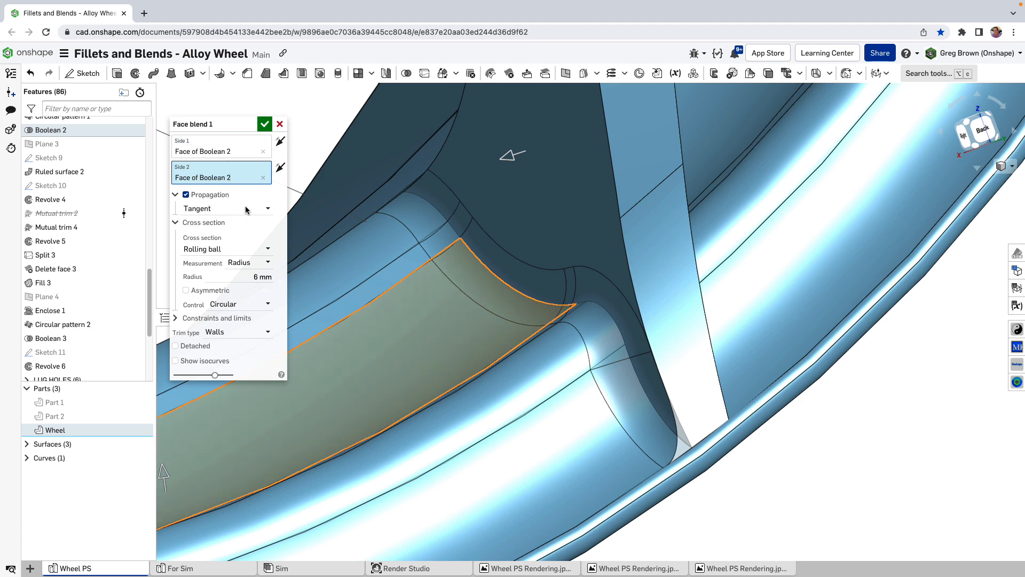
pyautogui.moveTo(569, 324)
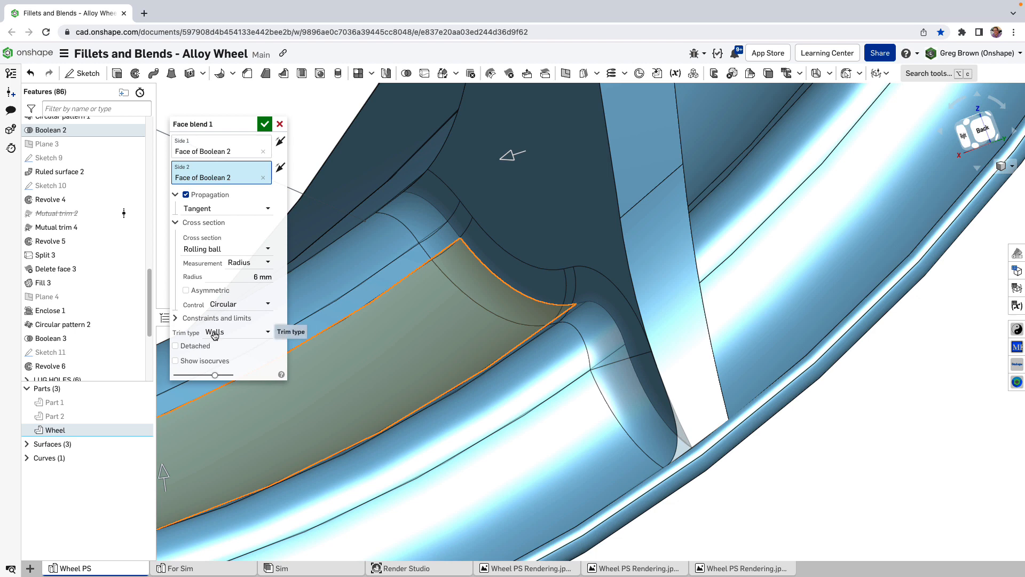
# - Try Short trim on the face blend, then switch it back to Walls
pyautogui.click(215, 332)
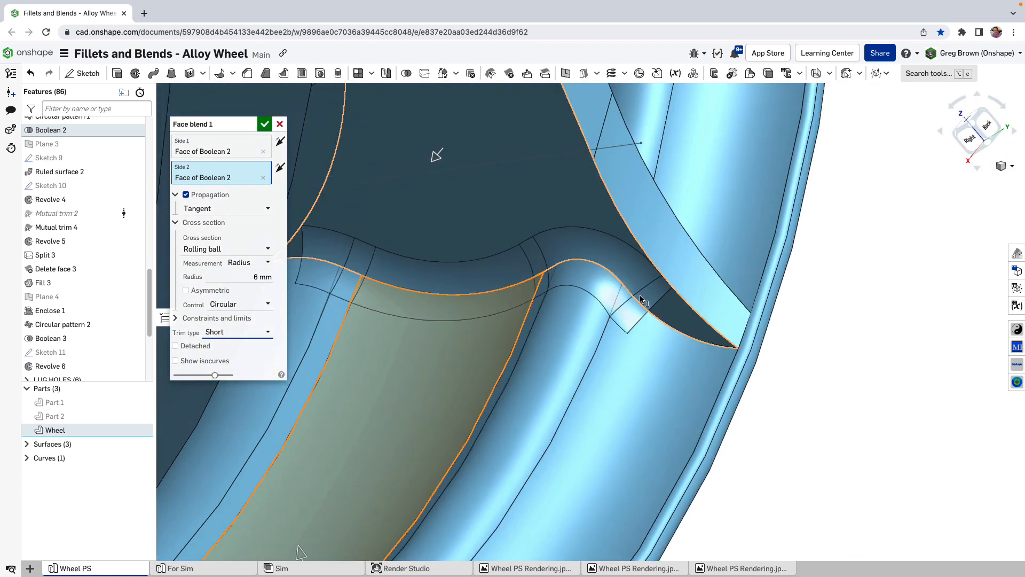
pyautogui.moveTo(380, 195)
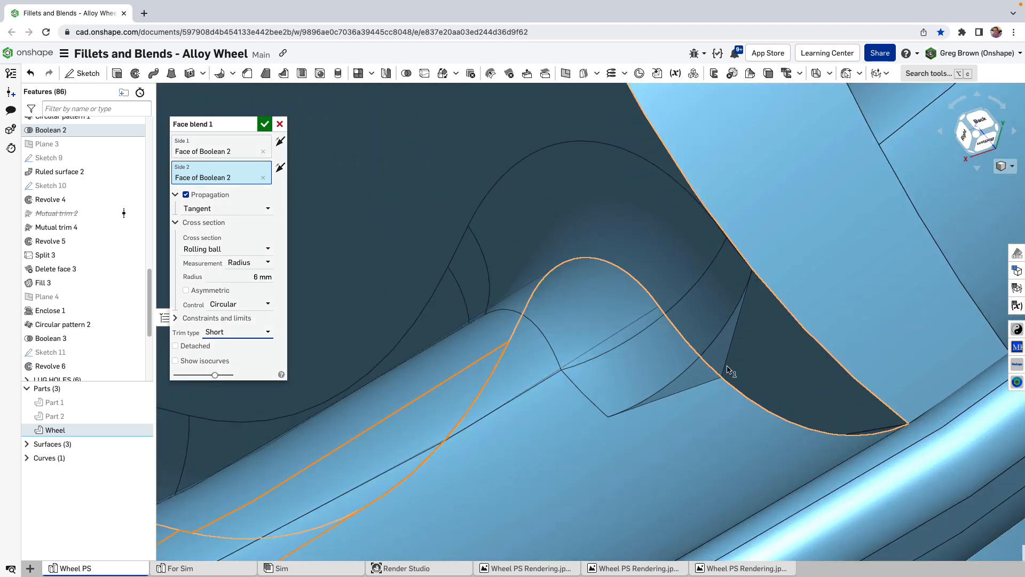
pyautogui.moveTo(706, 359)
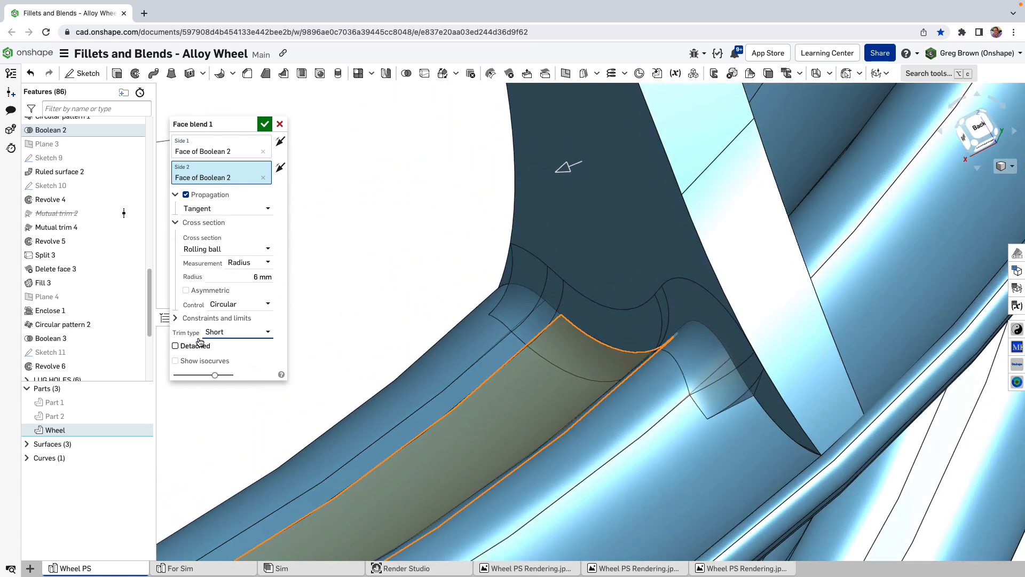
pyautogui.click(237, 332)
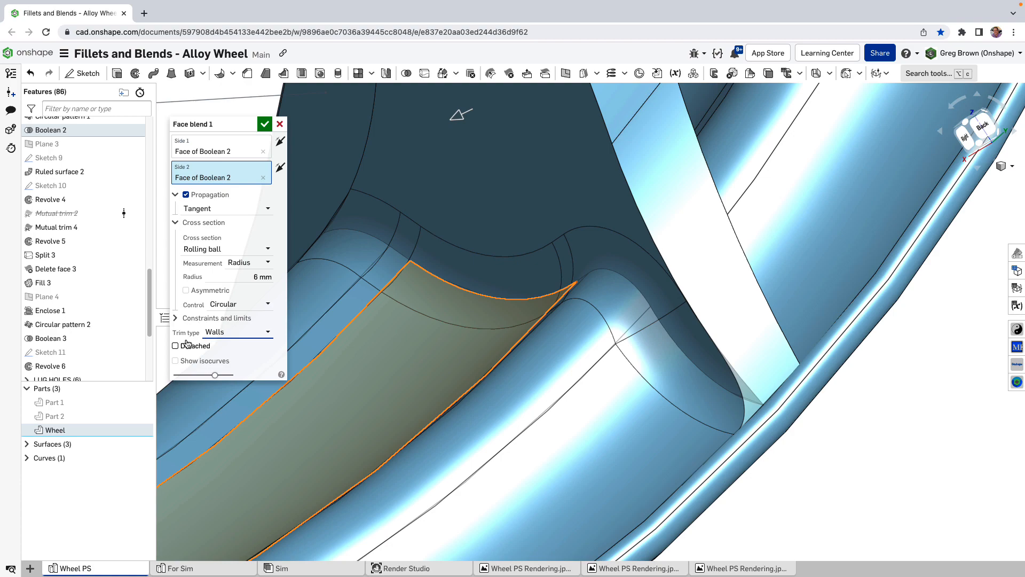
# - Check Detached on the face blend, then uncheck it to keep it merged
pyautogui.click(174, 346)
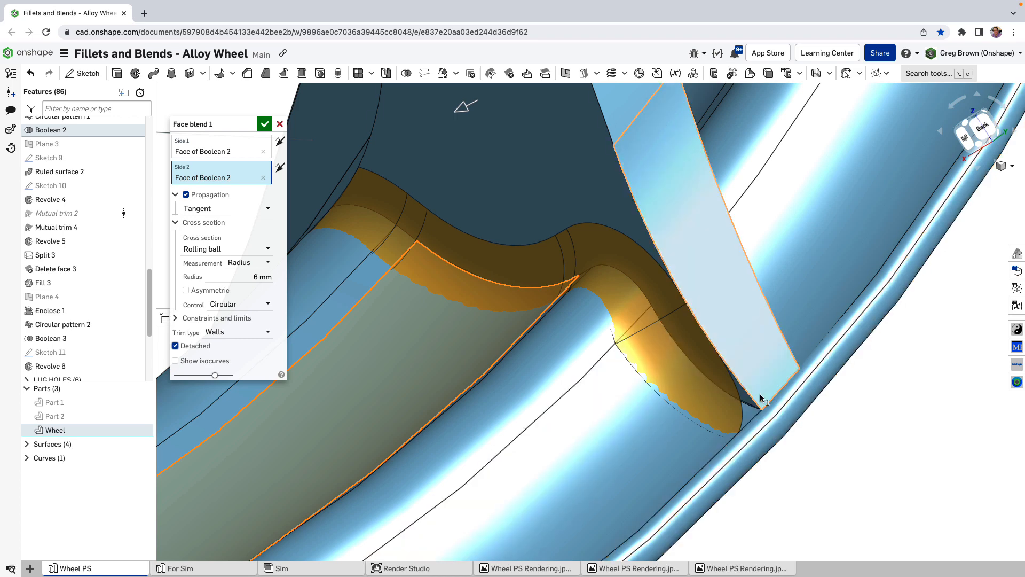
pyautogui.moveTo(766, 401)
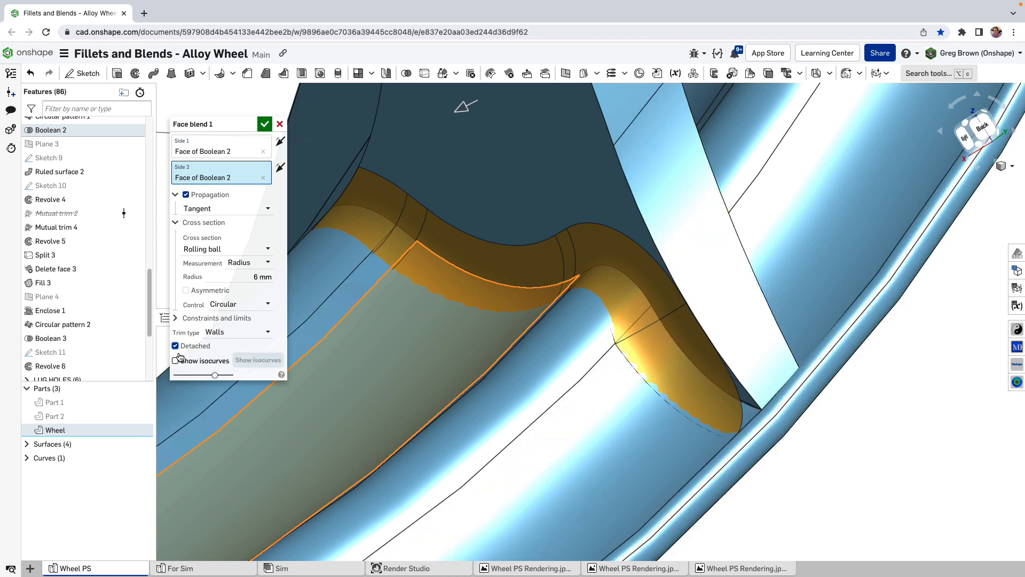
pyautogui.click(175, 345)
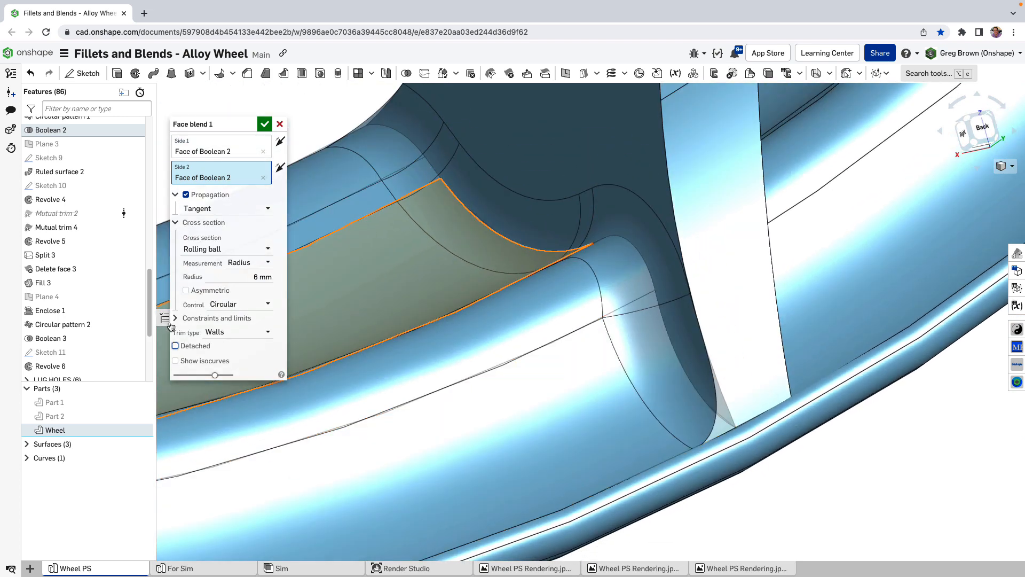
# - Enable tangent hold lines along the Boolean 2 spoke edge and accept Face blend 1
pyautogui.click(174, 318)
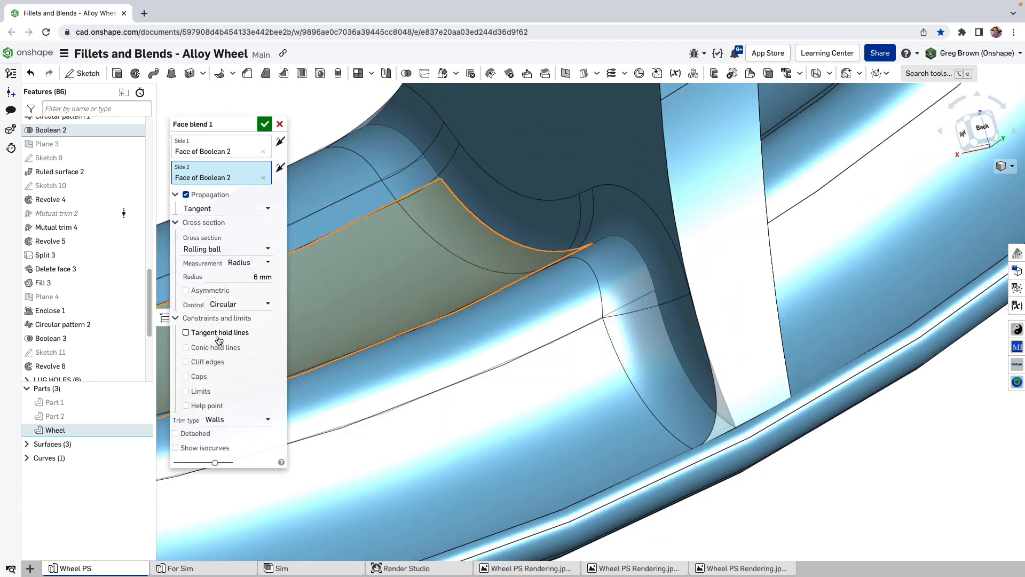
pyautogui.click(187, 332)
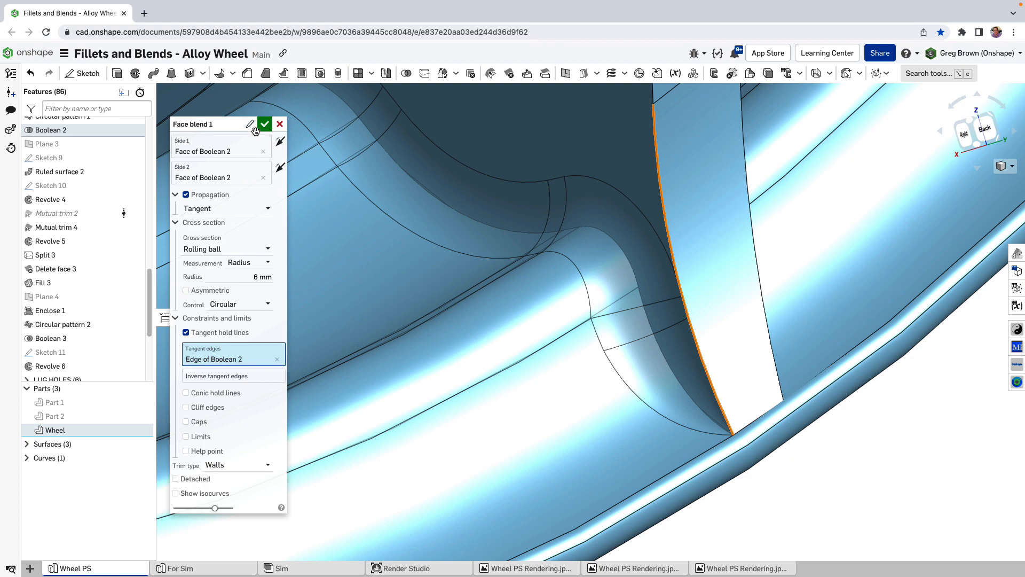
pyautogui.click(264, 124)
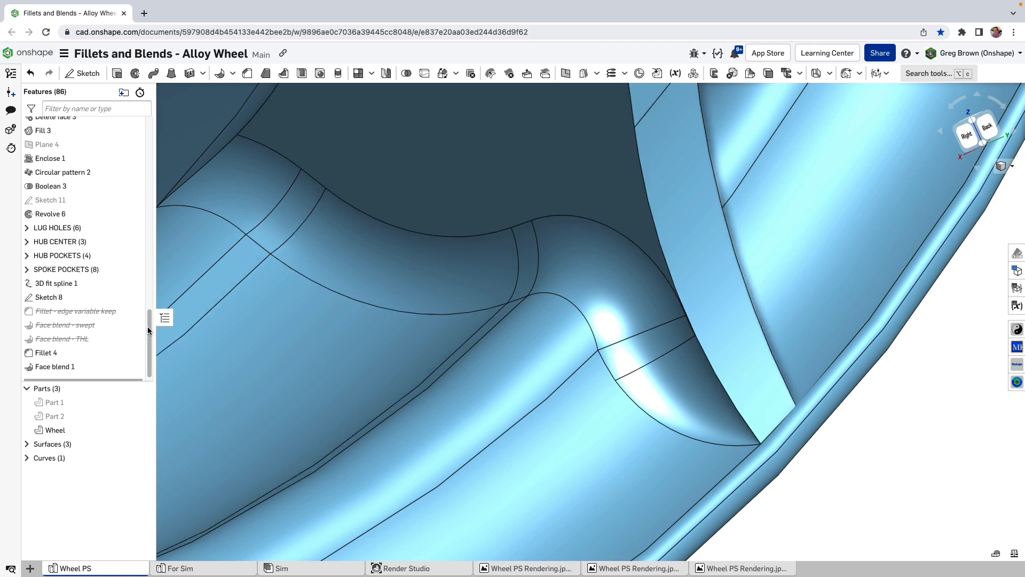
# - Edit Face blend 1 from the feature list and collapse or expand its constraint and cross-section sections
pyautogui.rightClick(54, 366)
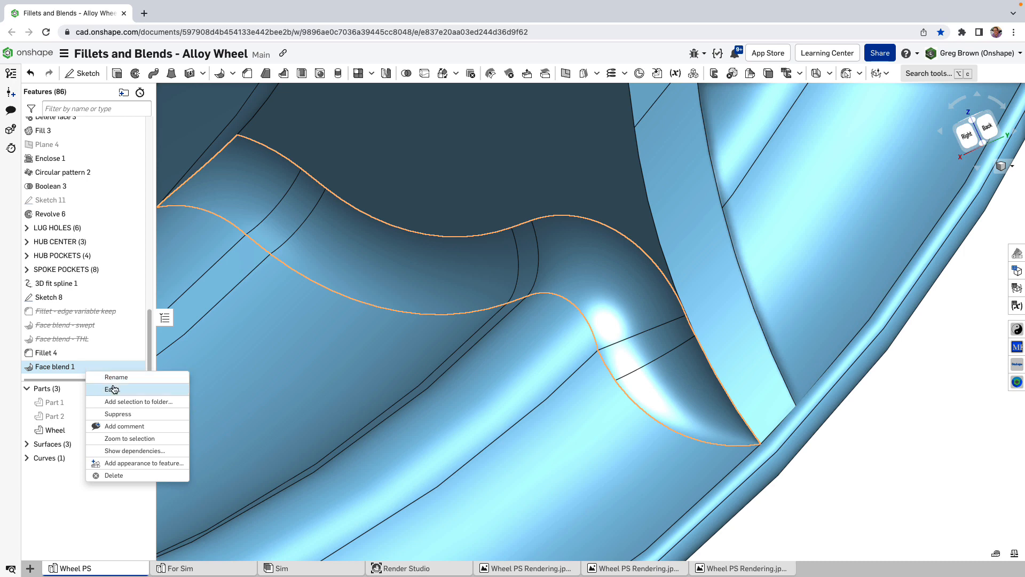
pyautogui.click(111, 388)
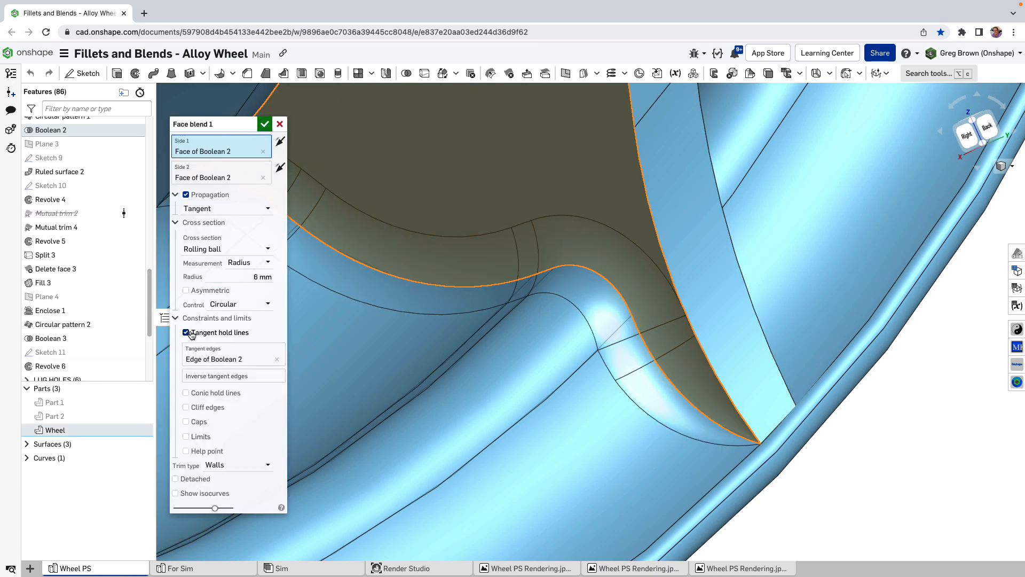
pyautogui.click(175, 318)
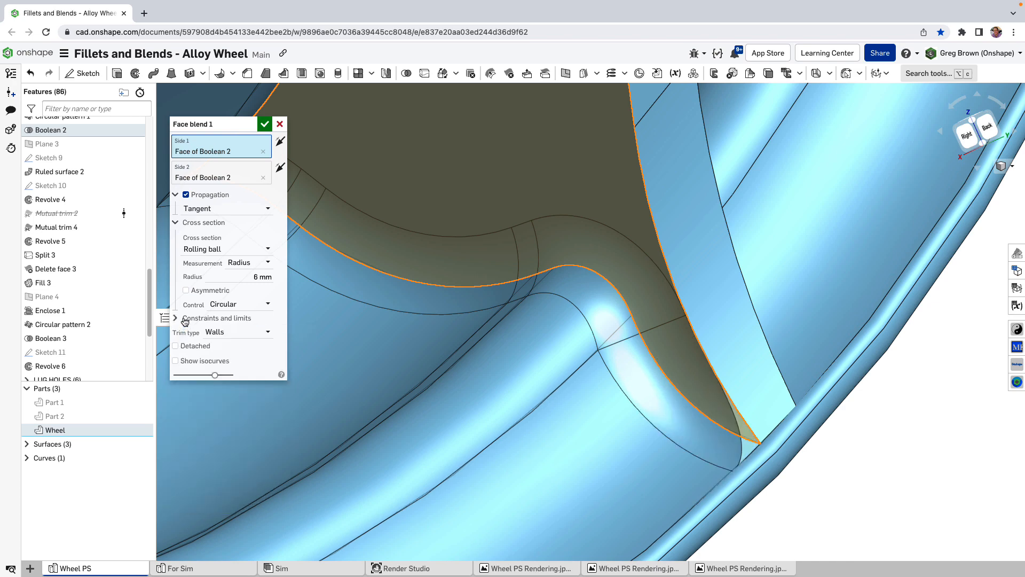
pyautogui.moveTo(202, 250)
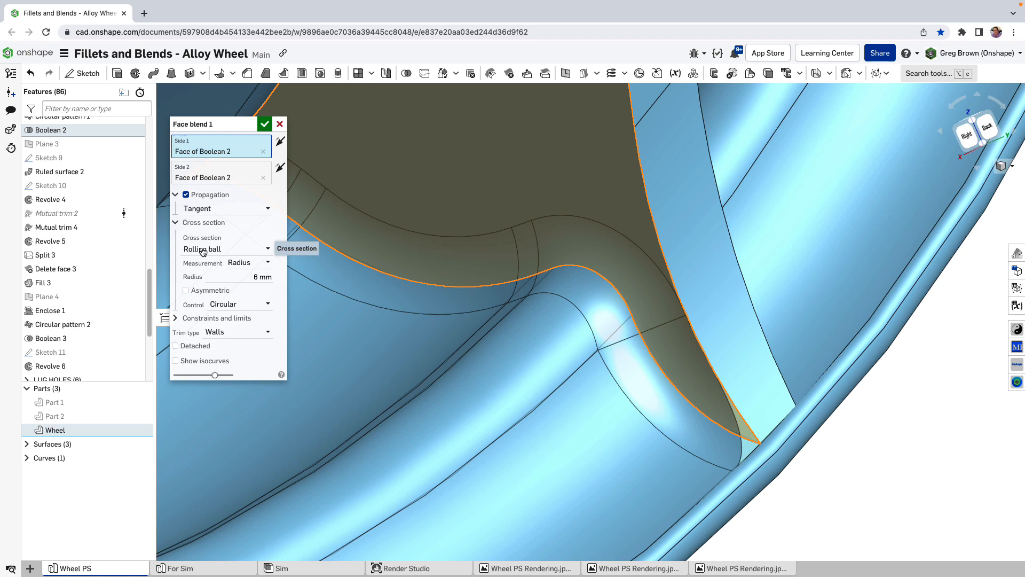
pyautogui.moveTo(371, 300)
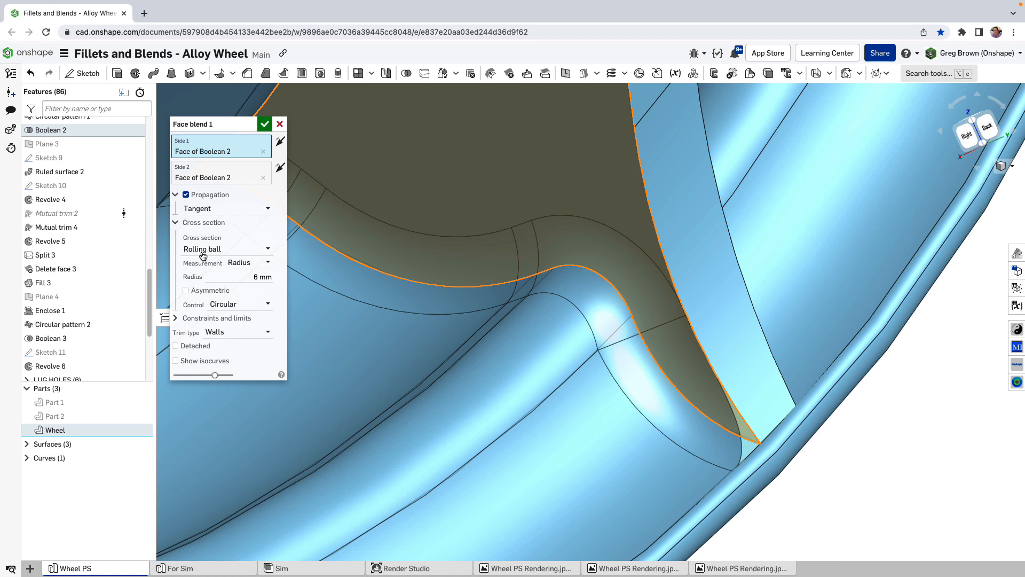
pyautogui.click(226, 248)
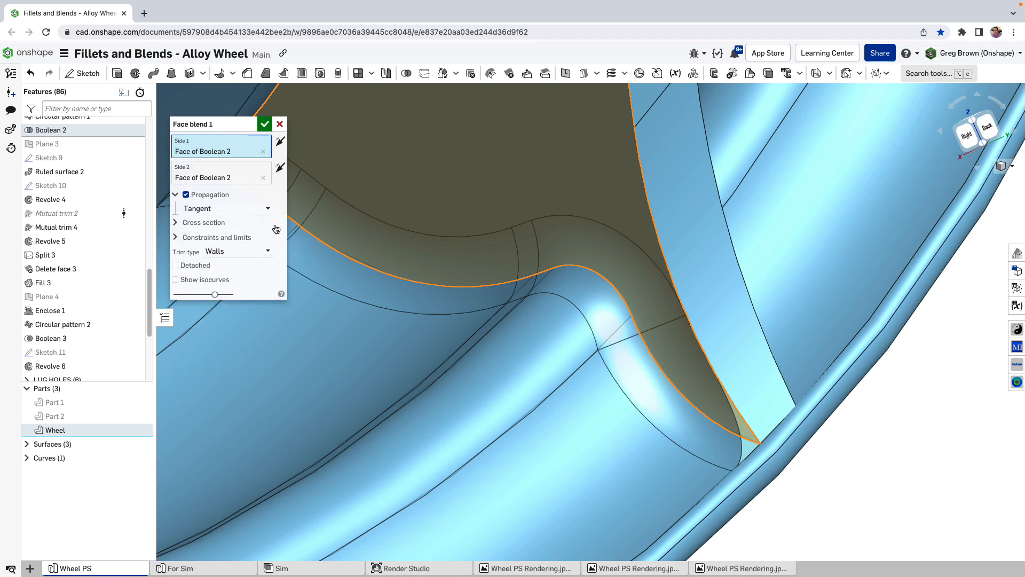
pyautogui.click(203, 222)
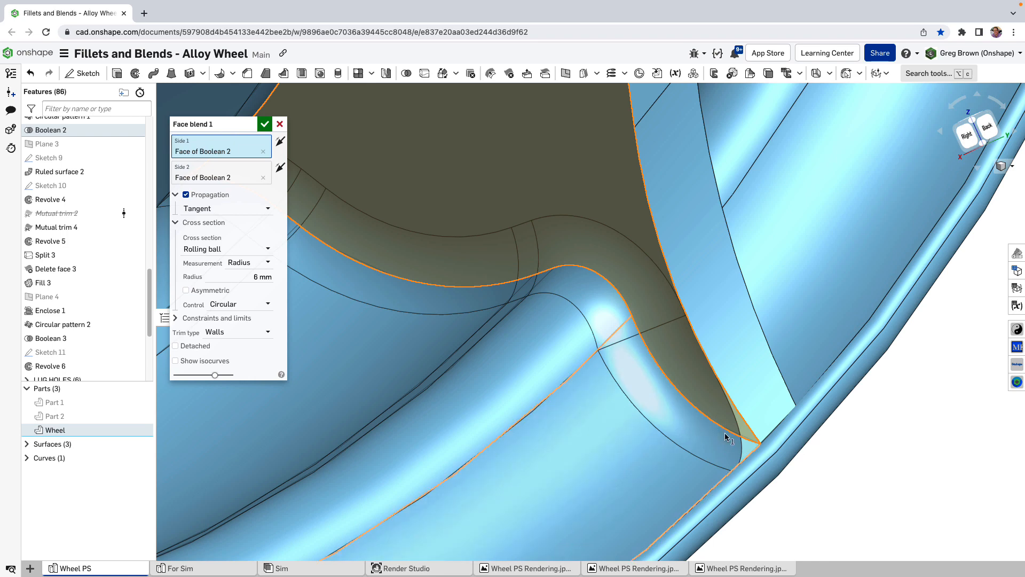
pyautogui.moveTo(727, 435)
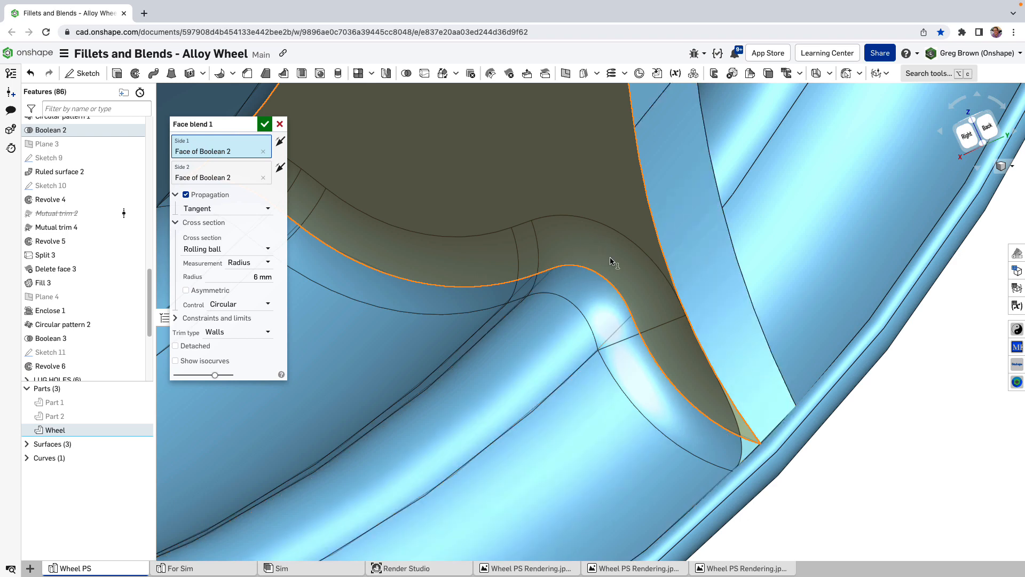
pyautogui.moveTo(193, 374)
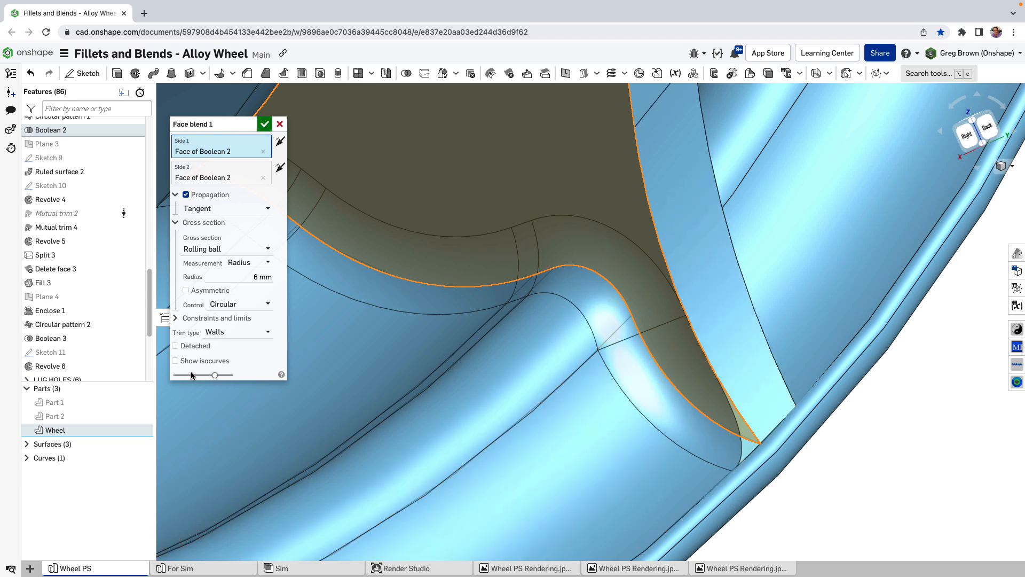
# - Turn on Show isocurves with count 10 on the Face blend 1 preview
pyautogui.click(175, 361)
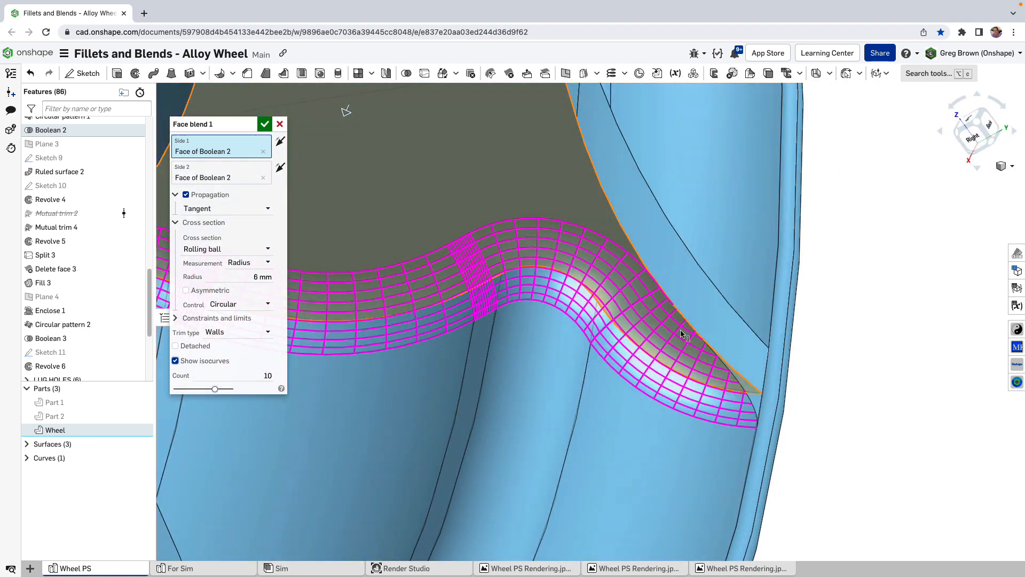
pyautogui.moveTo(659, 308)
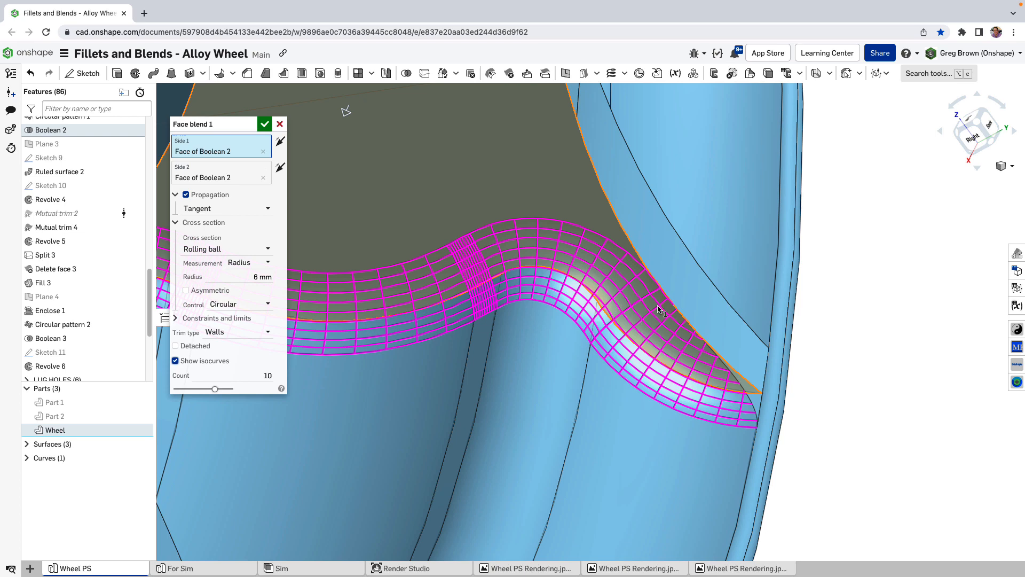
pyautogui.moveTo(593, 293)
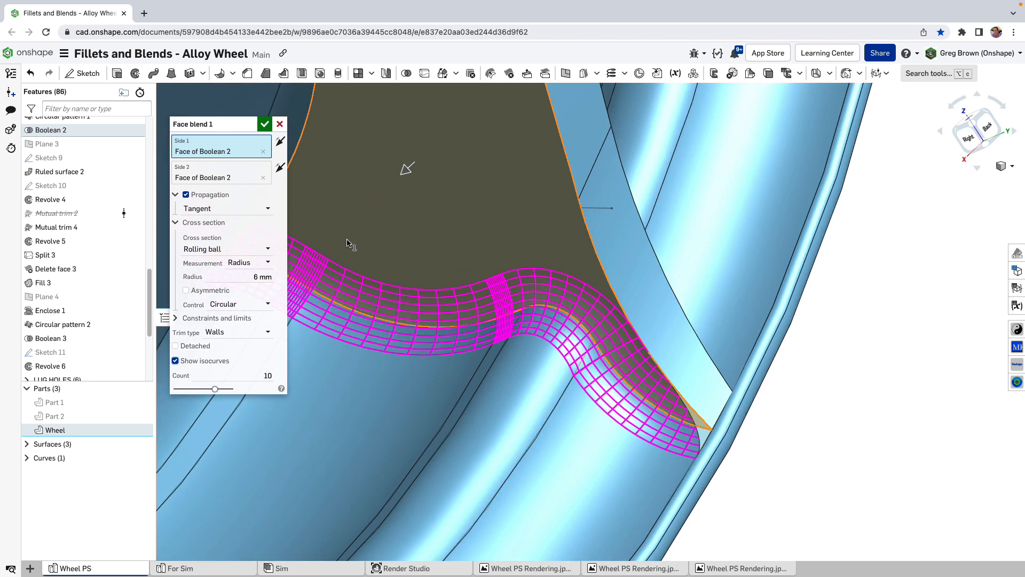
# - Set the blend cross section to swept profile with a Sketch 8 edge as spine
pyautogui.click(175, 195)
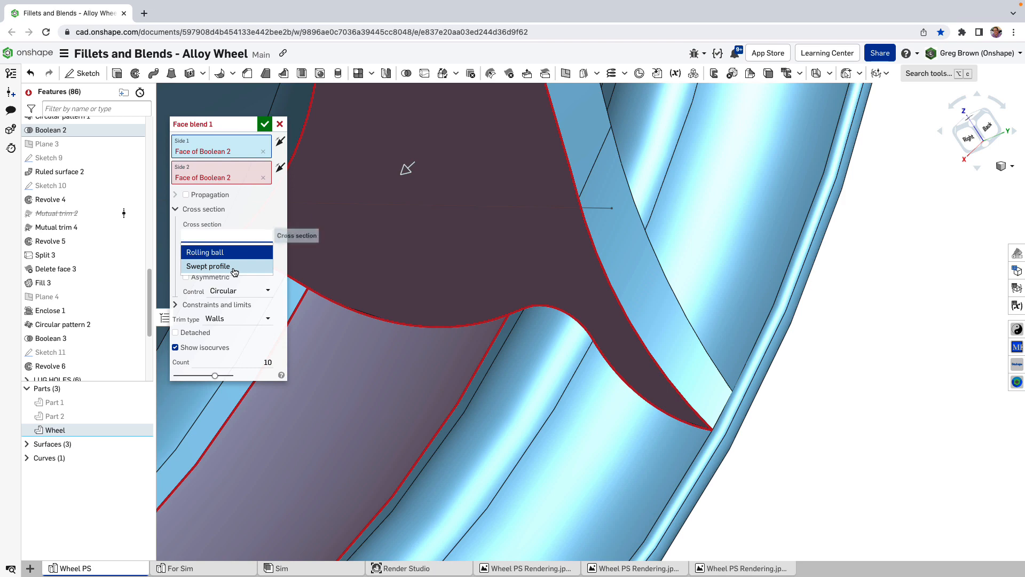
pyautogui.click(207, 266)
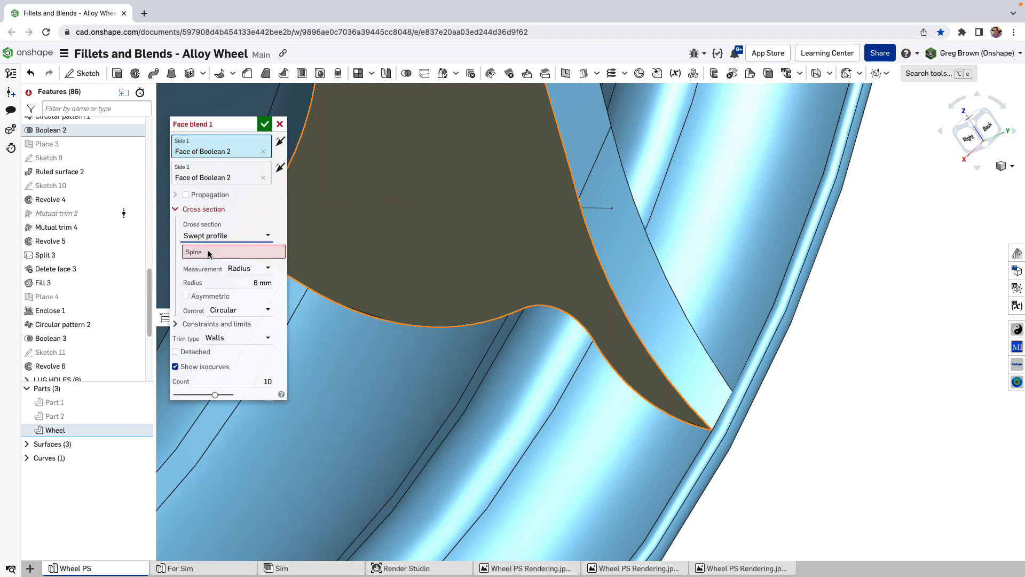
pyautogui.moveTo(209, 253)
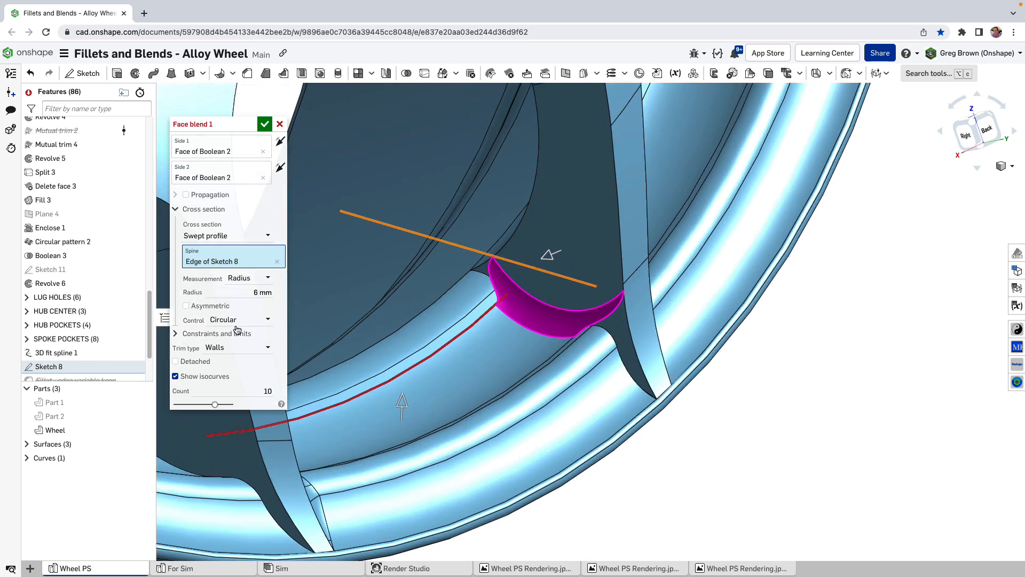
pyautogui.moveTo(221, 255)
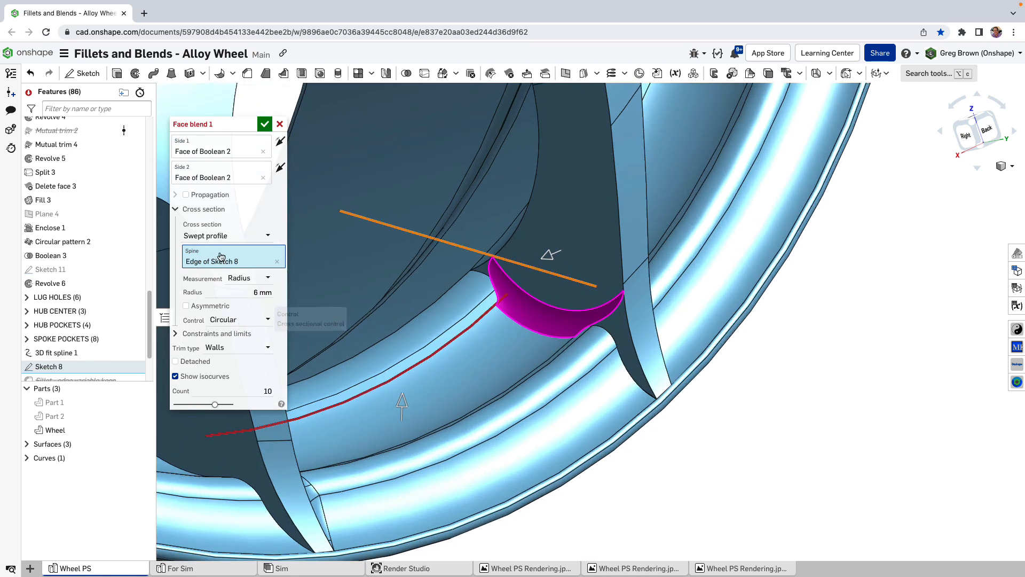
pyautogui.click(220, 172)
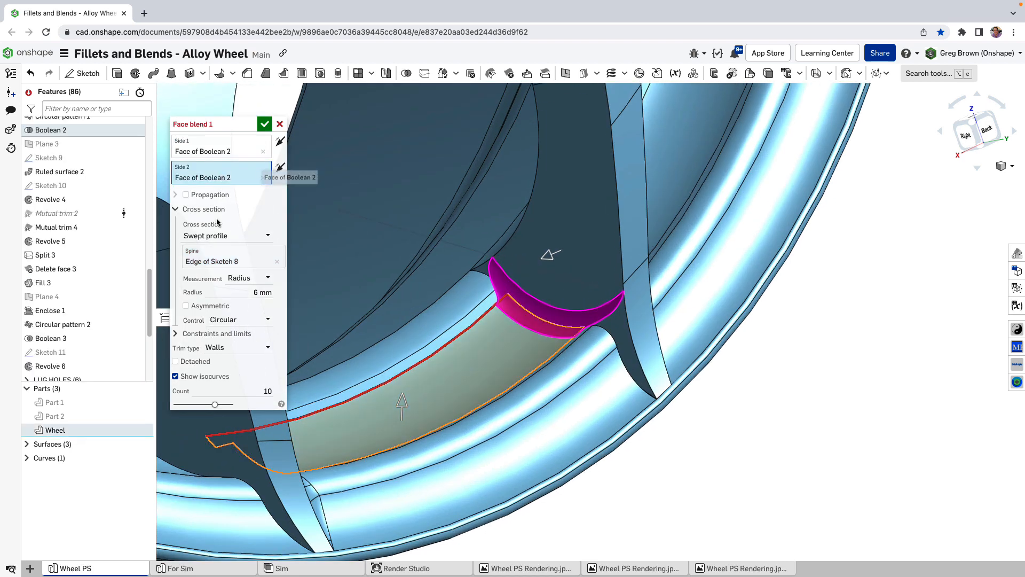
# - Extend Side 2 to four Boolean 2 rim faces, and uncheck Detached and Show isocurves
pyautogui.click(176, 361)
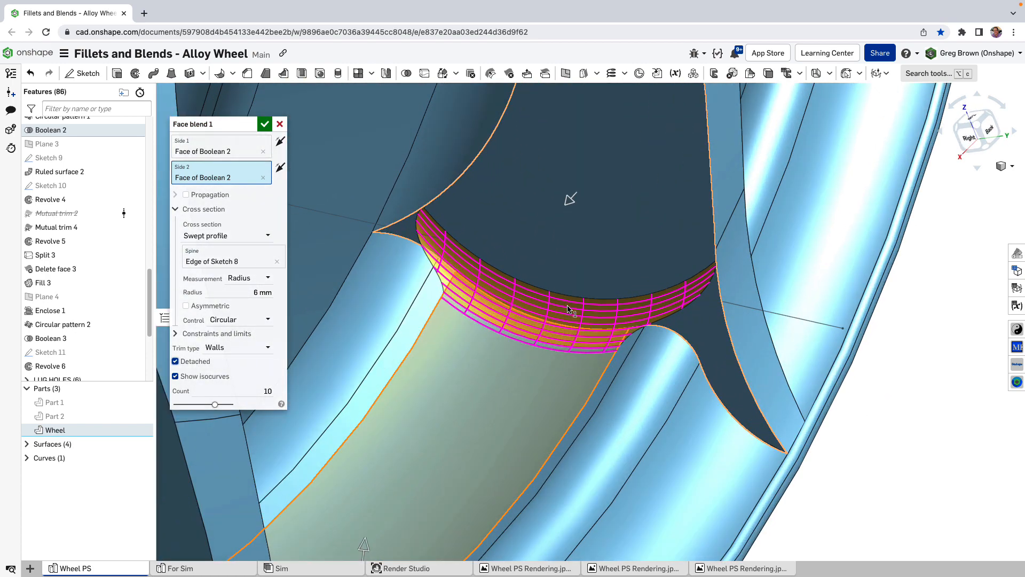
pyautogui.moveTo(594, 332)
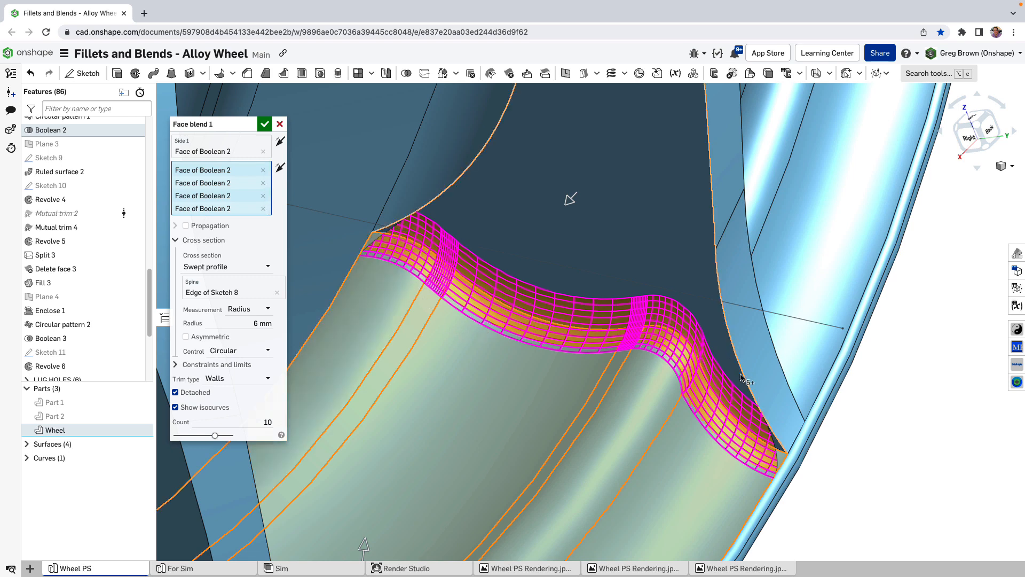
pyautogui.moveTo(493, 262)
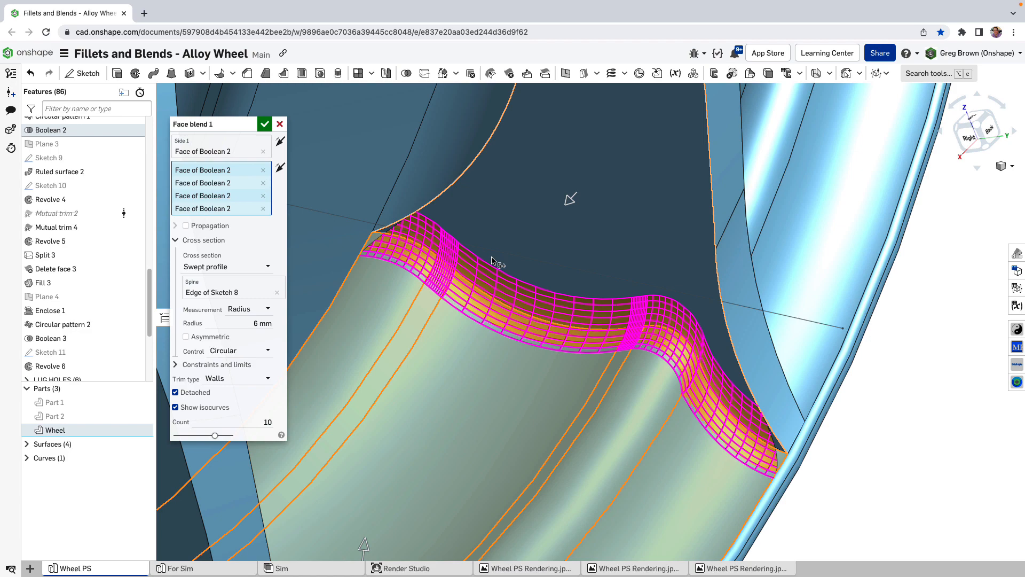
pyautogui.click(175, 392)
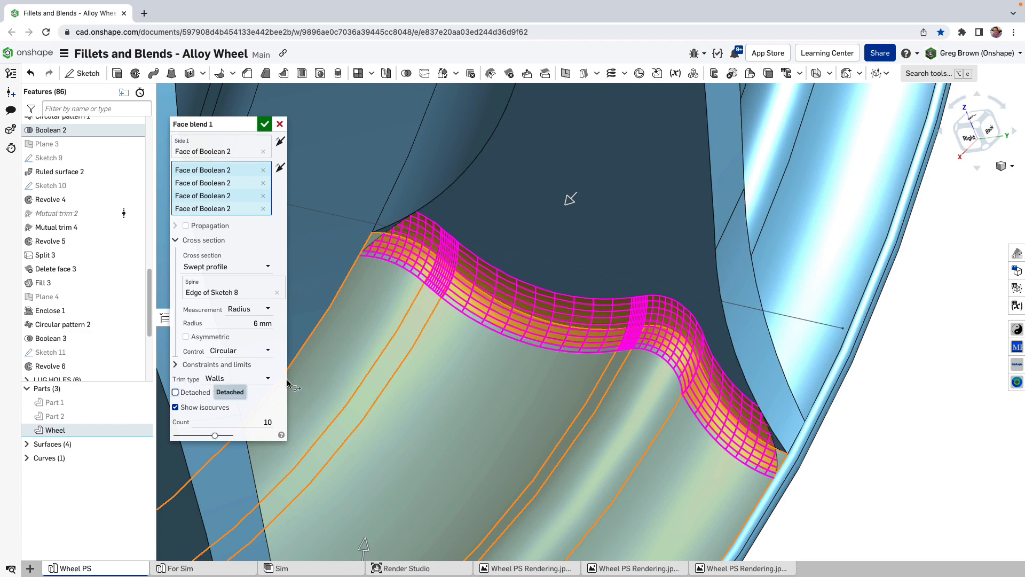
pyautogui.click(175, 407)
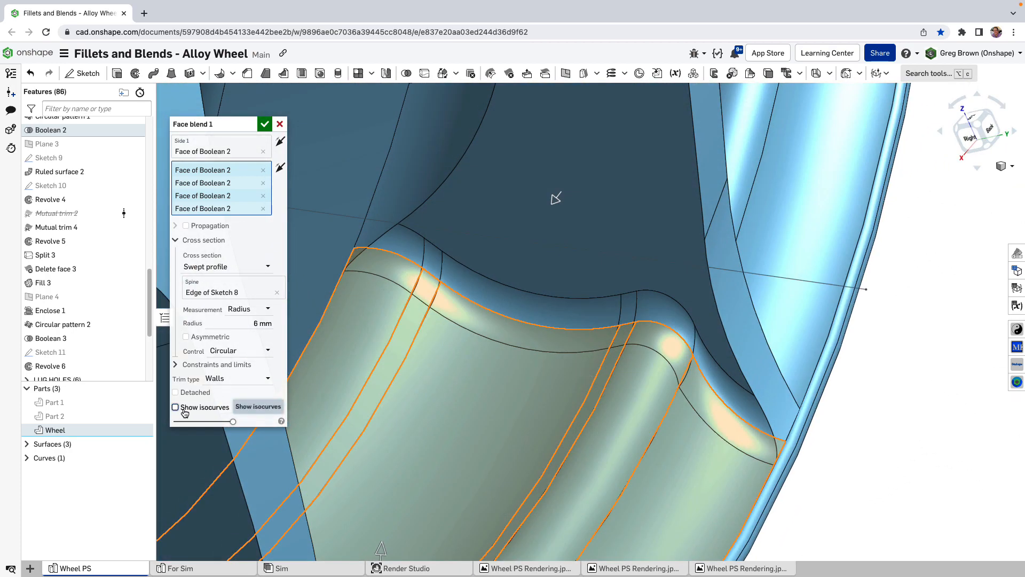
# - Preview Face blend 1 as a rolling ball, turn on isocurves, then return to swept profile
pyautogui.click(227, 266)
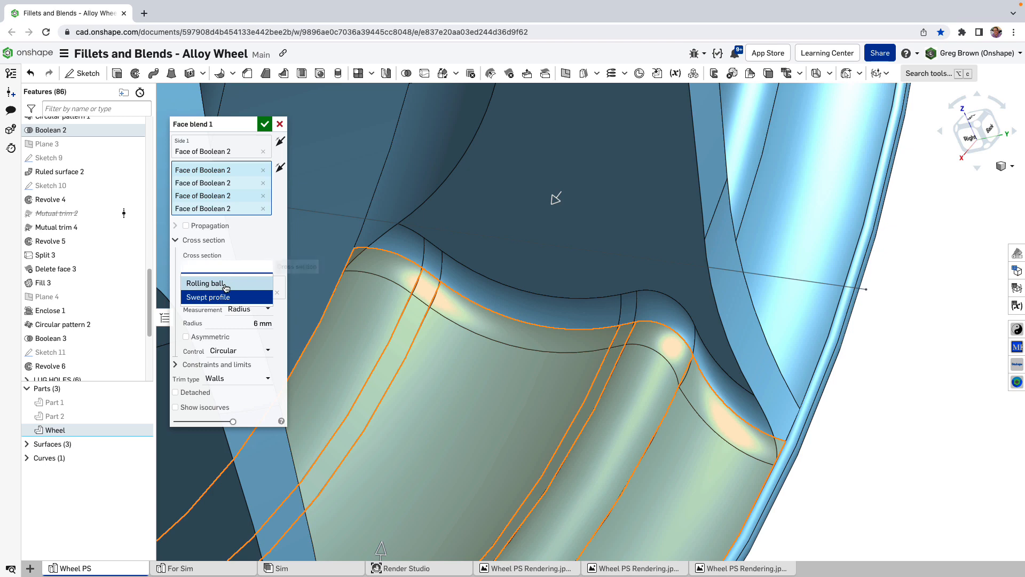
pyautogui.click(205, 283)
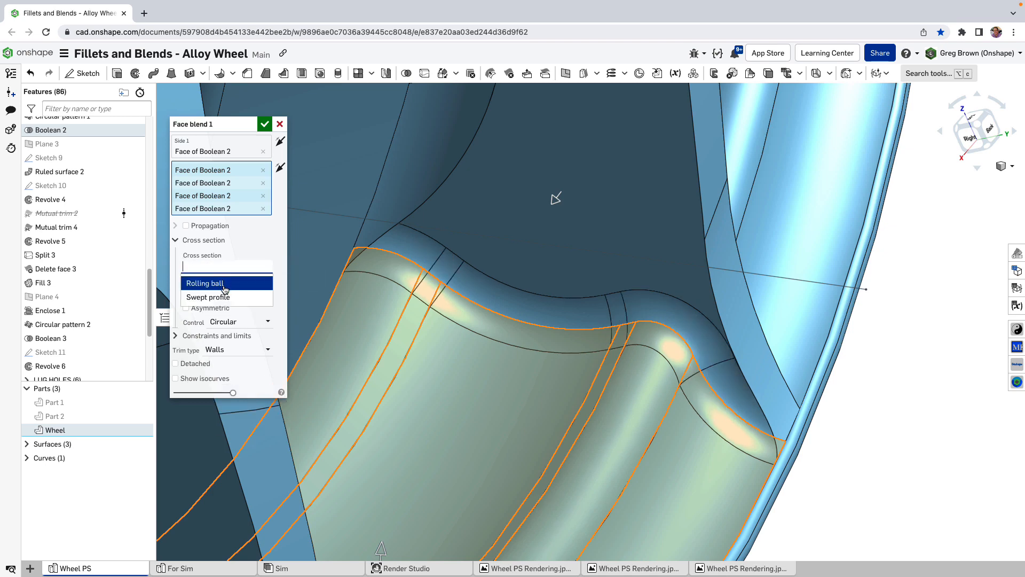
pyautogui.click(207, 297)
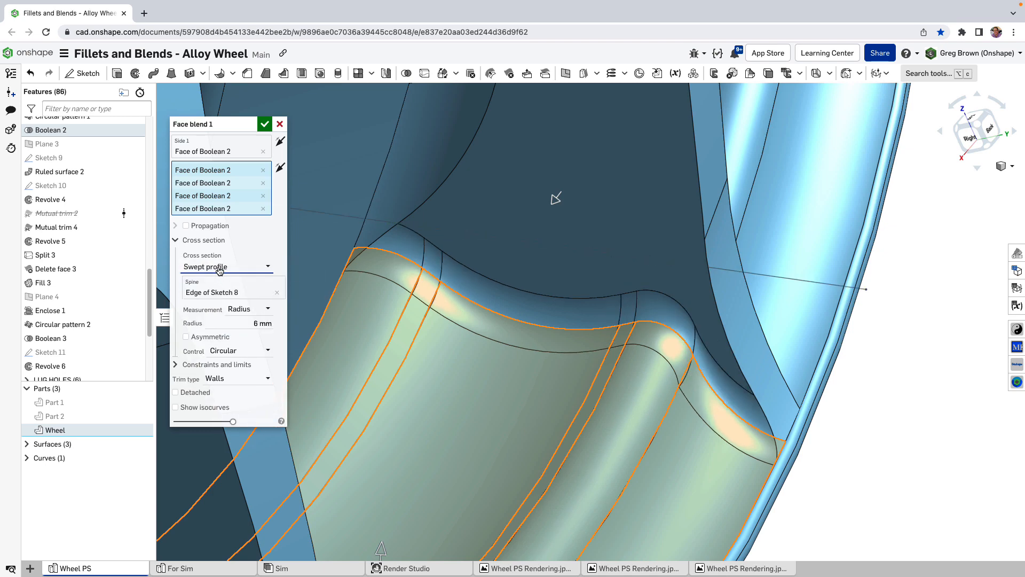
pyautogui.click(225, 266)
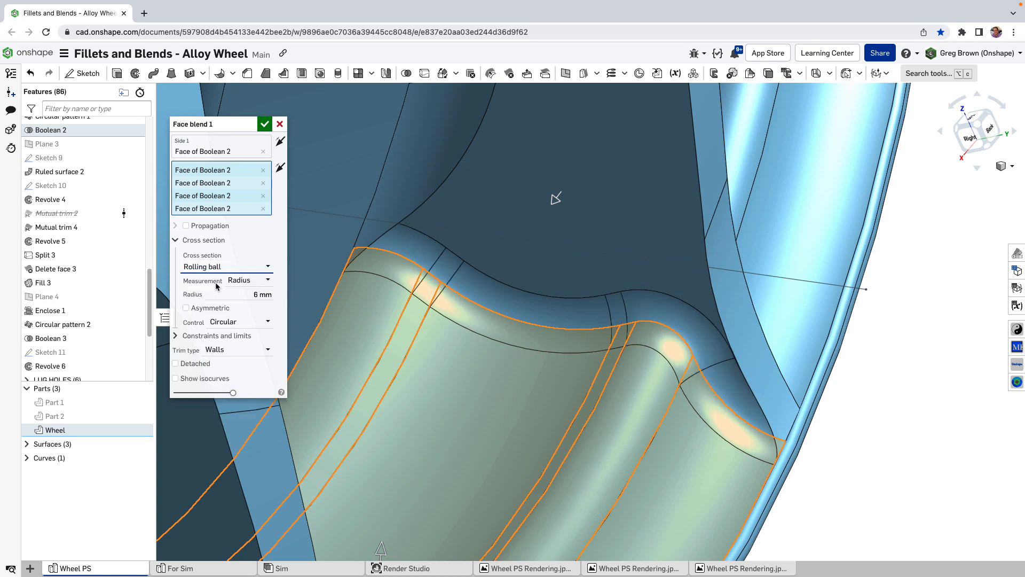
pyautogui.click(176, 378)
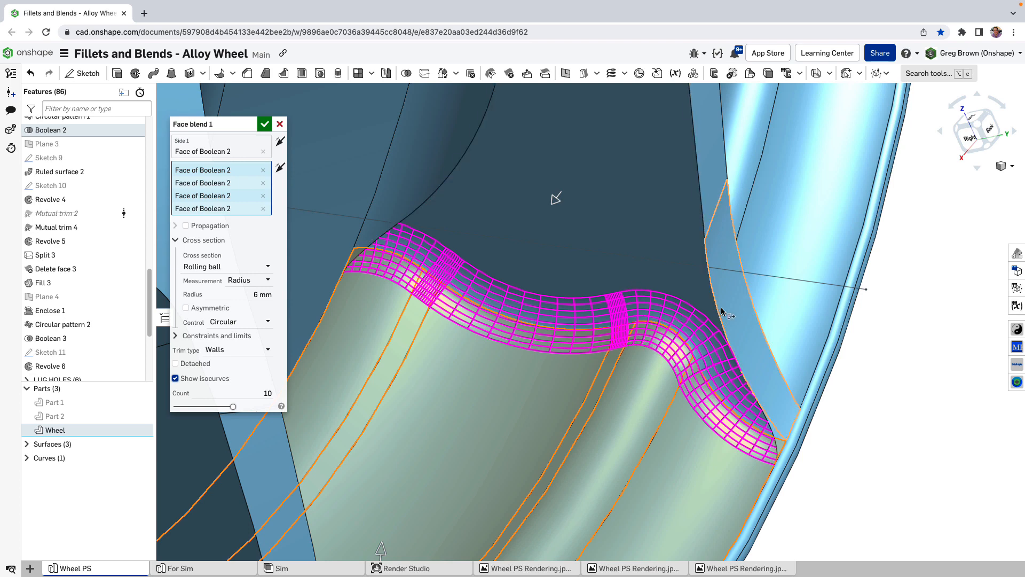
pyautogui.moveTo(635, 315)
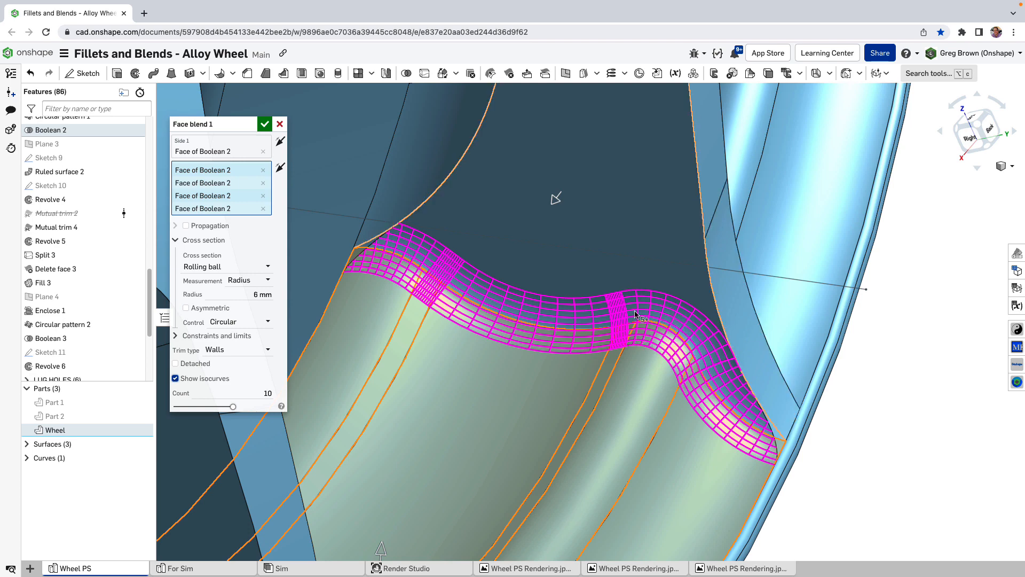
pyautogui.click(226, 265)
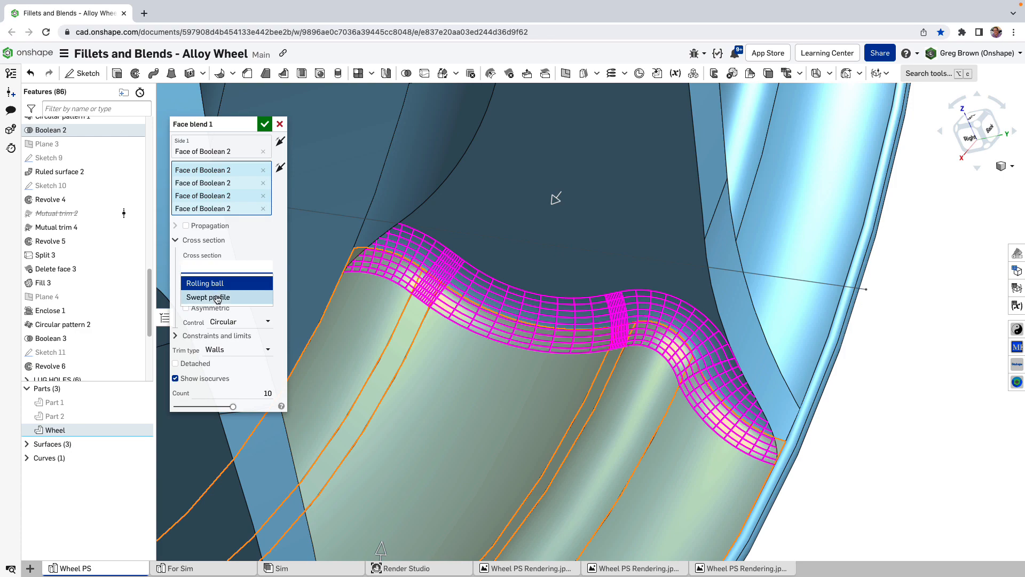
pyautogui.click(207, 297)
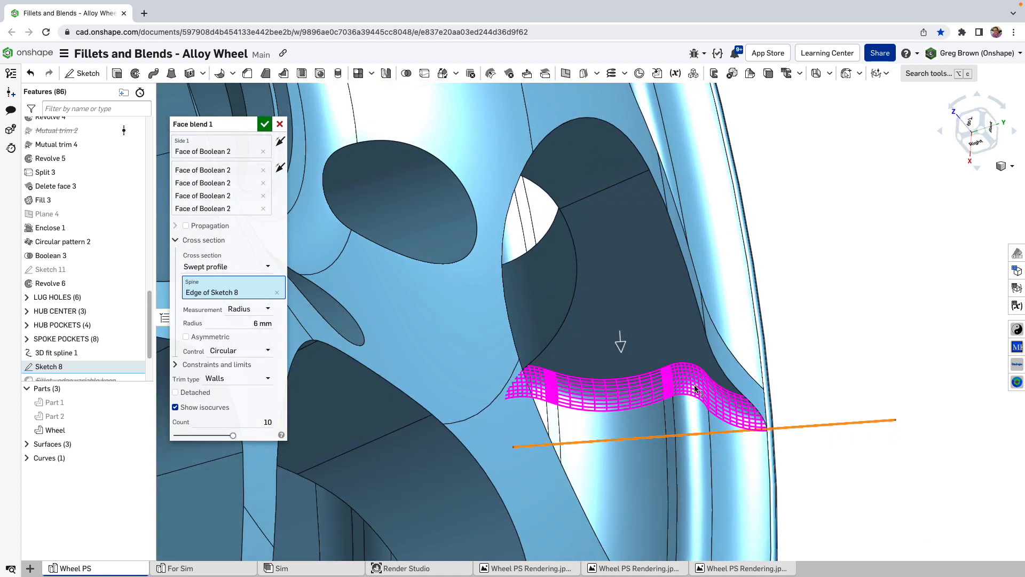
pyautogui.moveTo(642, 451)
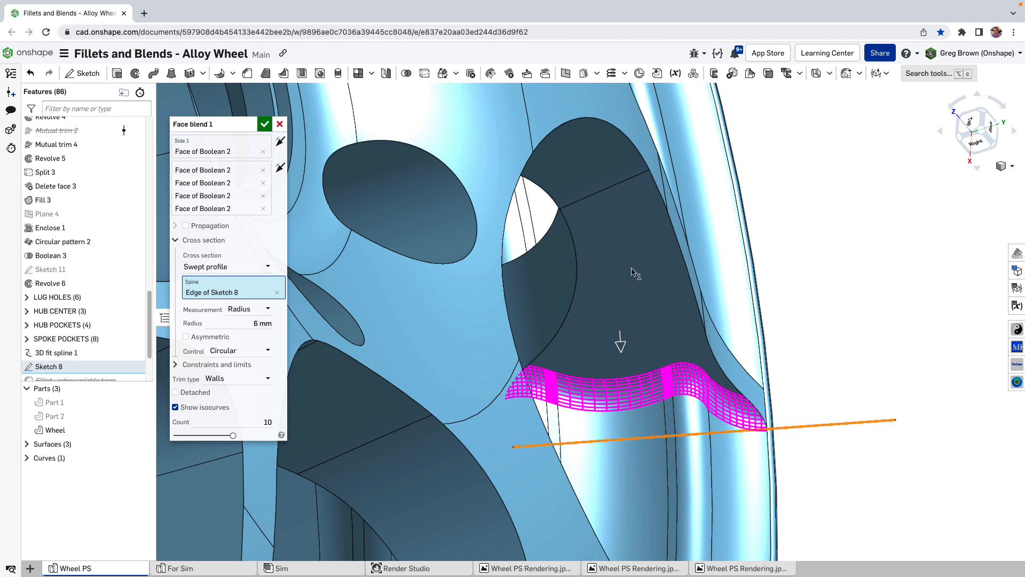
pyautogui.moveTo(642, 420)
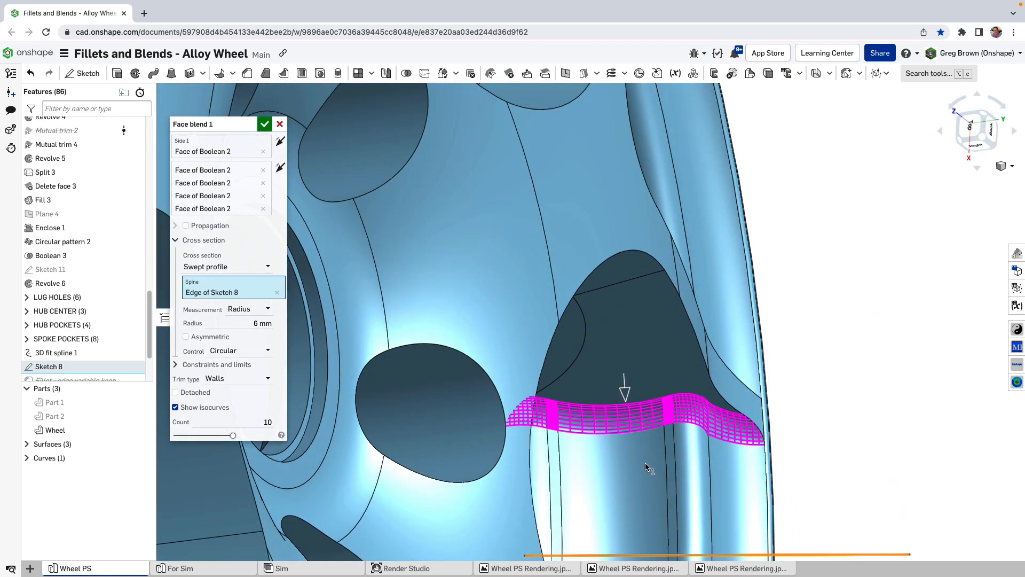
pyautogui.moveTo(644, 461)
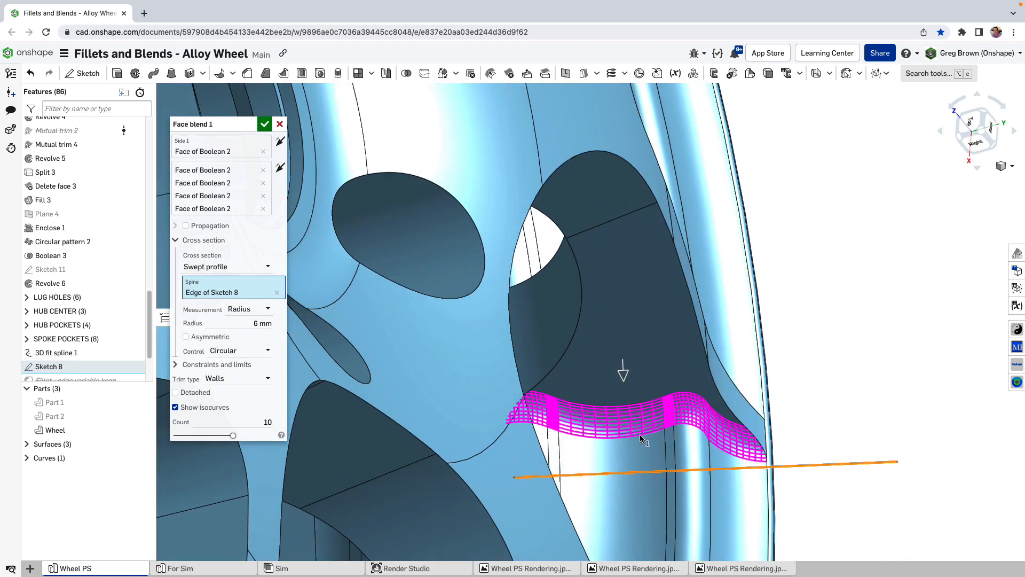
pyautogui.moveTo(637, 425)
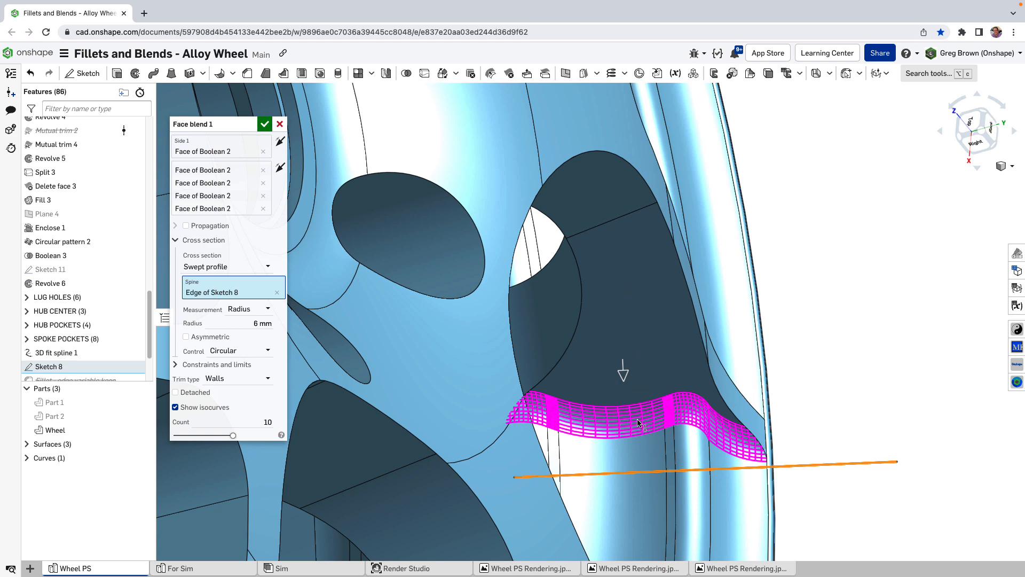
pyautogui.moveTo(237, 267)
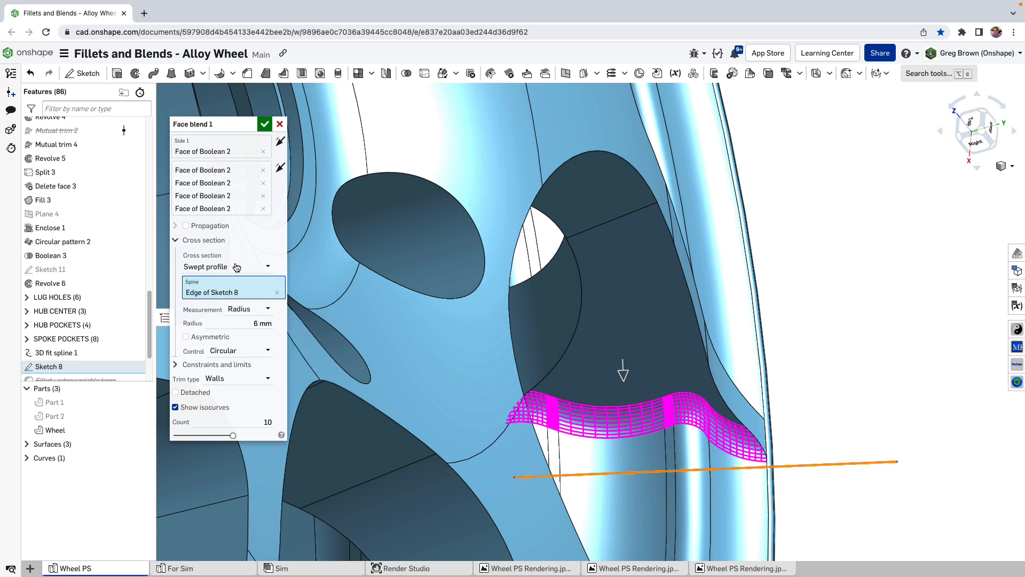
pyautogui.click(225, 267)
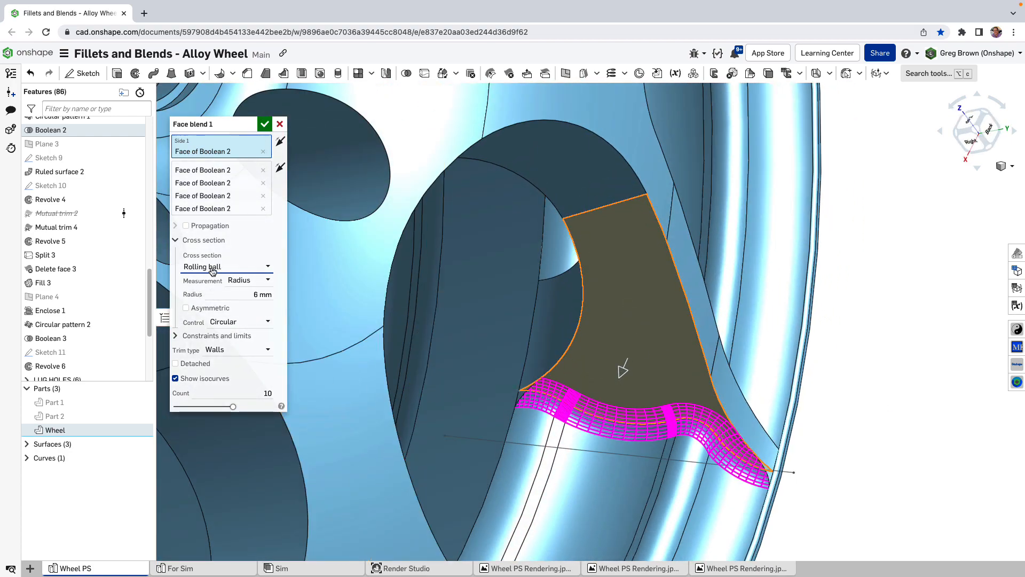
pyautogui.click(225, 266)
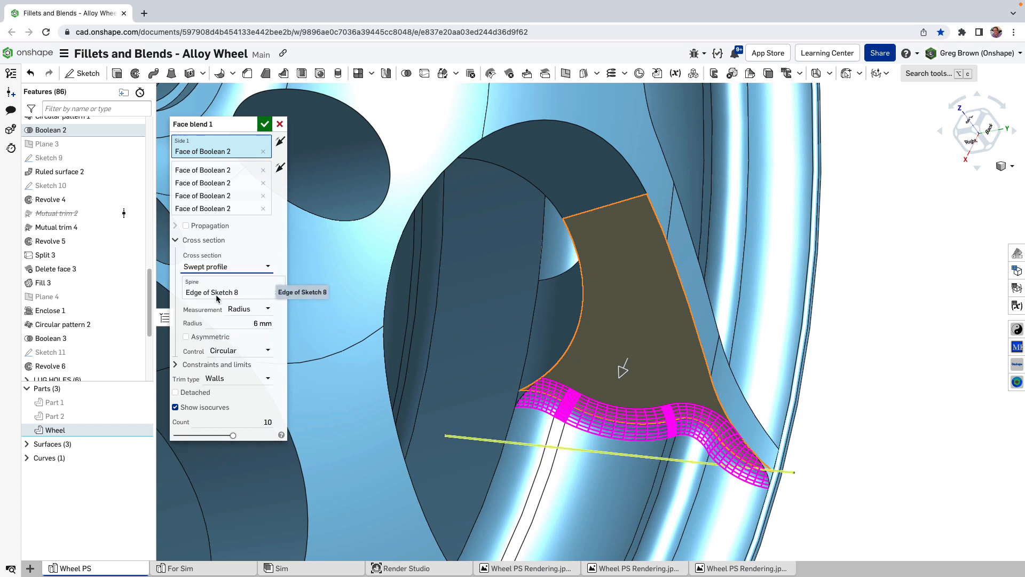